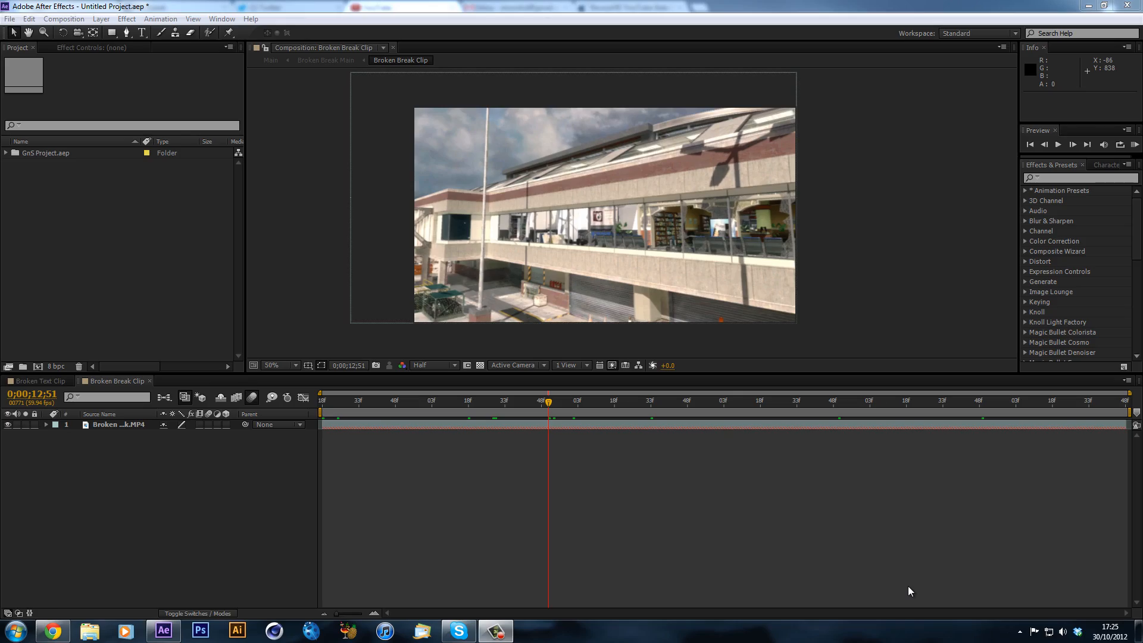
{"action": "mouse_move", "coordinate": [408, 407]}
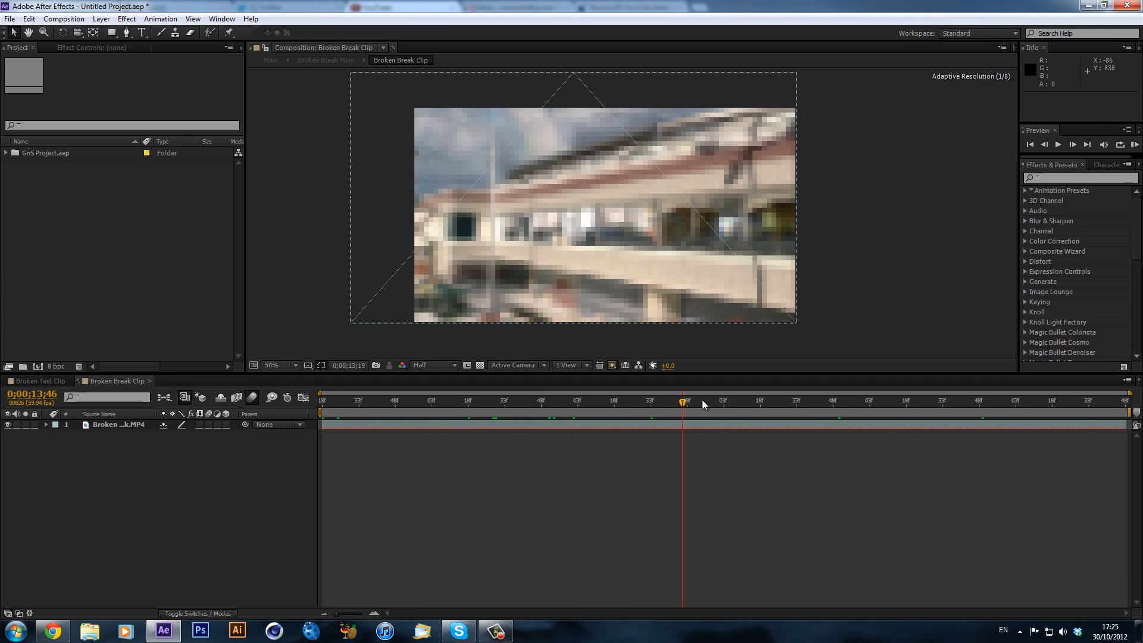
- Scrub through the building clip to review the footage, ending back at the start
{"action": "left_click", "coordinate": [706, 418]}
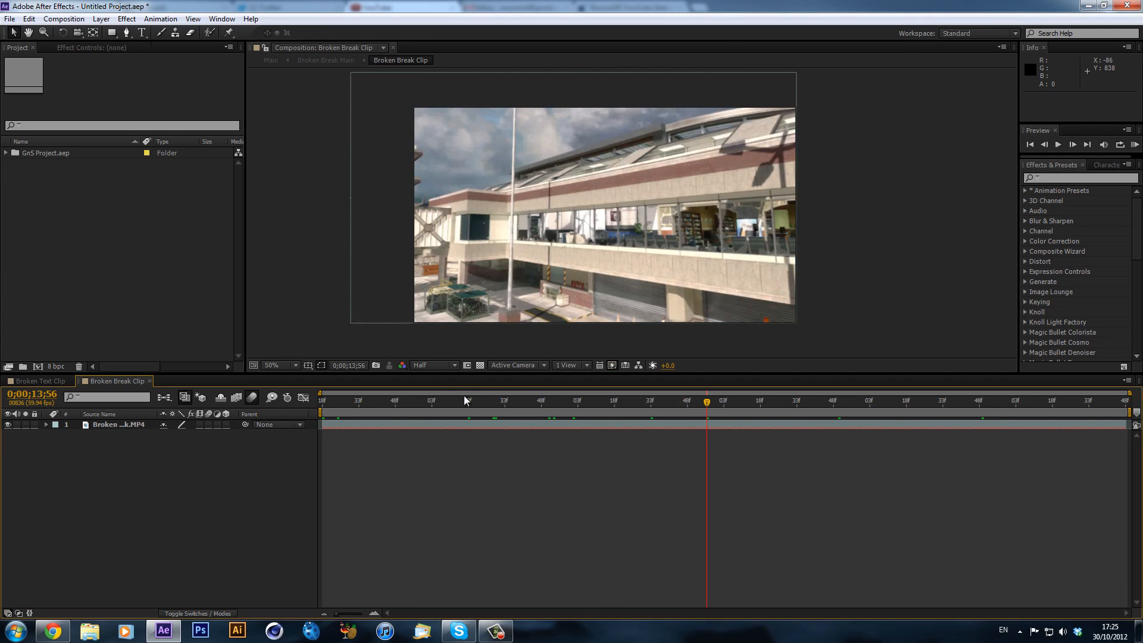
{"action": "mouse_move", "coordinate": [397, 405]}
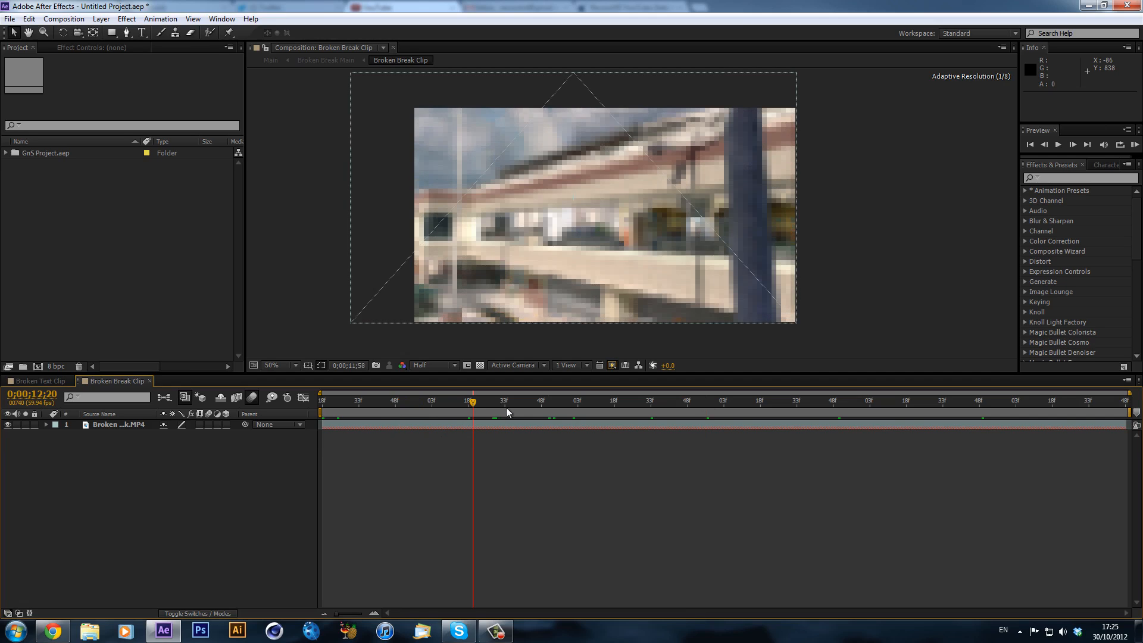
{"action": "left_click", "coordinate": [596, 400]}
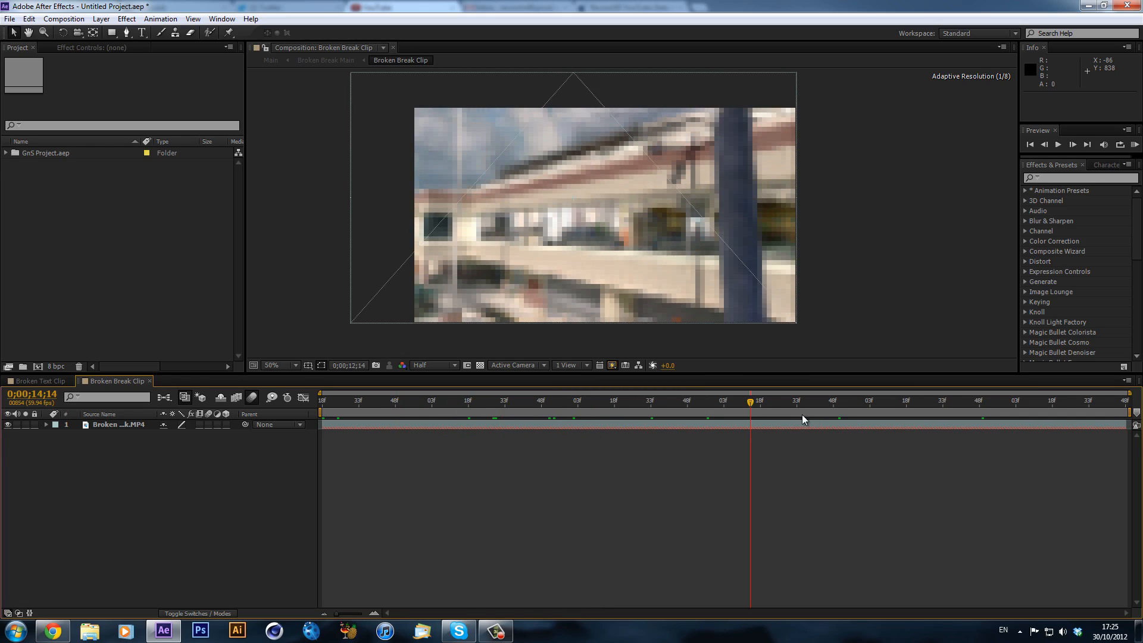
{"action": "left_click", "coordinate": [460, 400]}
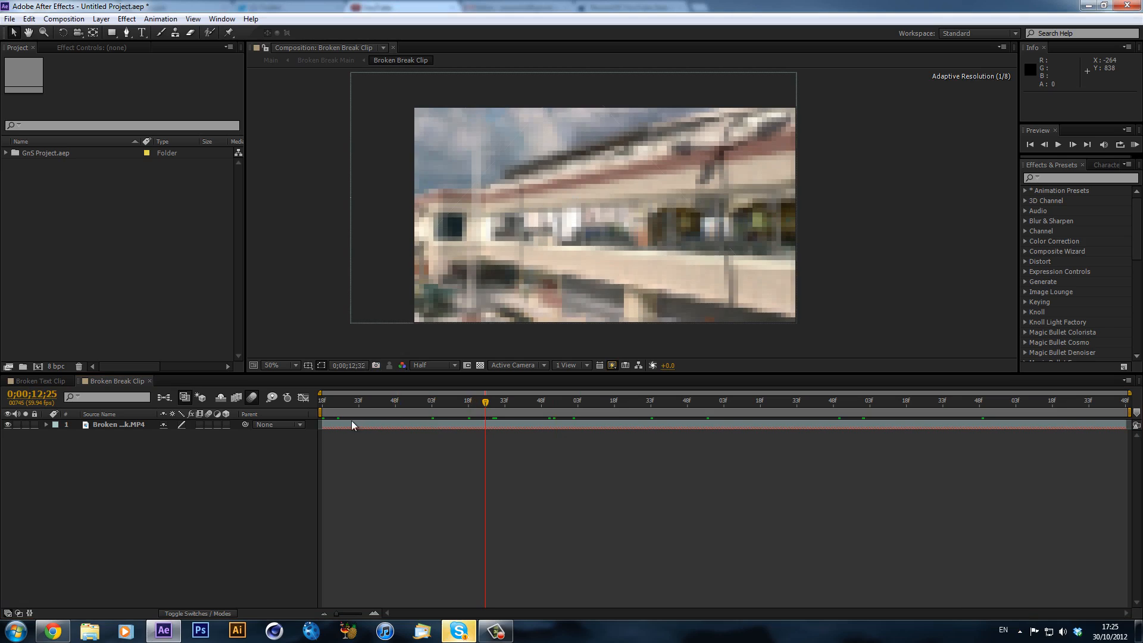
{"action": "left_click_drag", "start_coordinate": [483, 412], "coordinate": [325, 412]}
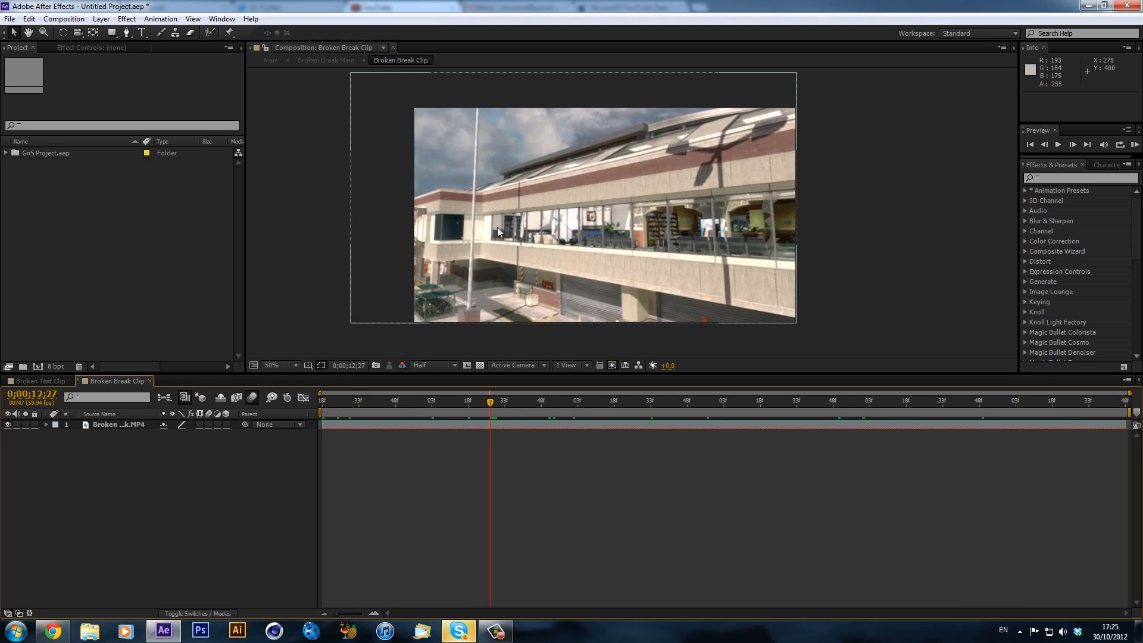
{"action": "mouse_move", "coordinate": [562, 408]}
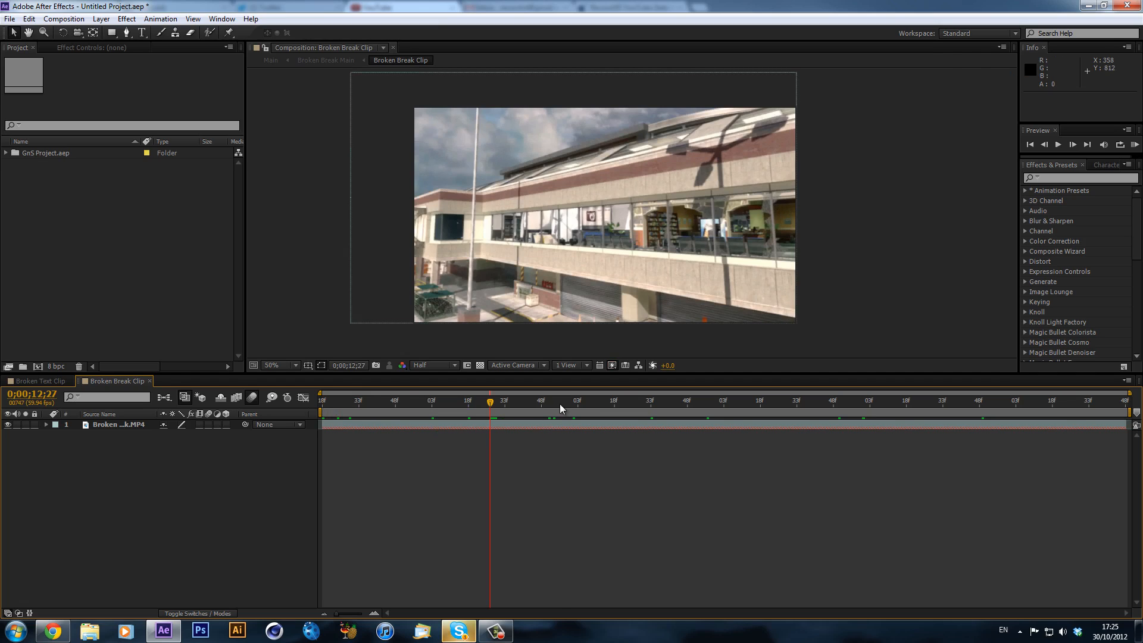
{"action": "left_click", "coordinate": [893, 400]}
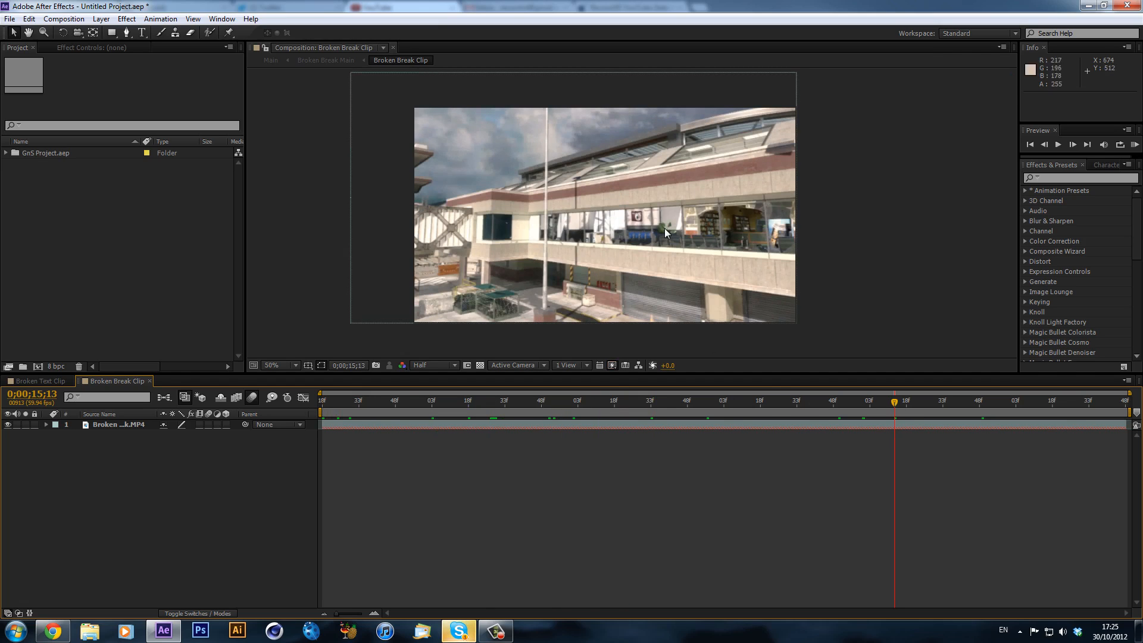
{"action": "left_click", "coordinate": [945, 401]}
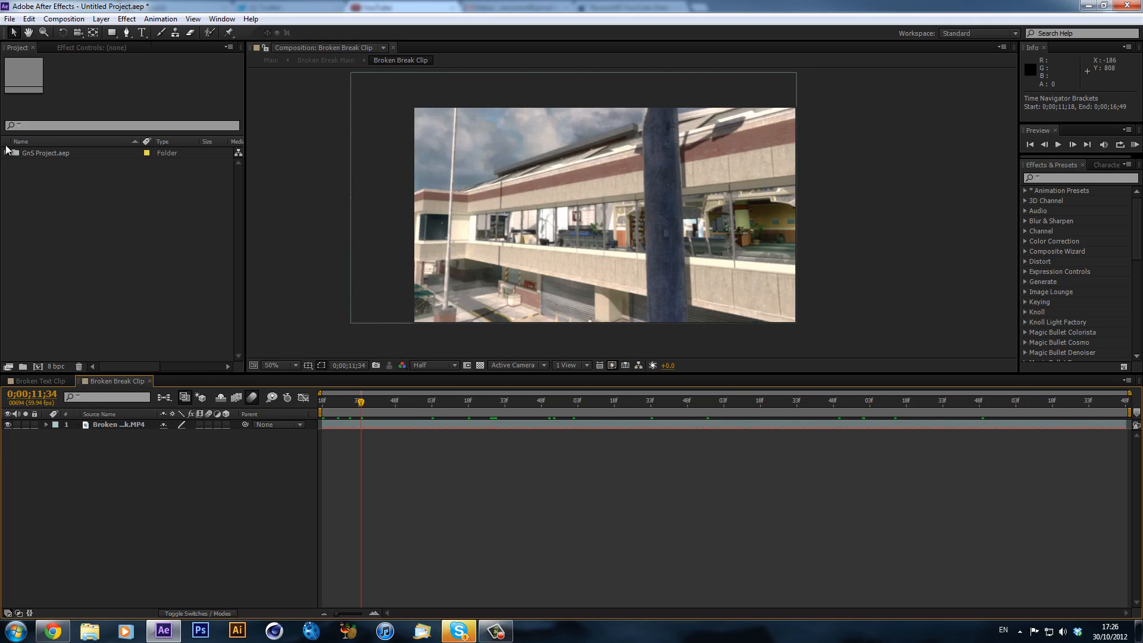
- Search the Project panel for 'bro' and select the Broken Break Clip composition
{"action": "left_click", "coordinate": [6, 152]}
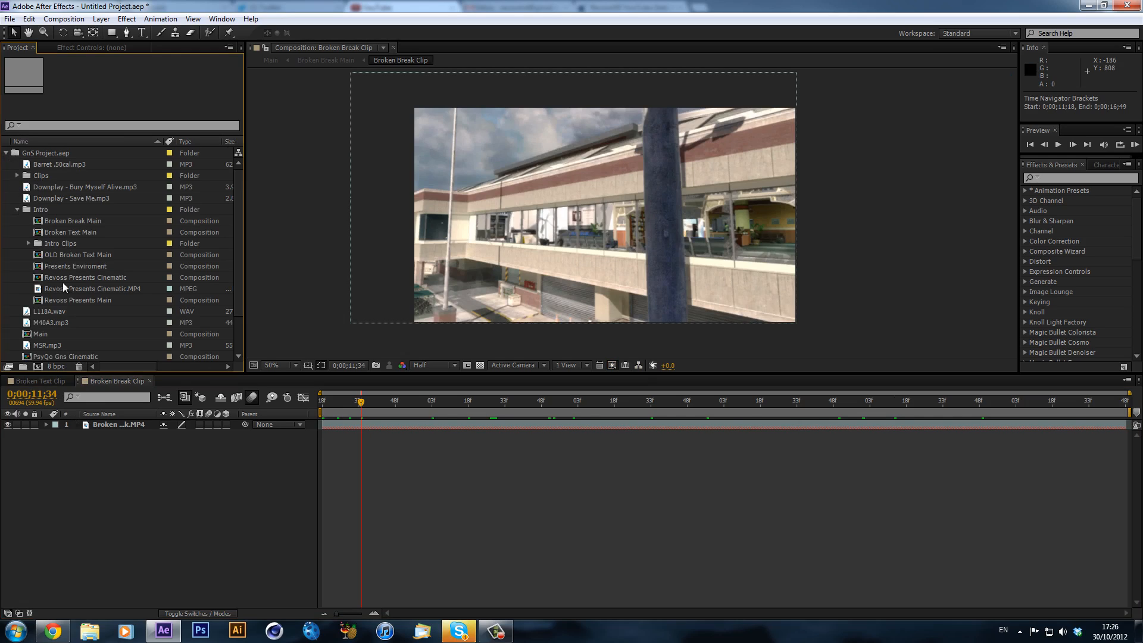
{"action": "left_click", "coordinate": [86, 278]}
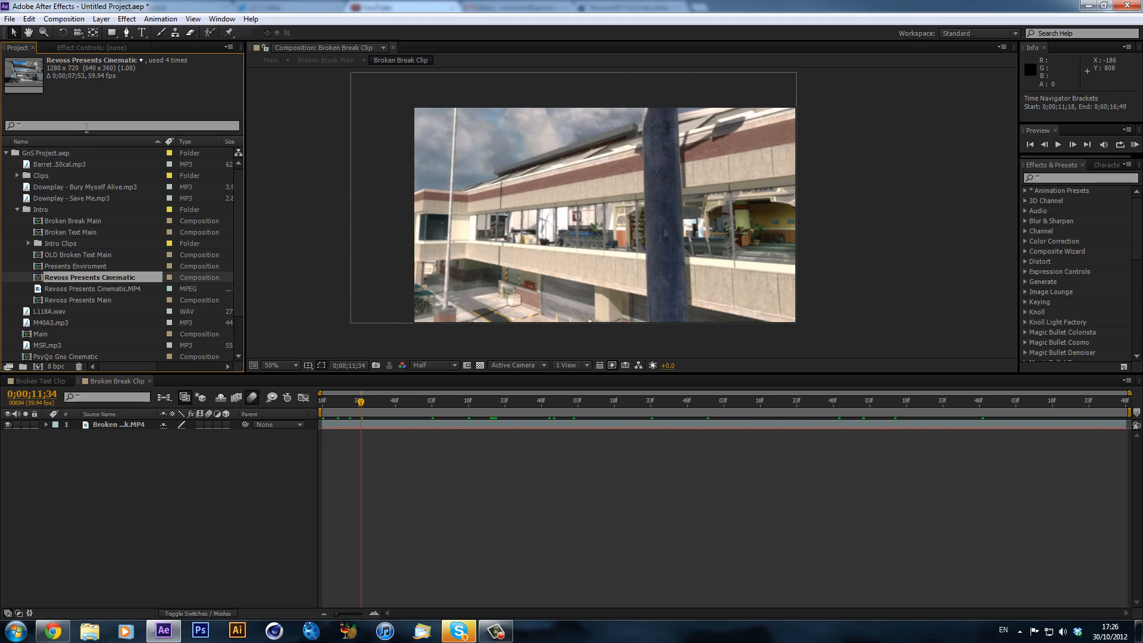
{"action": "type", "text": "b"}
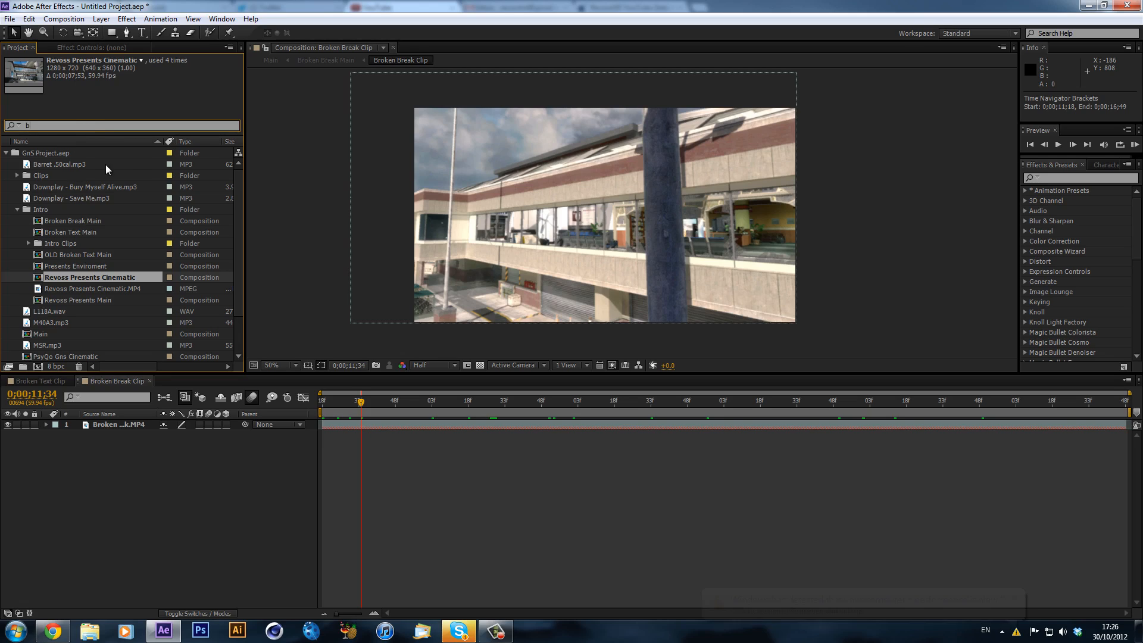
{"action": "type", "text": "rok"}
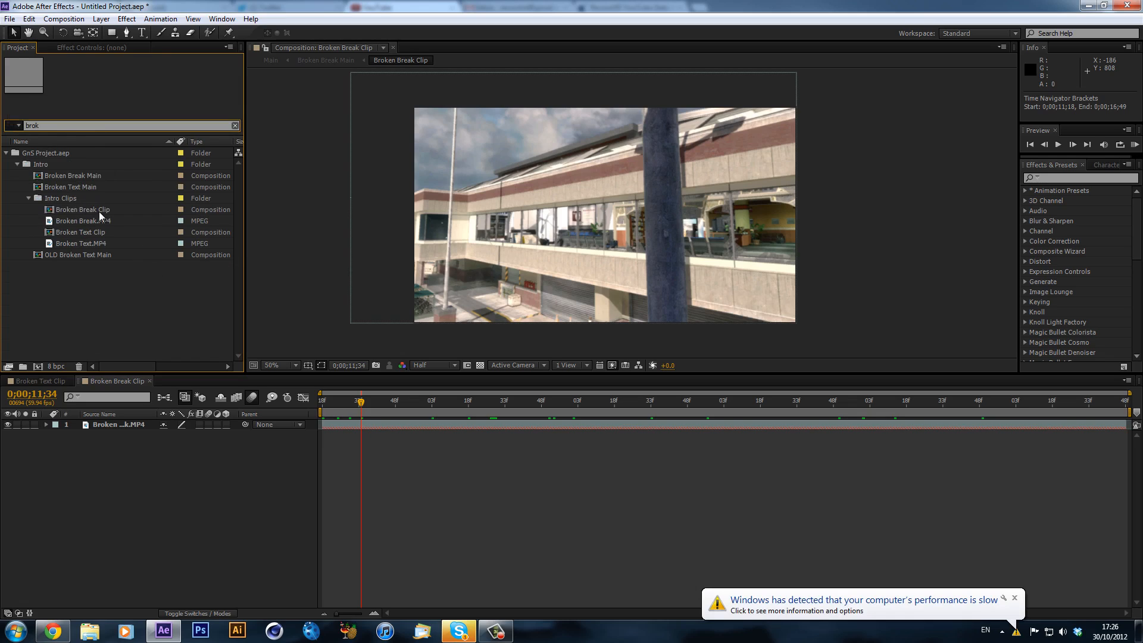
{"action": "left_click", "coordinate": [83, 208]}
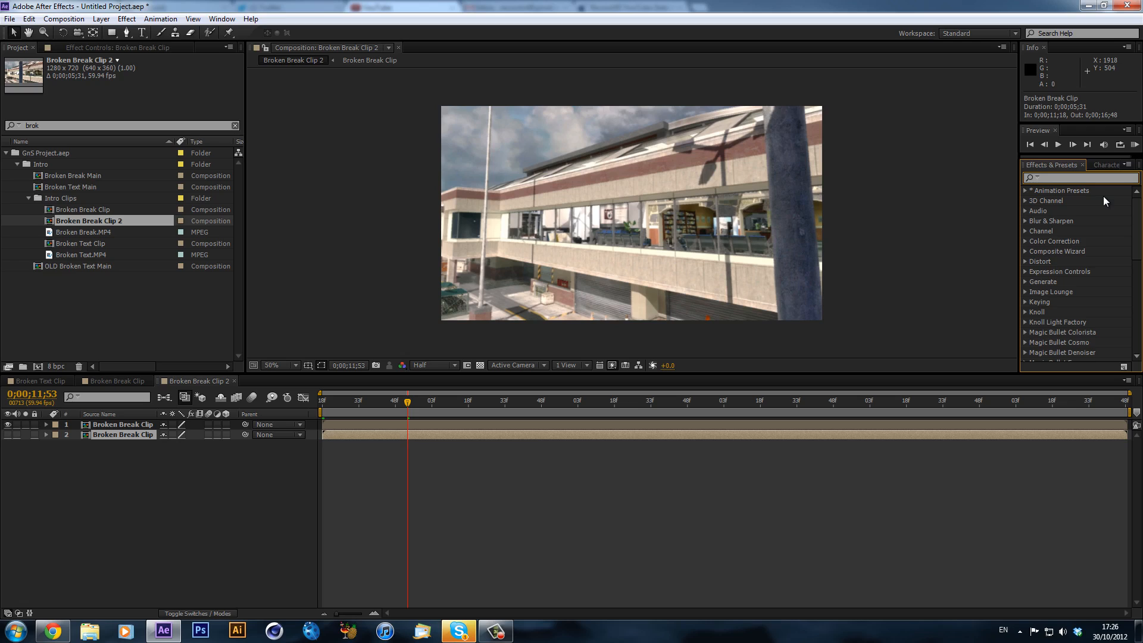
- Find Fast Blur via 'fast b' for the lower clip copy, then select the top copy
{"action": "type", "text": "fast b"}
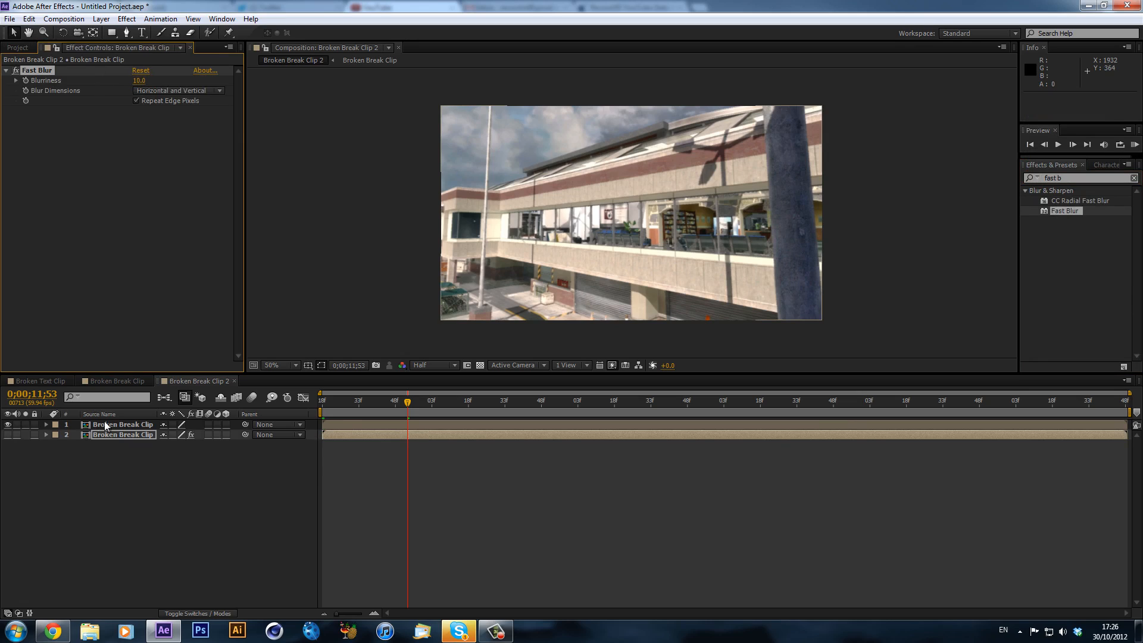
{"action": "left_click", "coordinate": [123, 423]}
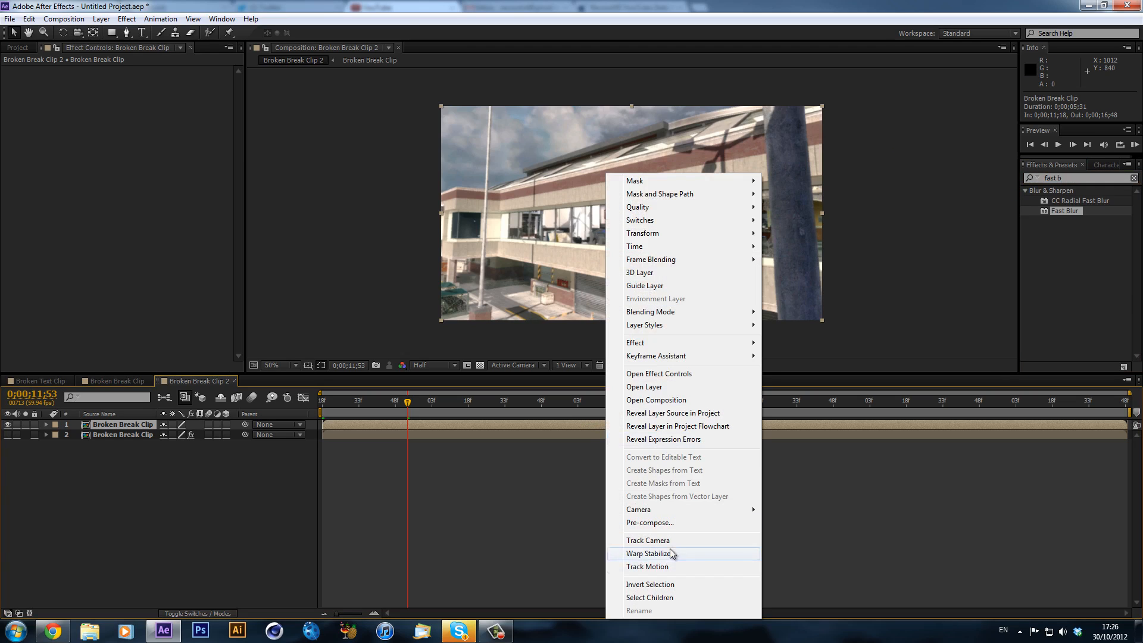
- Run Track Camera on the top Broken Break Clip layer
{"action": "left_click", "coordinate": [648, 541]}
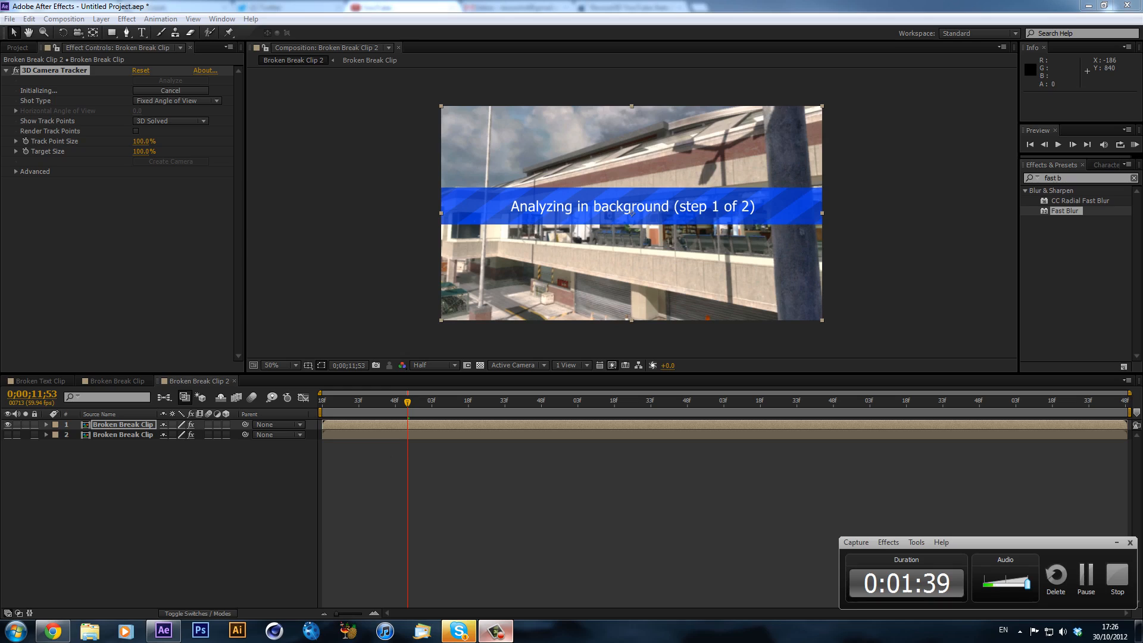
{"action": "mouse_move", "coordinate": [924, 518]}
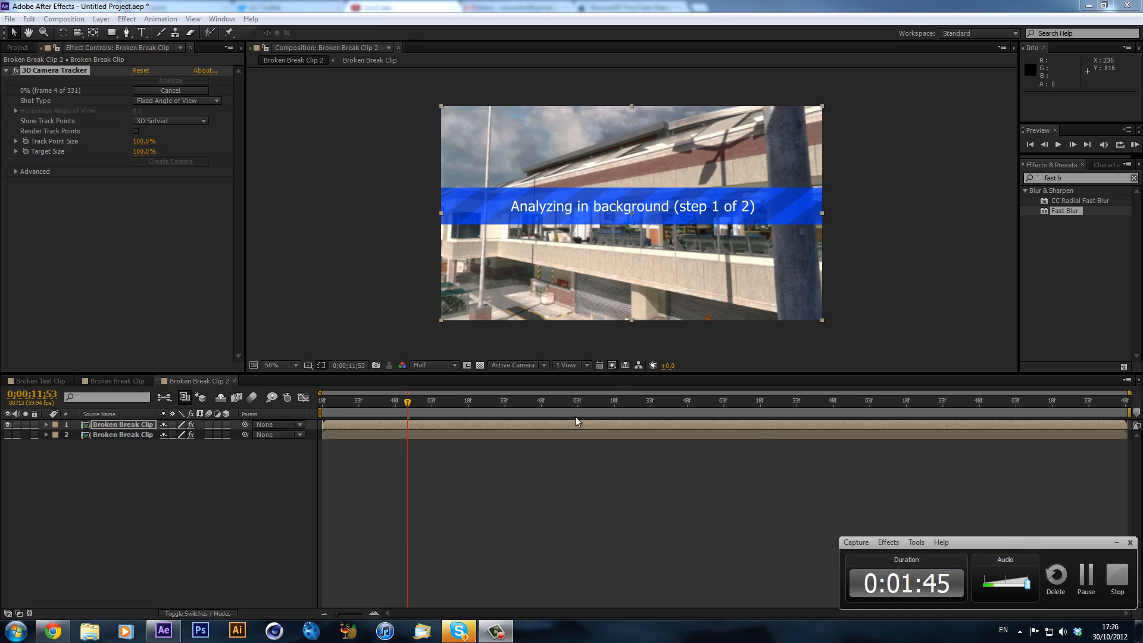
{"action": "mouse_move", "coordinate": [86, 259]}
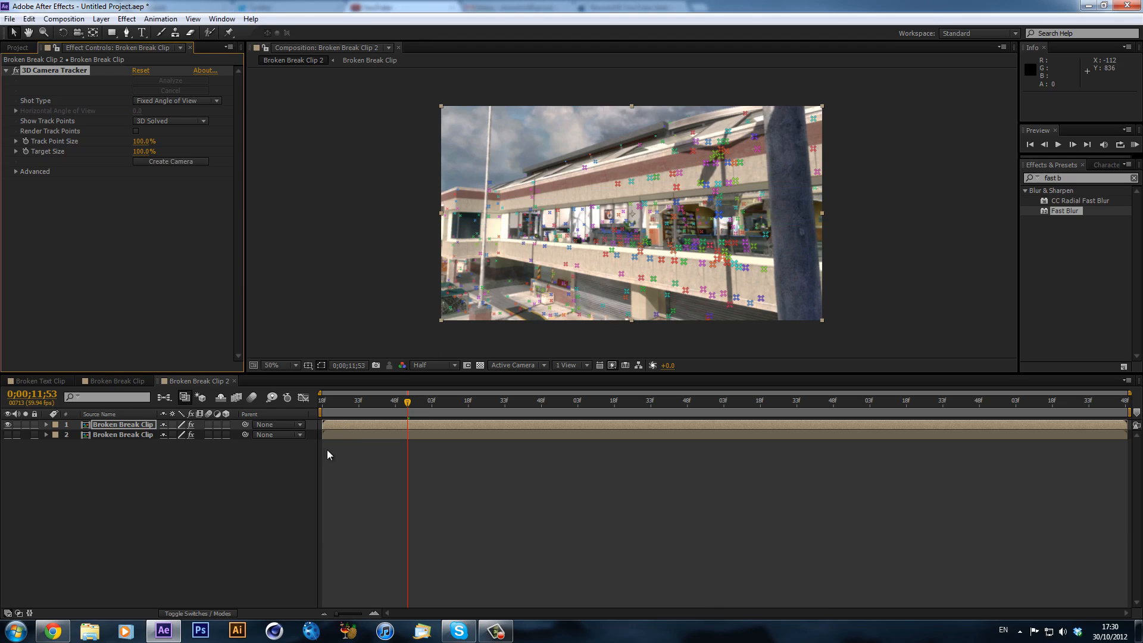
- Create a Track Null and 3D Tracker Camera from track points on the lower wall
{"action": "left_click", "coordinate": [695, 401]}
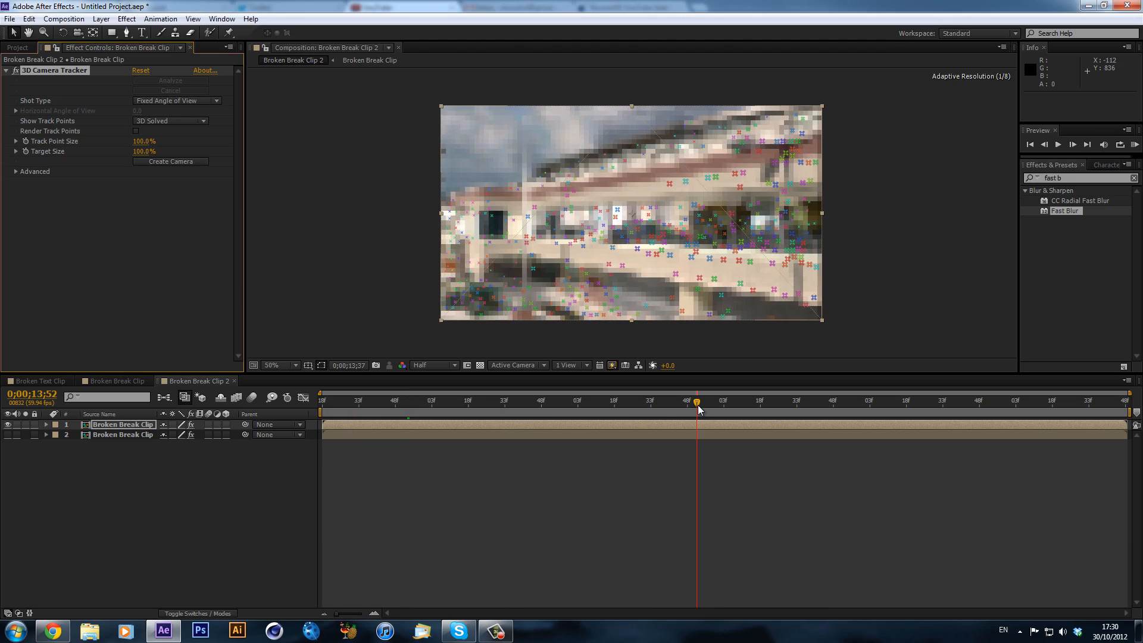
{"action": "left_click", "coordinate": [824, 400]}
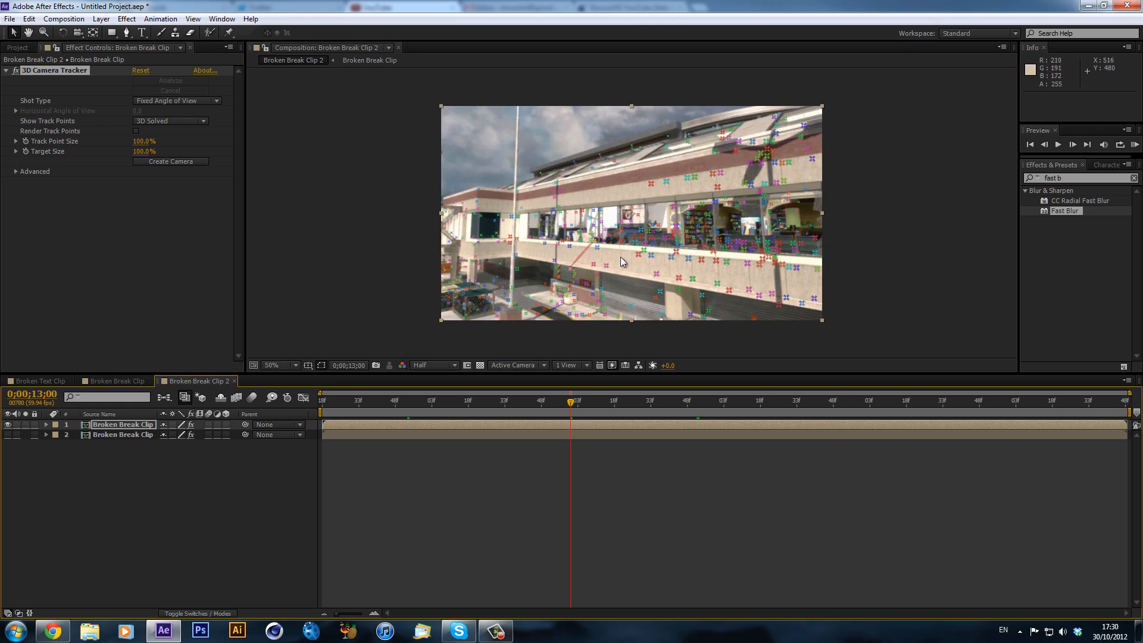
{"action": "mouse_move", "coordinate": [674, 265]}
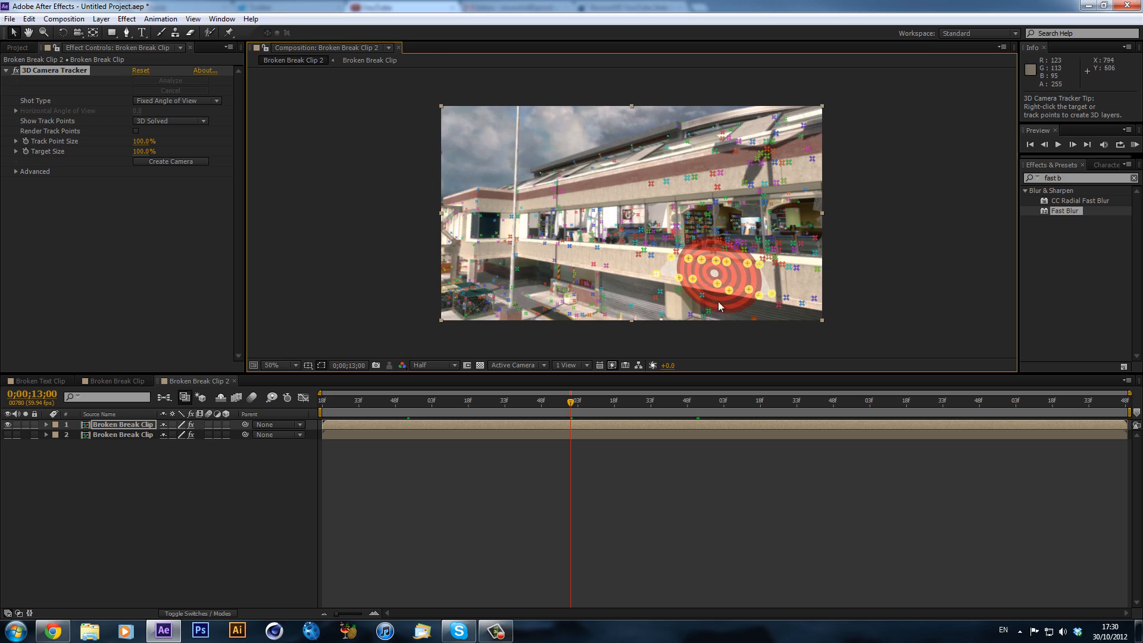
{"action": "right_click", "coordinate": [721, 306]}
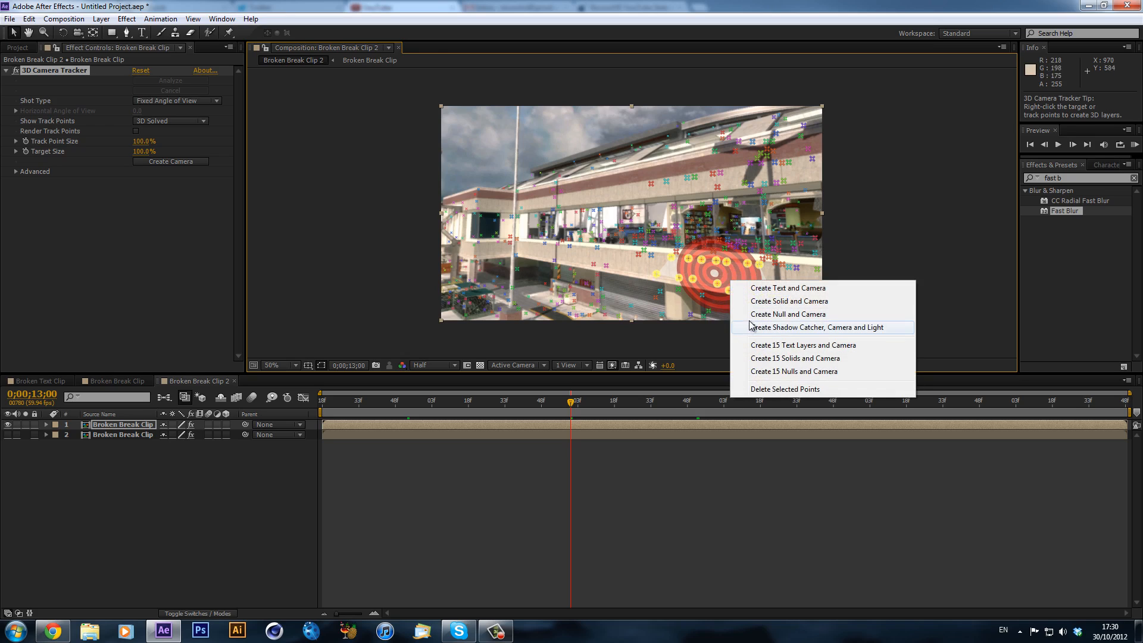
{"action": "left_click", "coordinate": [788, 315]}
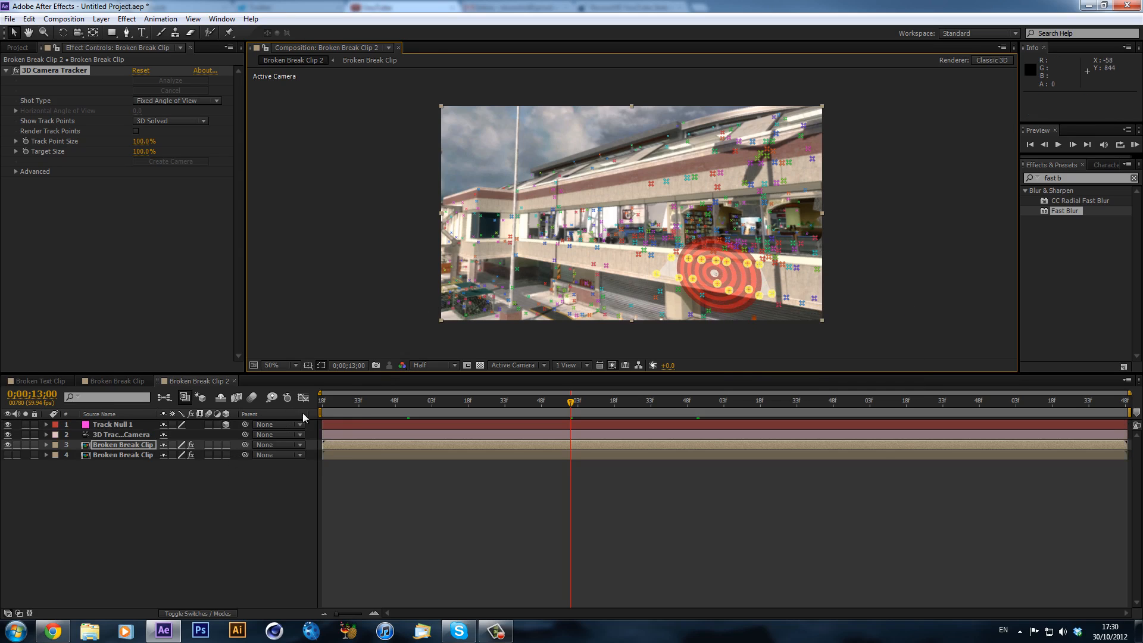
{"action": "left_click", "coordinate": [616, 402]}
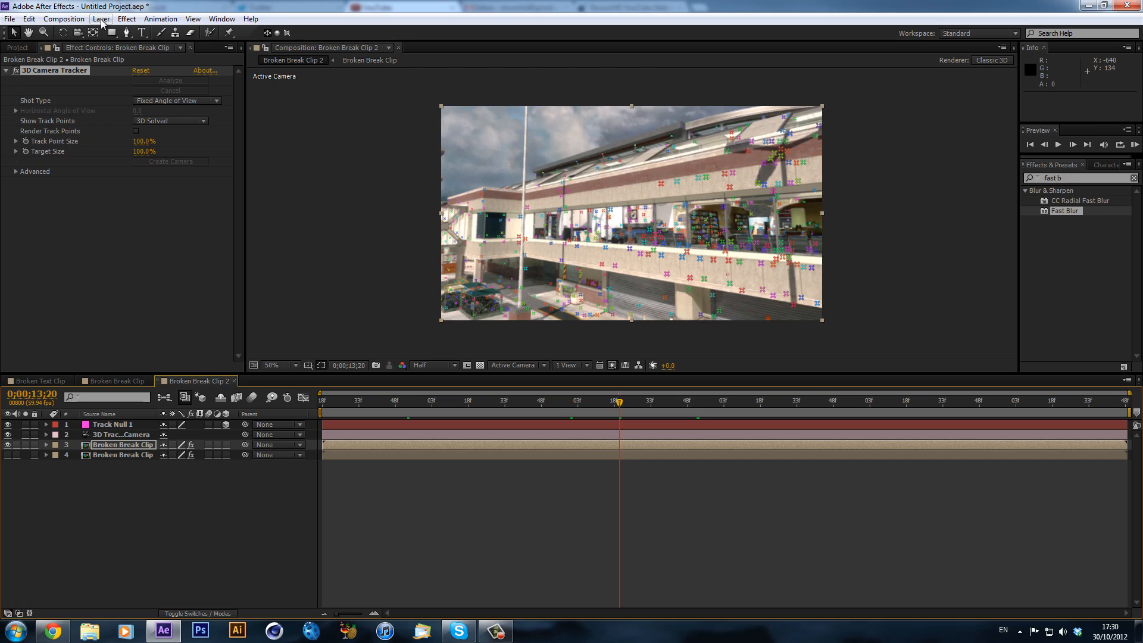
- Add a new Gray Solid 3 layer and apply the Generate > Grid effect to it
{"action": "left_click", "coordinate": [95, 19]}
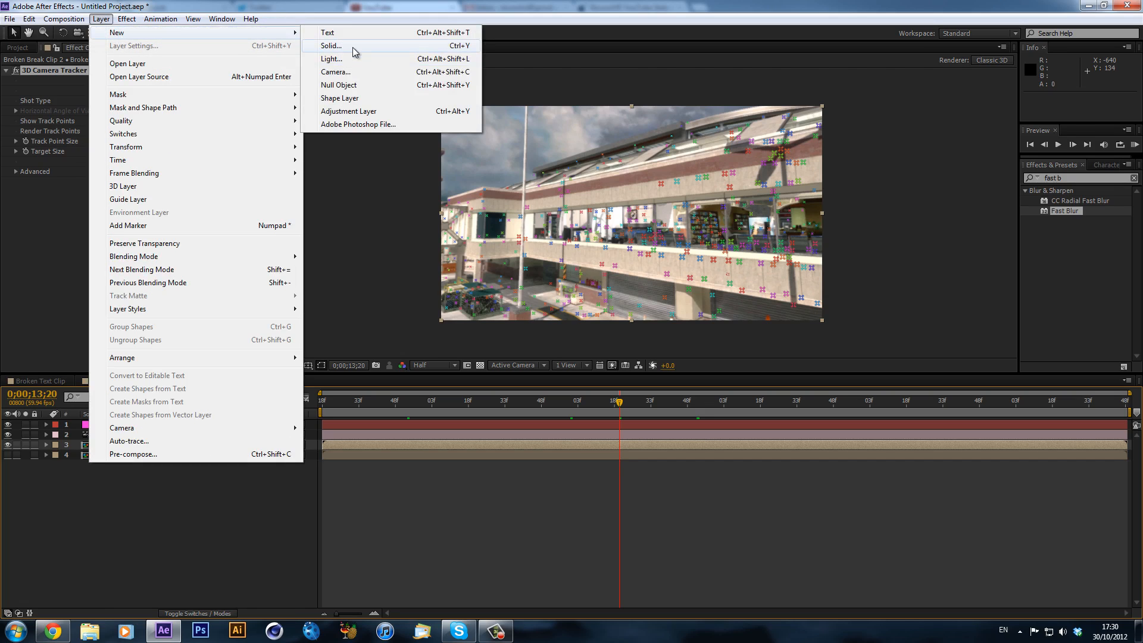
{"action": "left_click", "coordinate": [331, 45]}
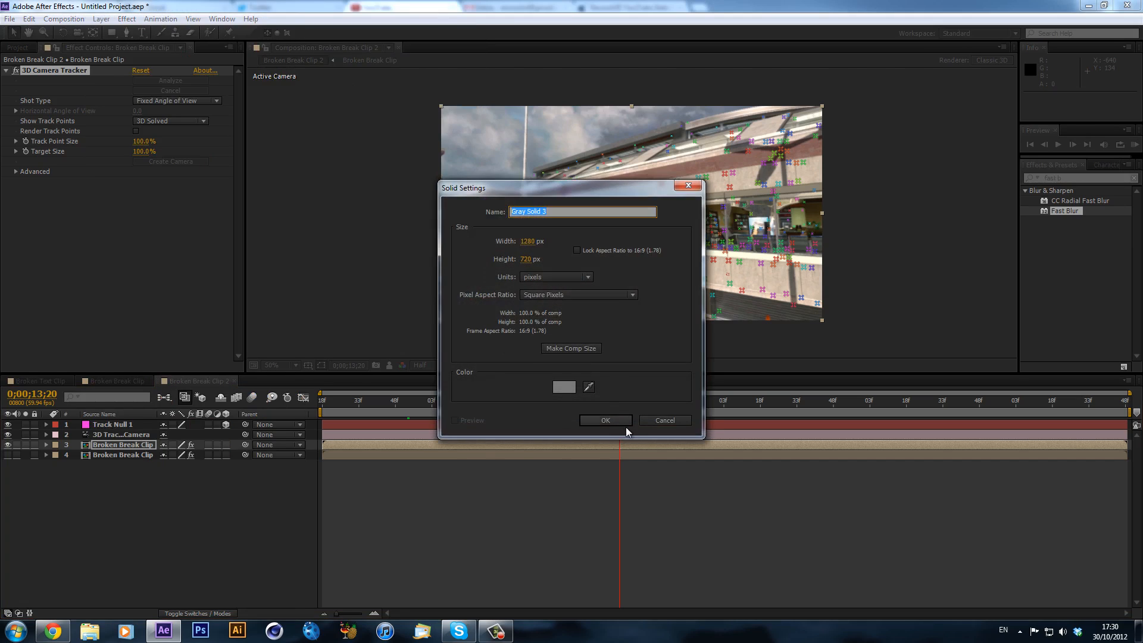
{"action": "left_click", "coordinate": [605, 420]}
{"action": "type", "text": "grid"}
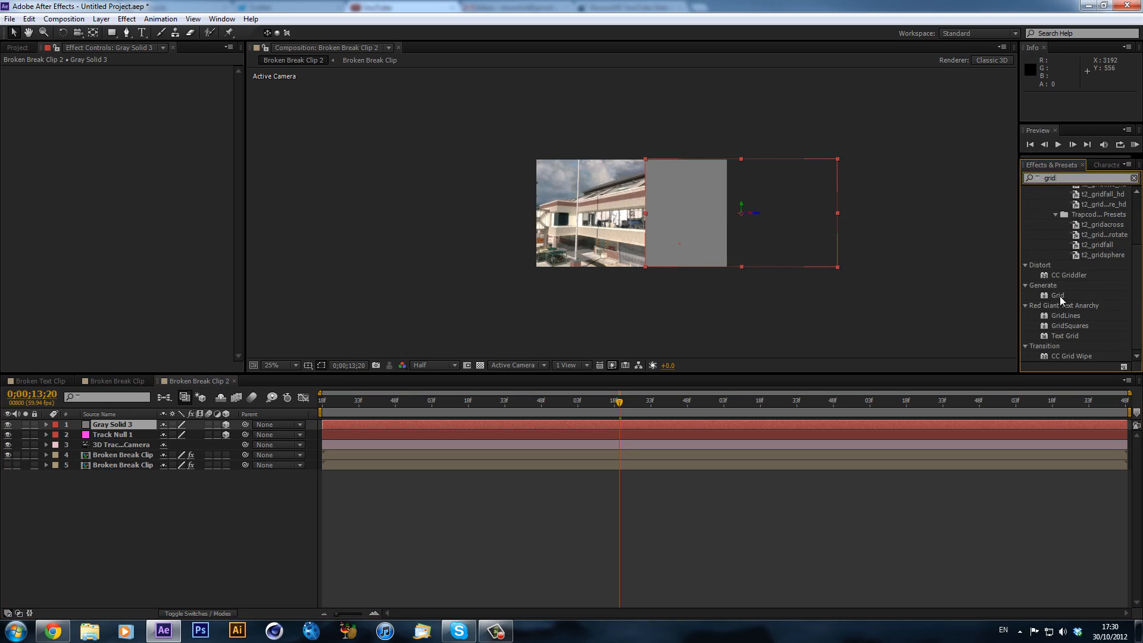
{"action": "double_click", "coordinate": [1057, 296]}
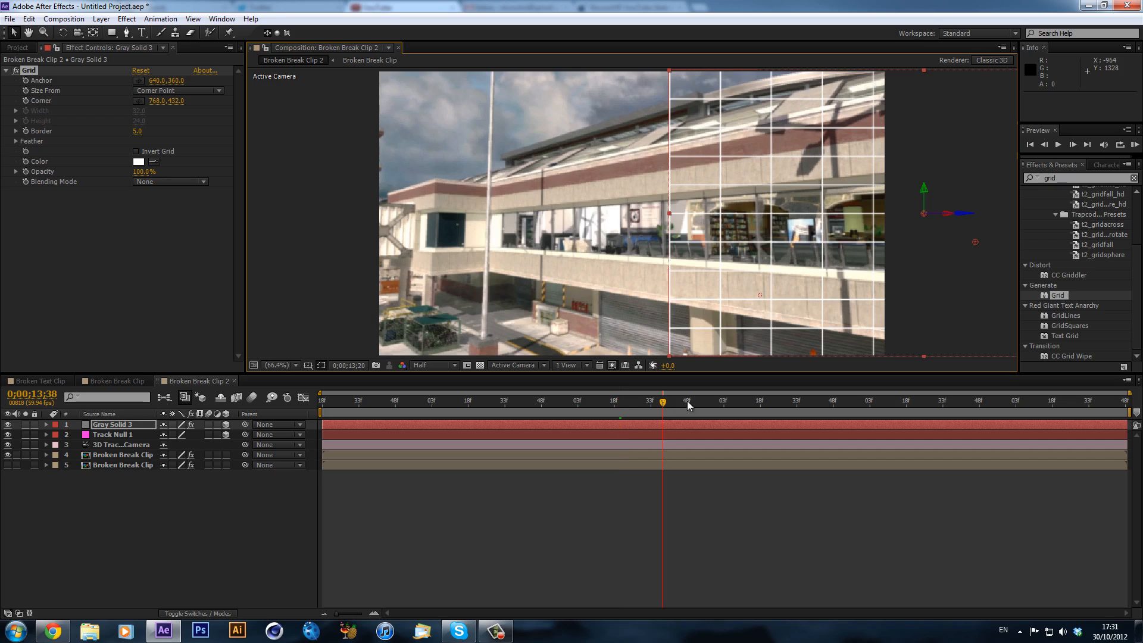
{"action": "left_click", "coordinate": [786, 401]}
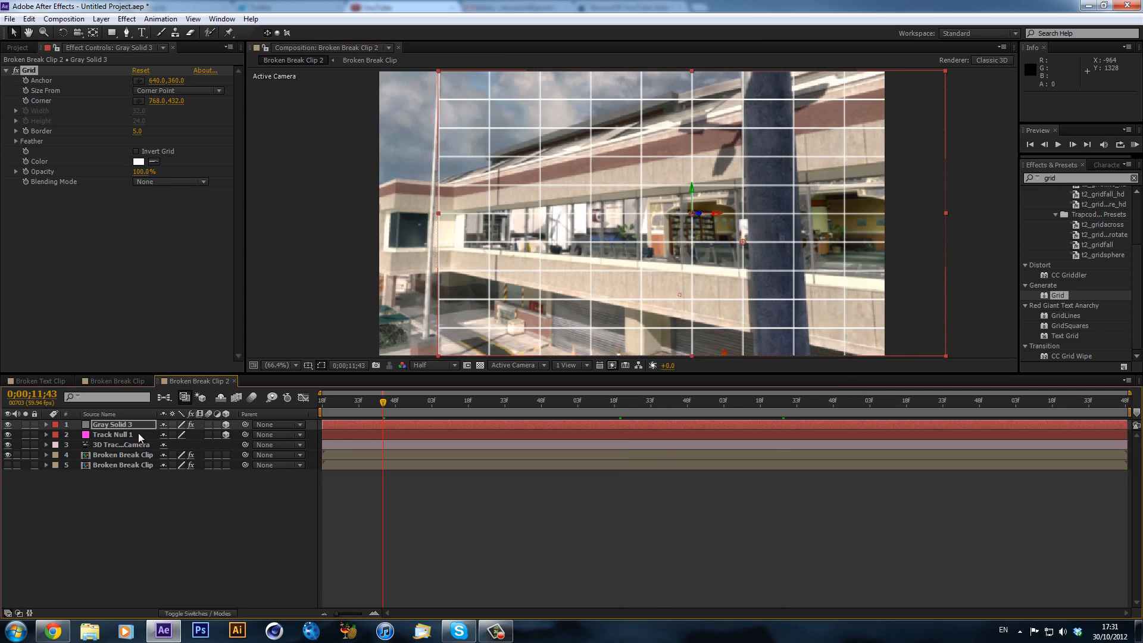
{"action": "left_click", "coordinate": [129, 19]}
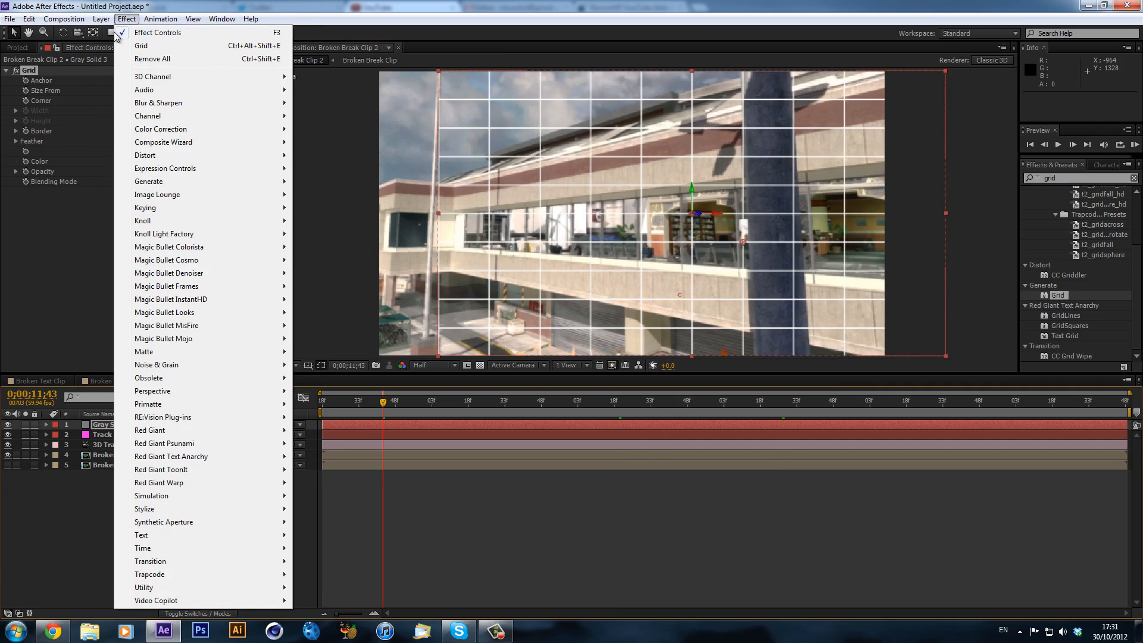
- Create Null 10 and parent Track Null 1 and the 3D Tracker Camera to it
{"action": "left_click", "coordinate": [121, 19]}
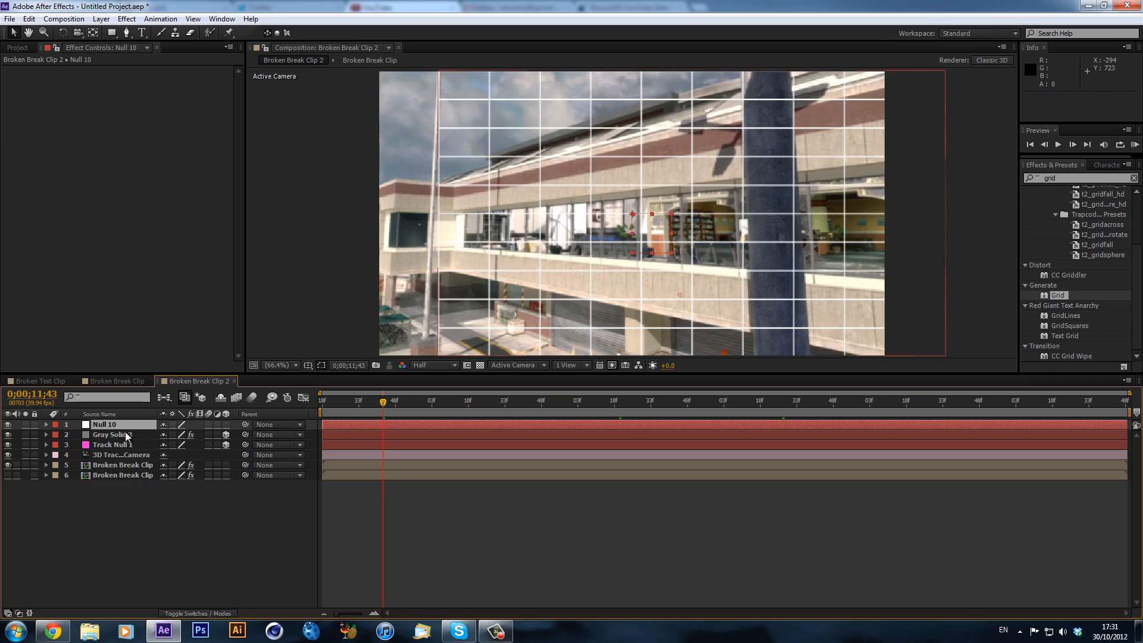
{"action": "left_click", "coordinate": [110, 434]}
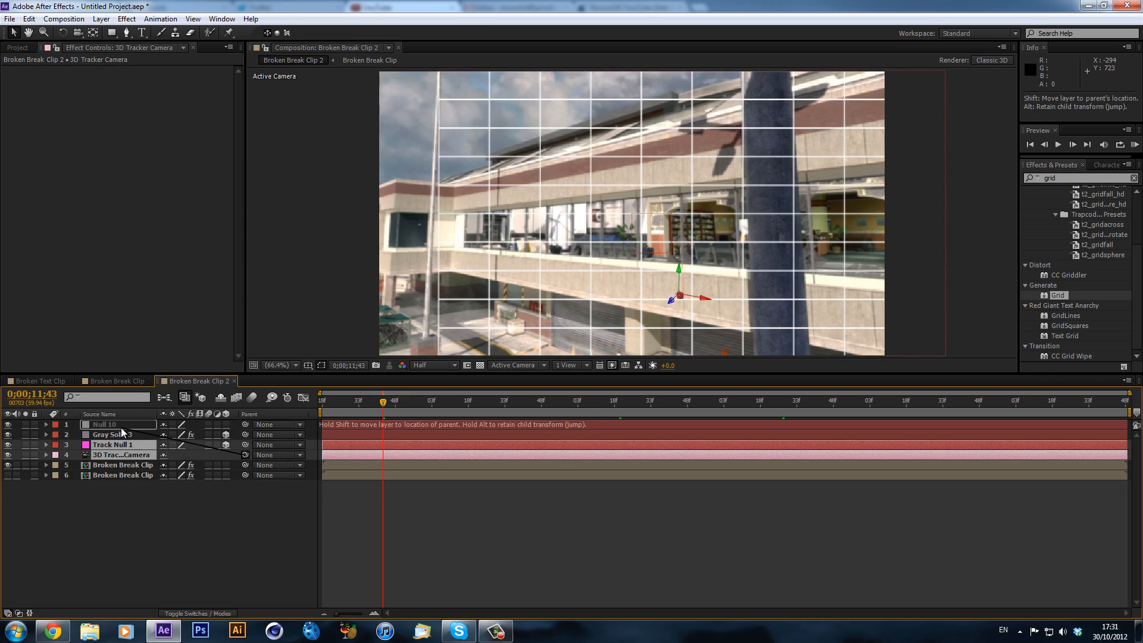
{"action": "left_click_drag", "start_coordinate": [226, 454], "coordinate": [105, 424]}
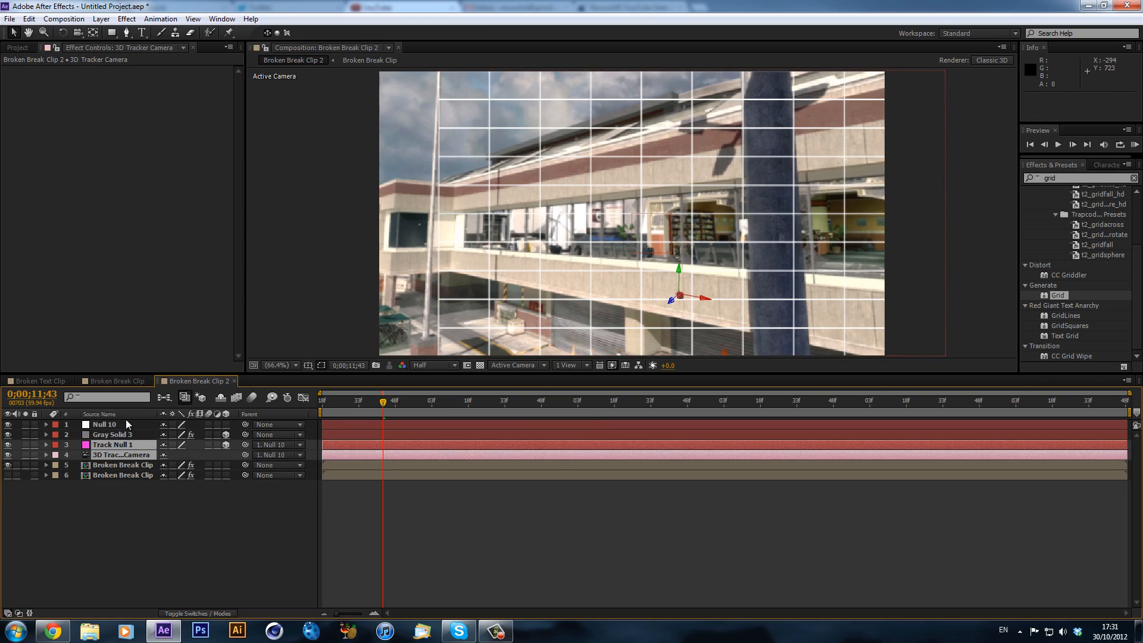
{"action": "left_click", "coordinate": [105, 423]}
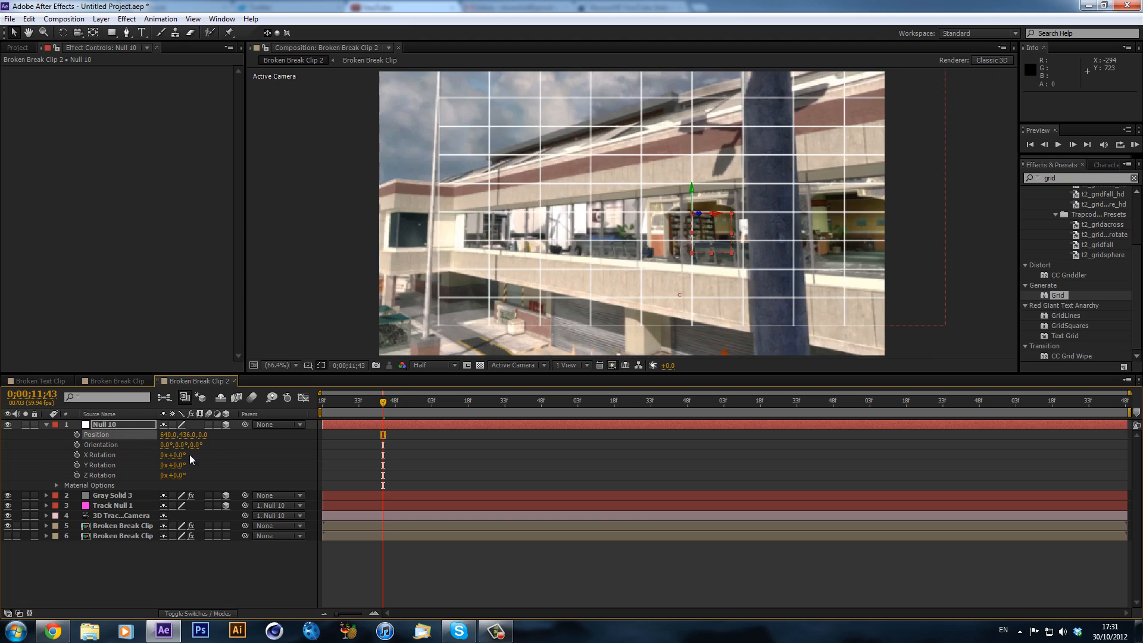
- Set Null 10's Y Rotation to -24° and Position Z to -752 so the grid covers the windows
{"action": "left_click_drag", "start_coordinate": [183, 434], "coordinate": [185, 434]}
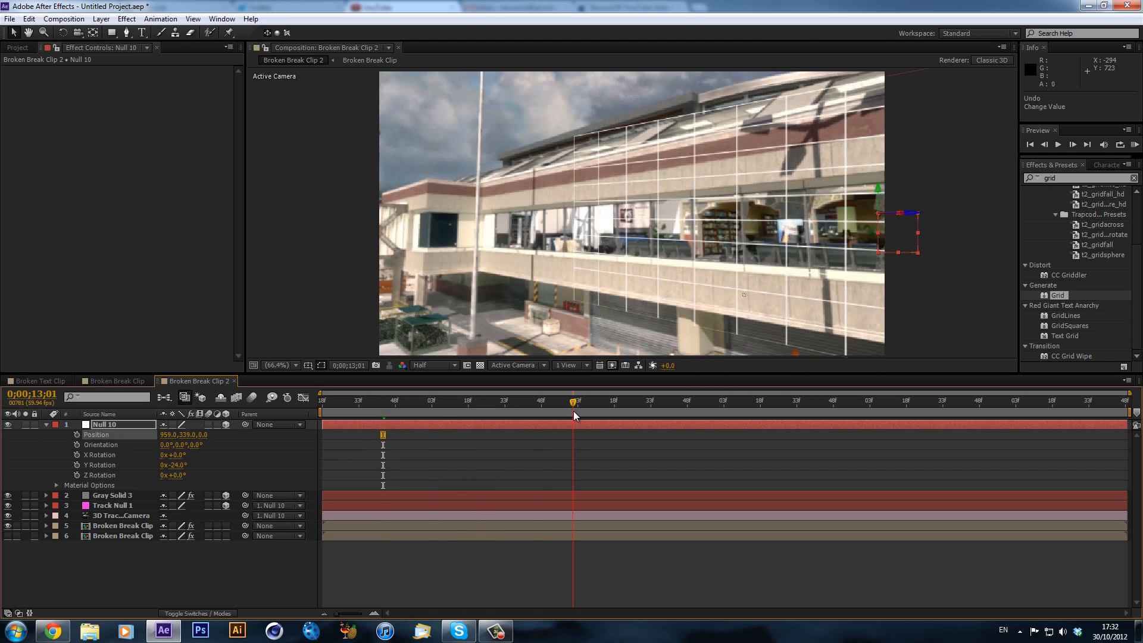
{"action": "left_click_drag", "start_coordinate": [574, 402], "coordinate": [323, 401]}
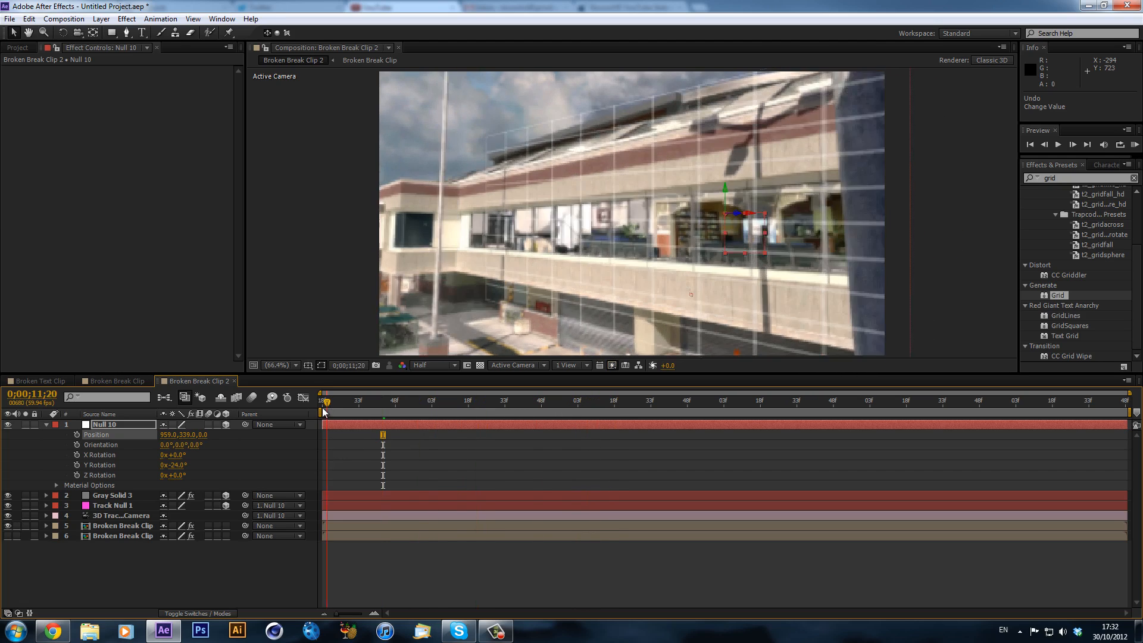
{"action": "left_click_drag", "start_coordinate": [326, 400], "coordinate": [323, 400]}
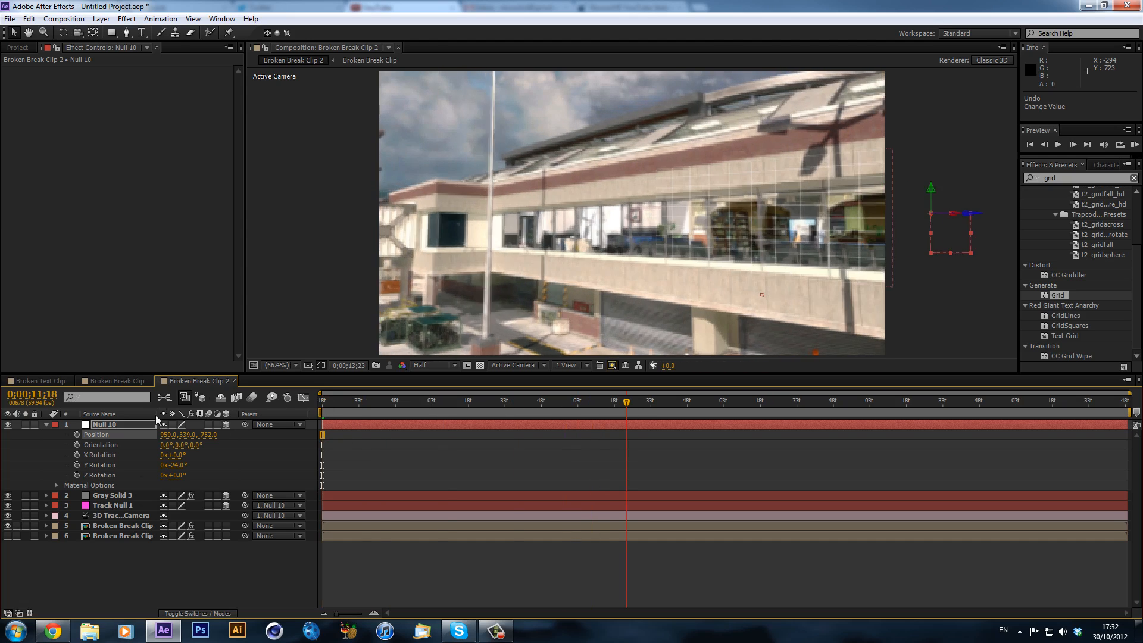
- Create a track null from the Camera Tracker points and copy its Z into Null 10's Position
{"action": "left_click", "coordinate": [114, 505]}
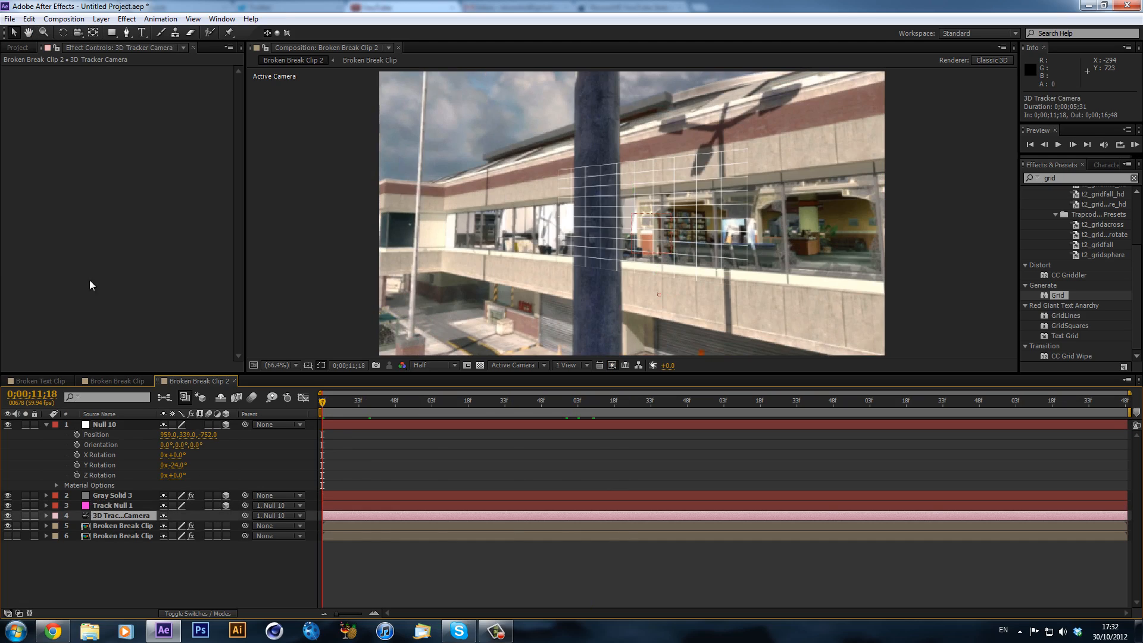
{"action": "left_click", "coordinate": [123, 526]}
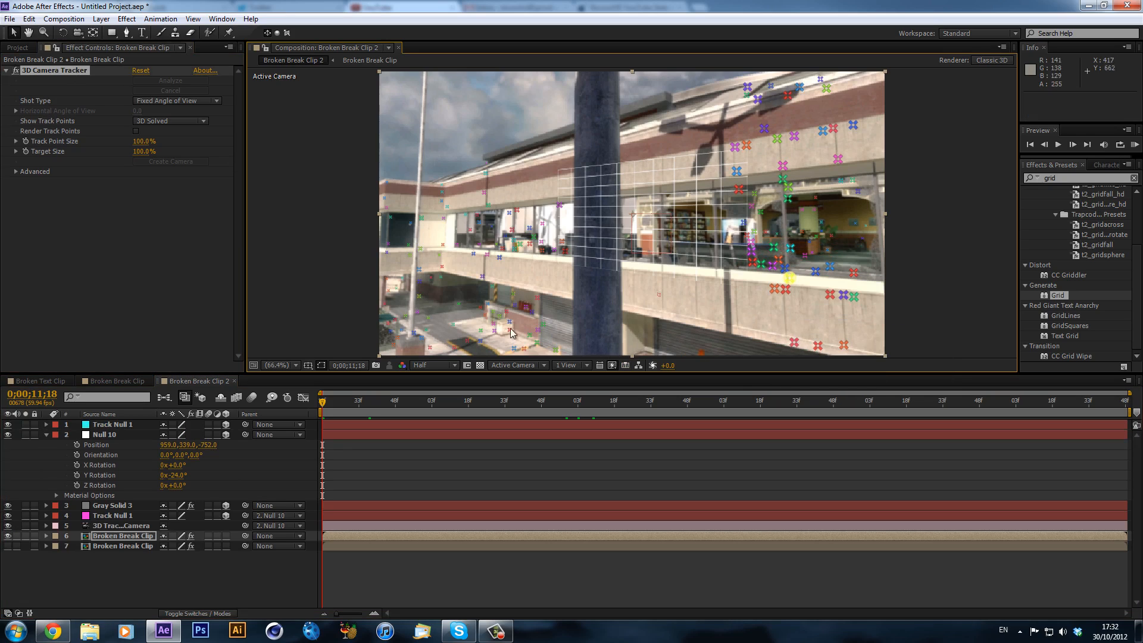
{"action": "left_click", "coordinate": [112, 424]}
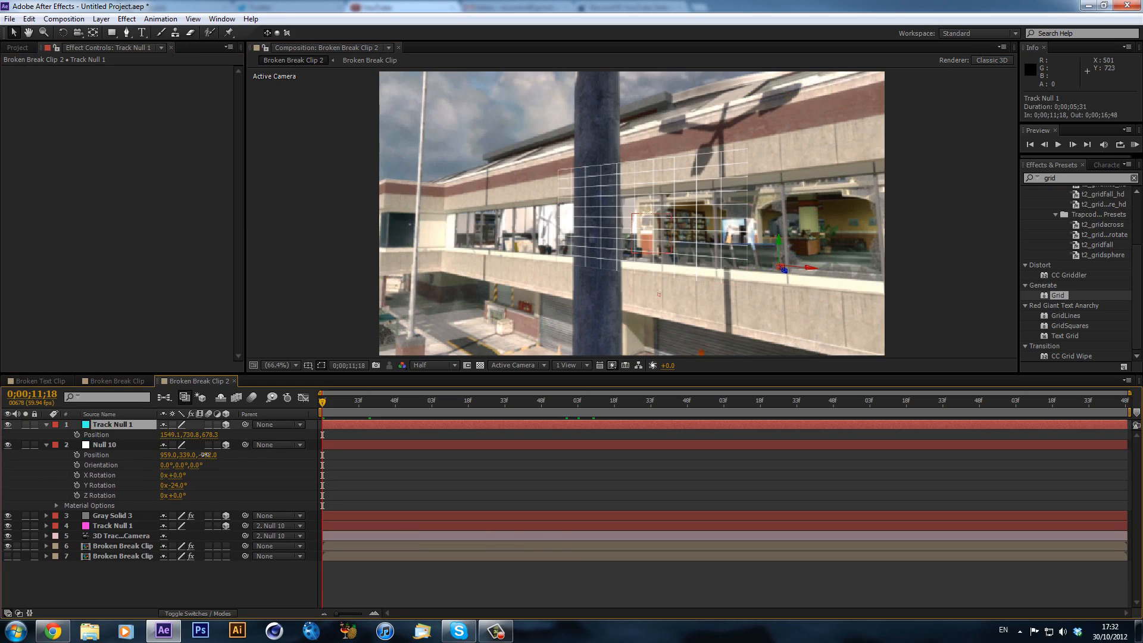
{"action": "double_click", "coordinate": [208, 455]}
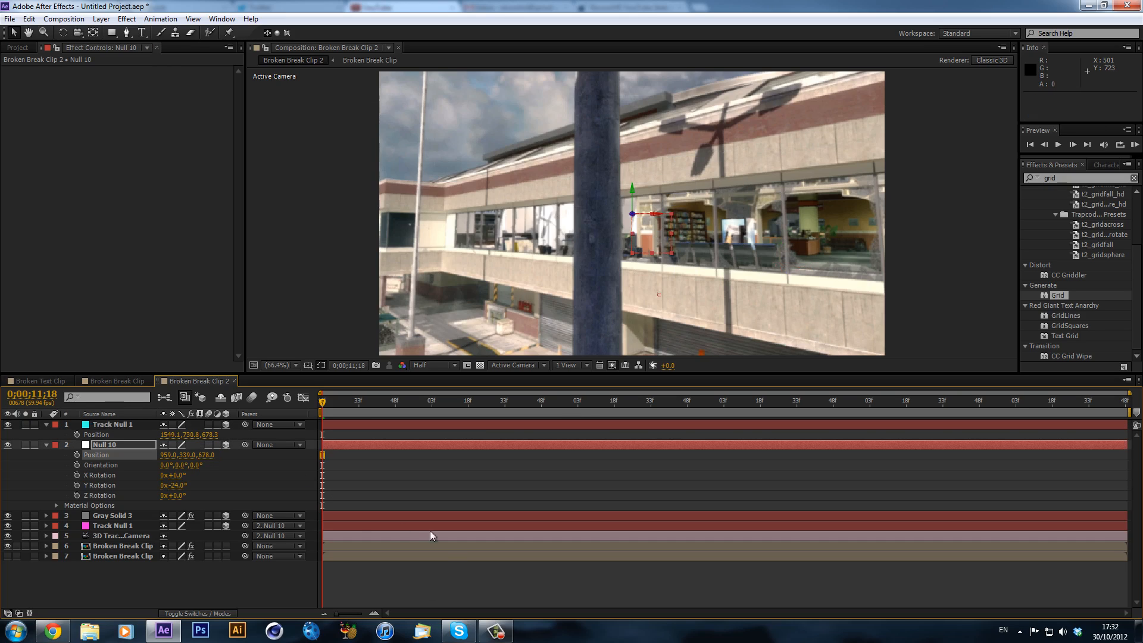
{"action": "double_click", "coordinate": [207, 455]}
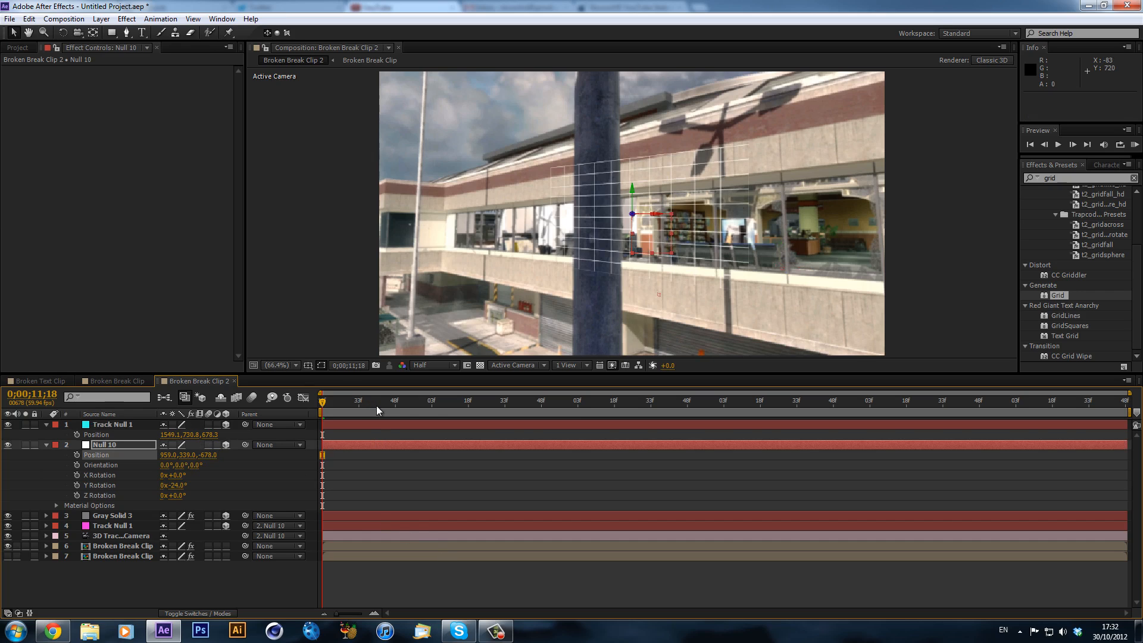
{"action": "left_click", "coordinate": [523, 402]}
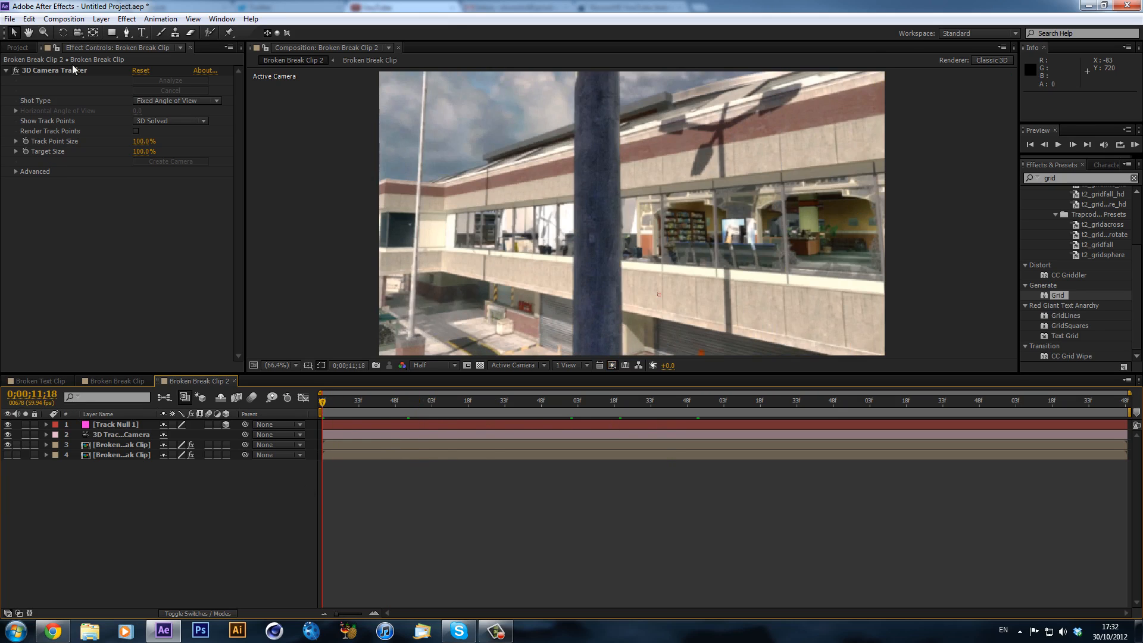
- Create a new solid layer named Element
{"action": "left_click", "coordinate": [122, 19]}
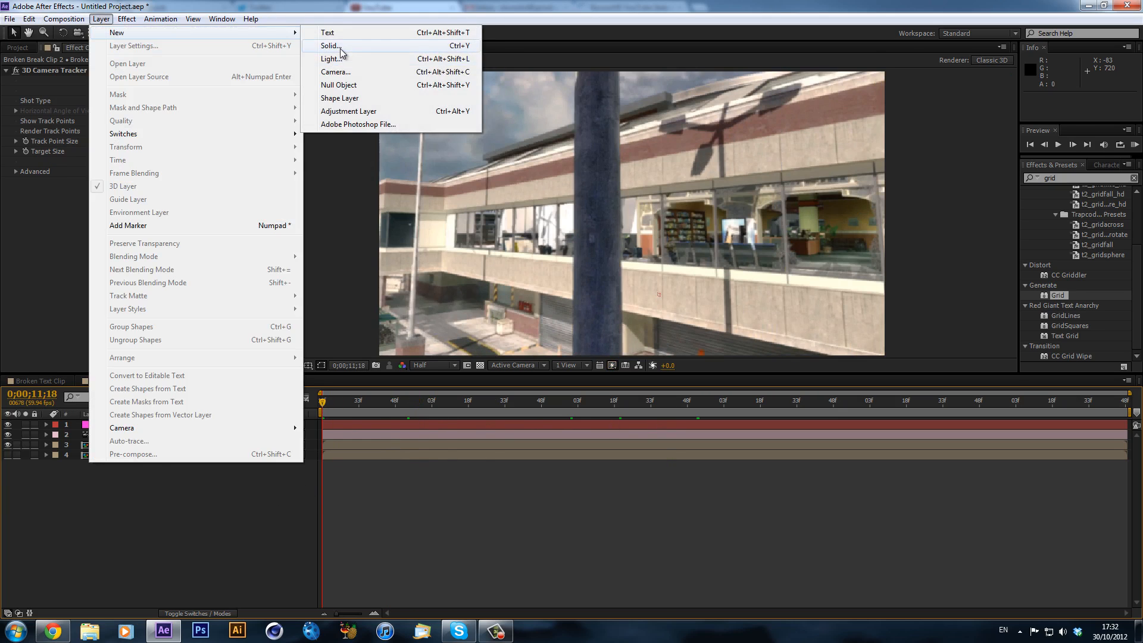
{"action": "left_click", "coordinate": [331, 45]}
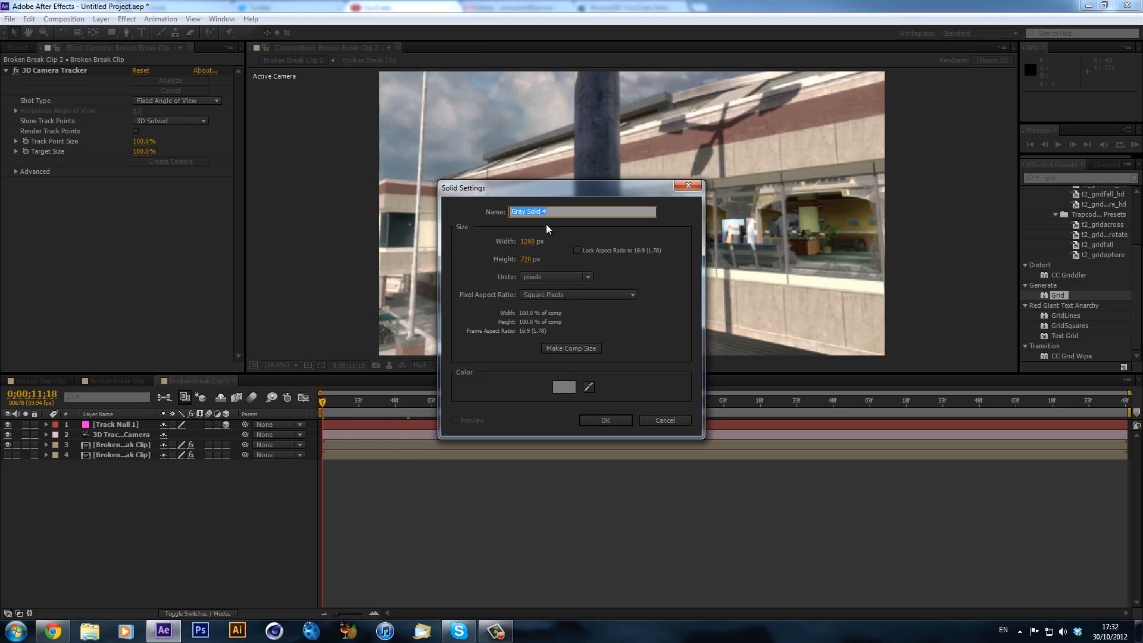
{"action": "left_click", "coordinate": [604, 421]}
{"action": "type", "text": "elemen"}
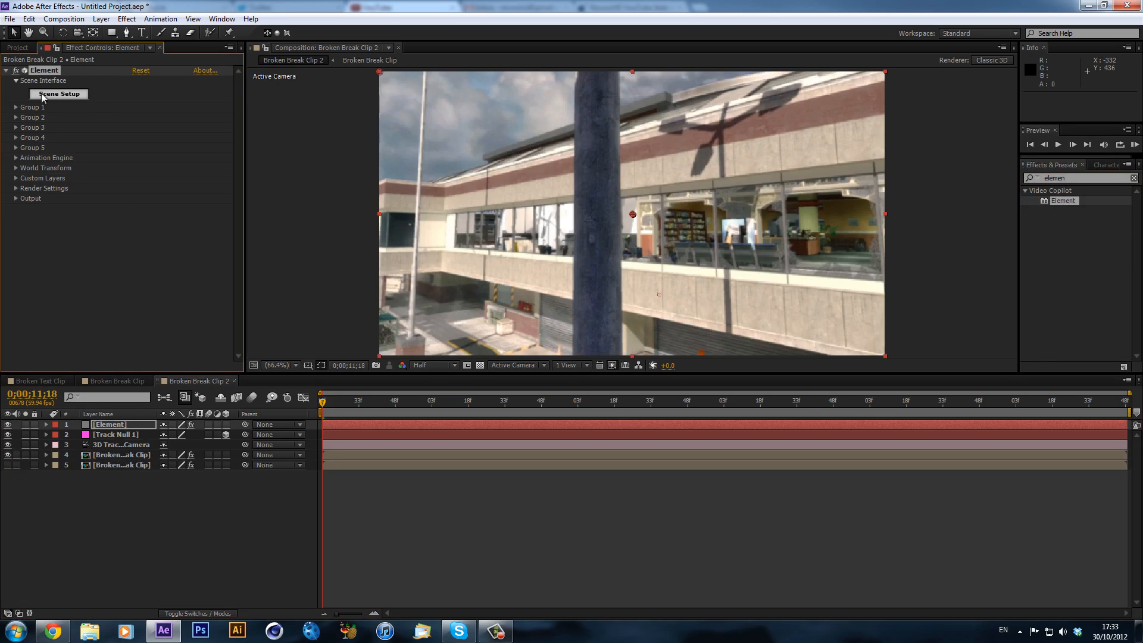
- Map the lower Broken Break Clip as Element's custom layer 1 environment
{"action": "left_click", "coordinate": [57, 93]}
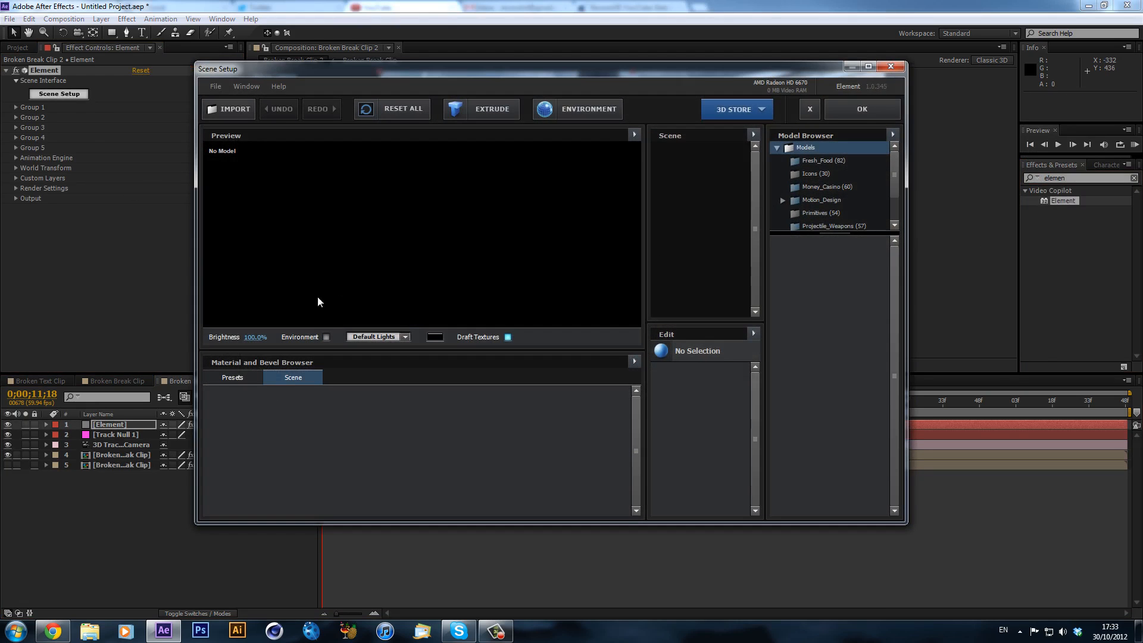
{"action": "left_click", "coordinate": [810, 108]}
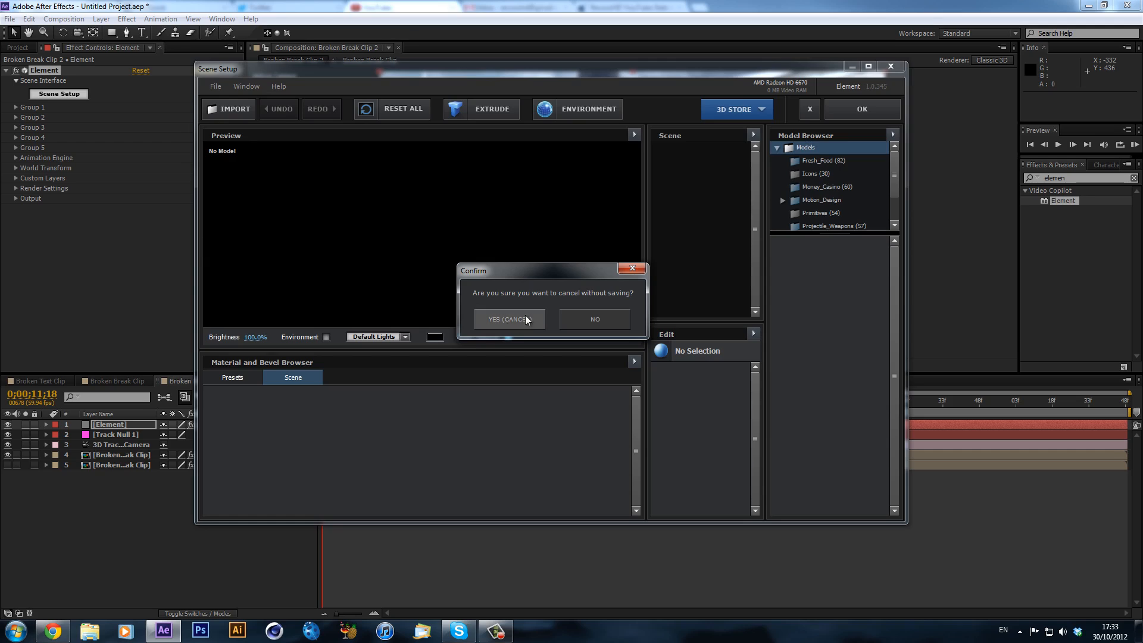
{"action": "left_click", "coordinate": [510, 319]}
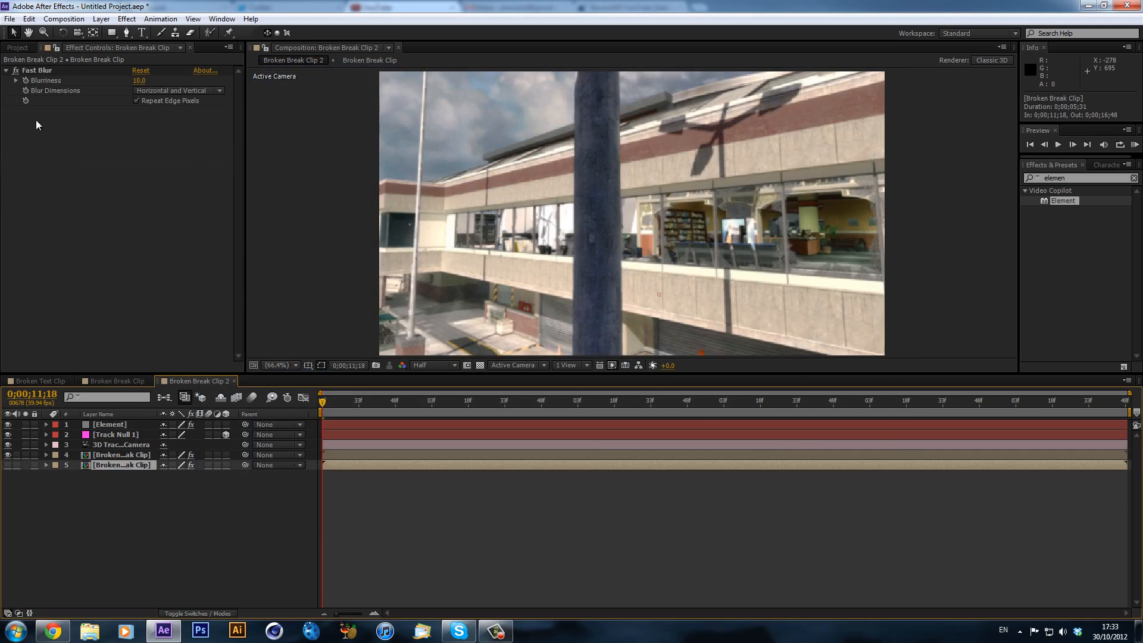
{"action": "left_click", "coordinate": [110, 424]}
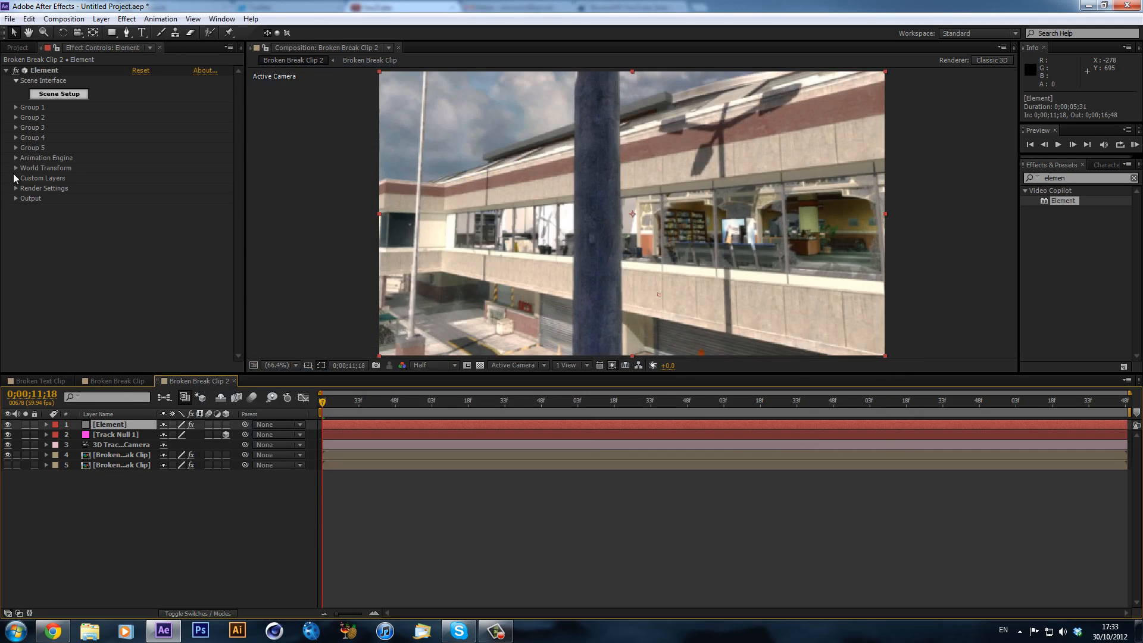
{"action": "left_click", "coordinate": [14, 178]}
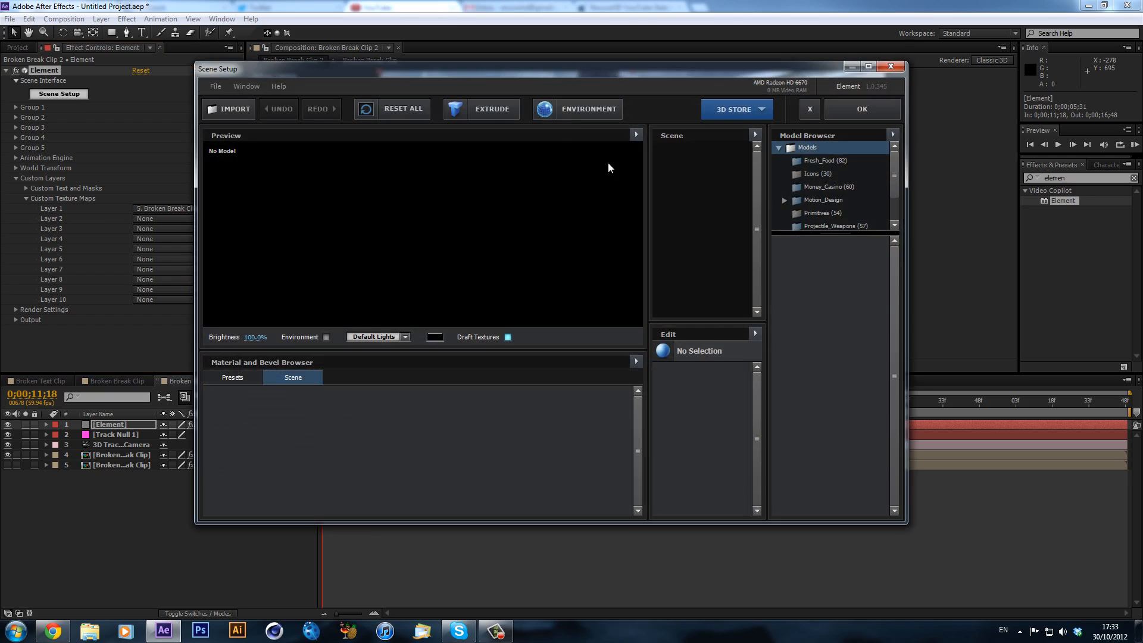
{"action": "left_click", "coordinate": [328, 336]}
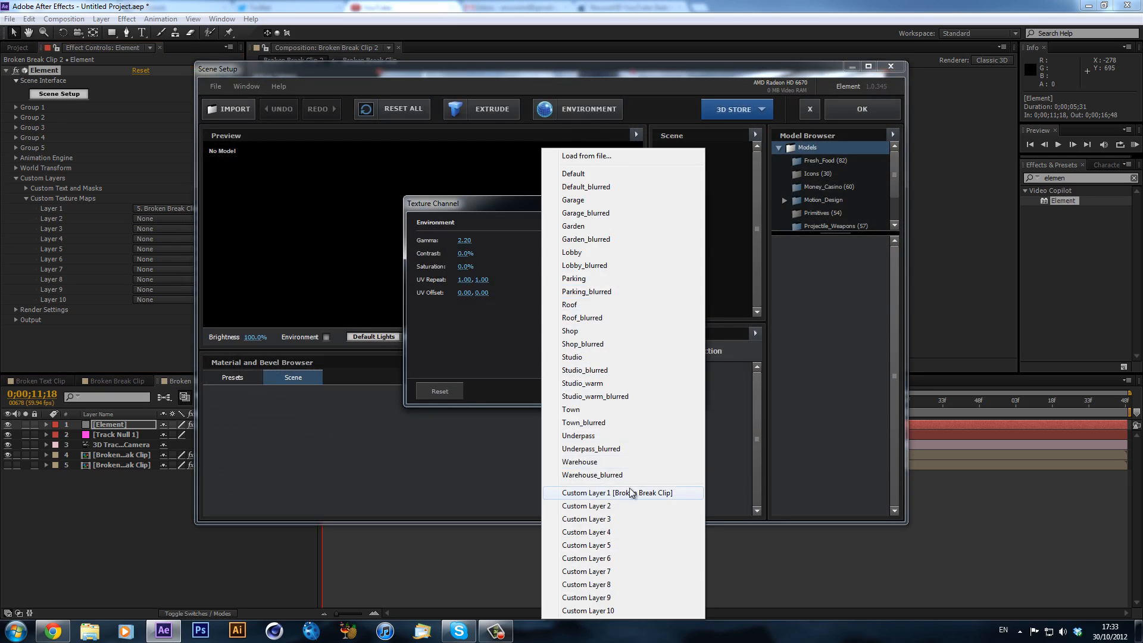
{"action": "left_click", "coordinate": [623, 493]}
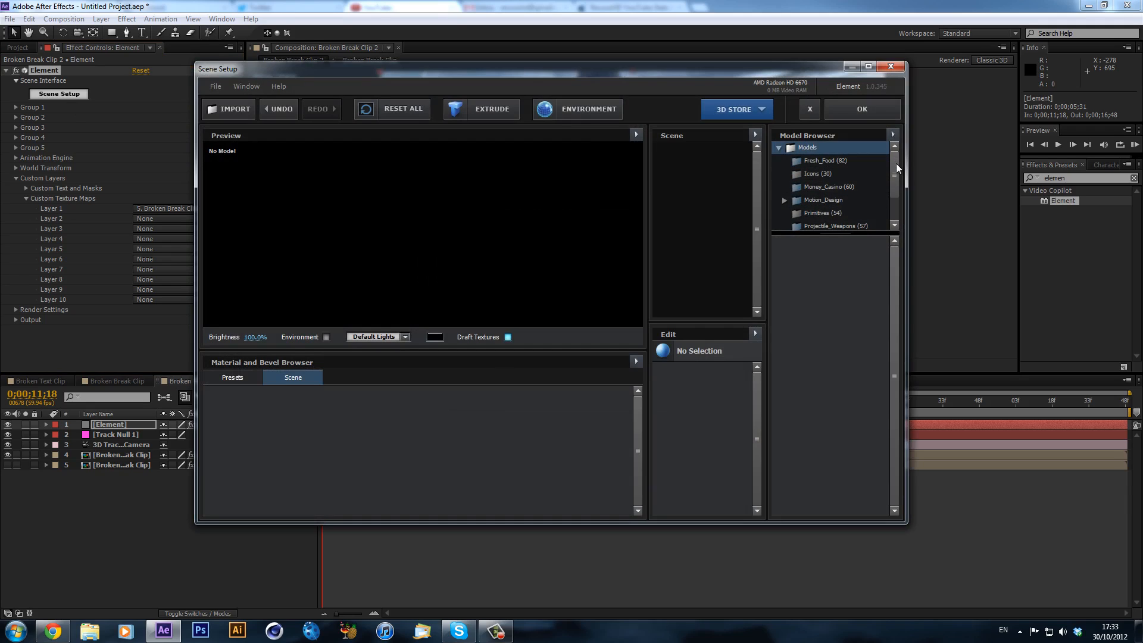
- Load broken_glass_10 from the Broken_Glass folder into the scene and confirm with OK
{"action": "scroll", "scroll_direction": "down", "scroll_amount": 3}
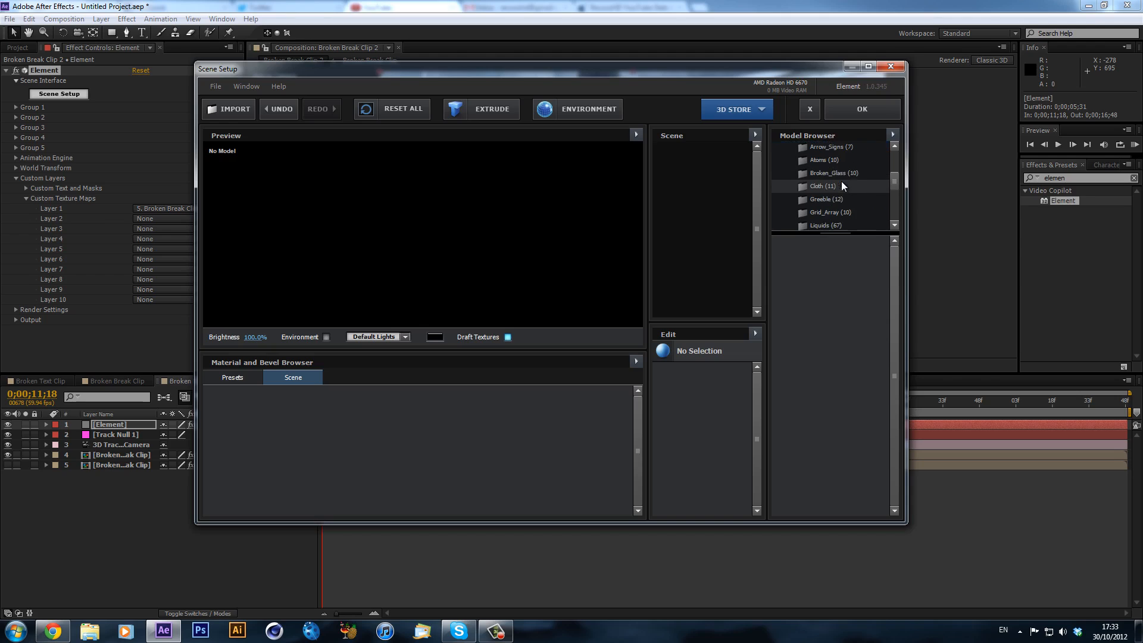
{"action": "left_click", "coordinate": [834, 173]}
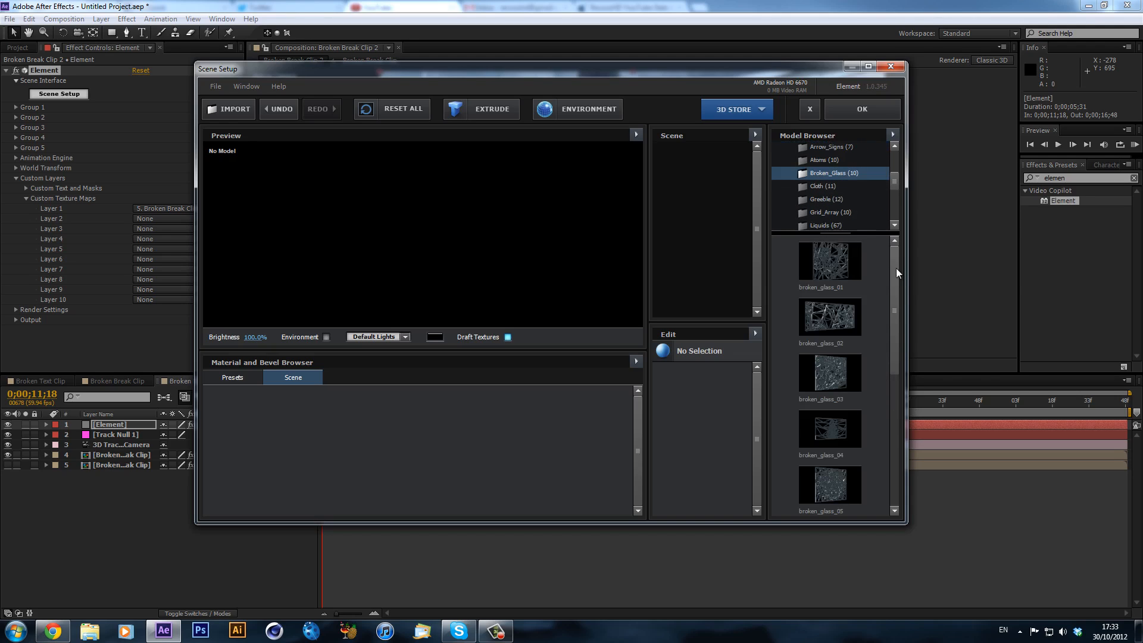
{"action": "scroll", "scroll_direction": "down", "scroll_amount": 3}
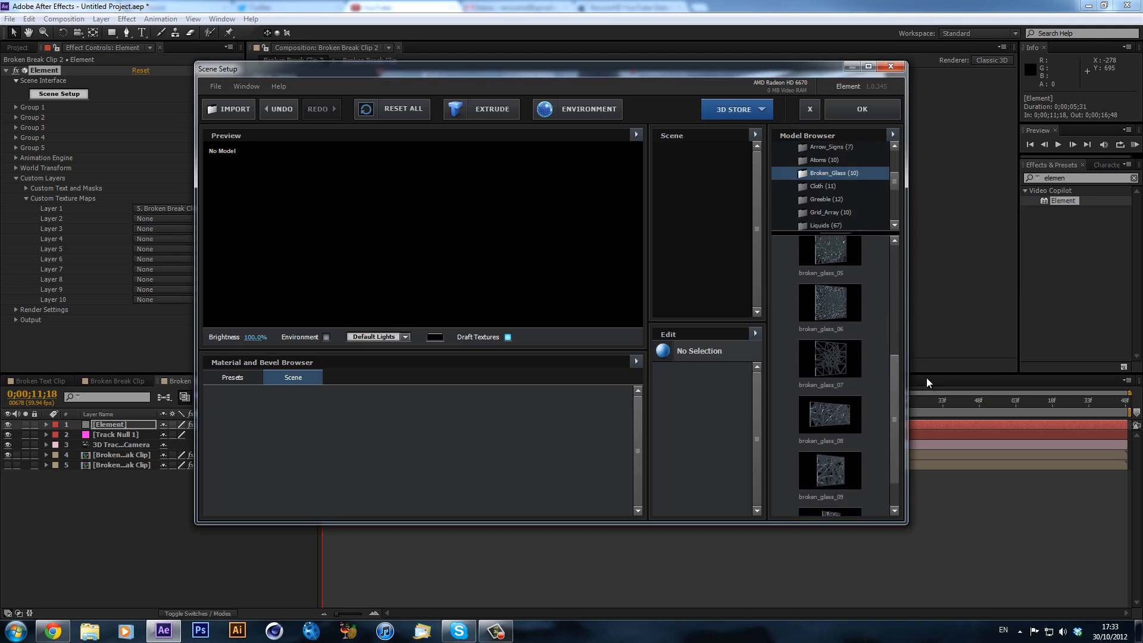
{"action": "scroll", "scroll_direction": "down", "scroll_amount": 3}
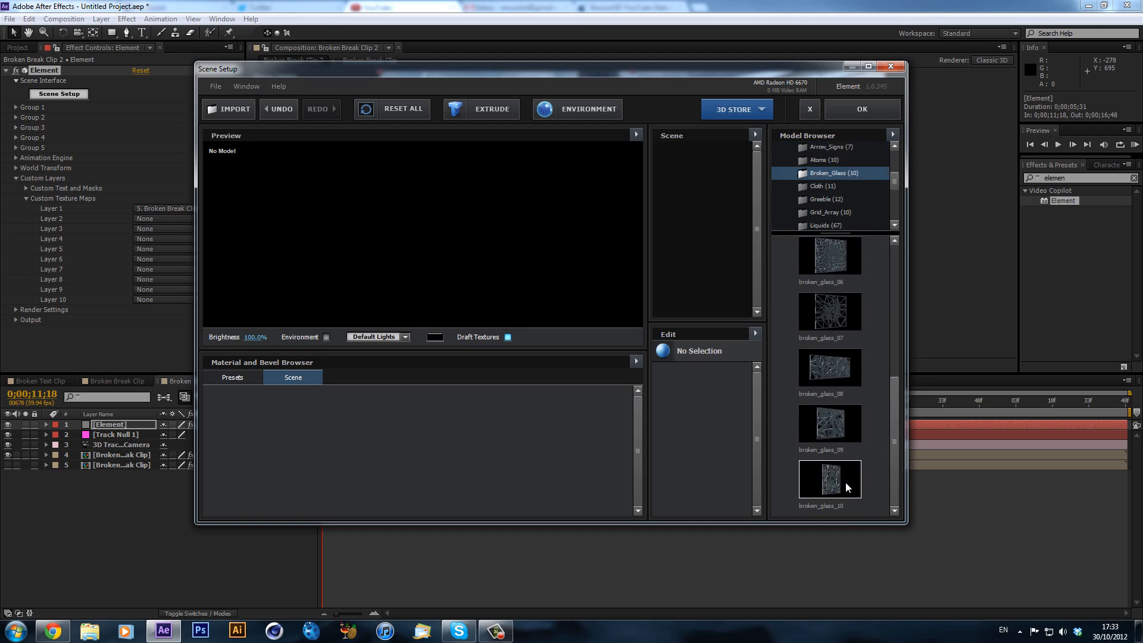
{"action": "double_click", "coordinate": [829, 478]}
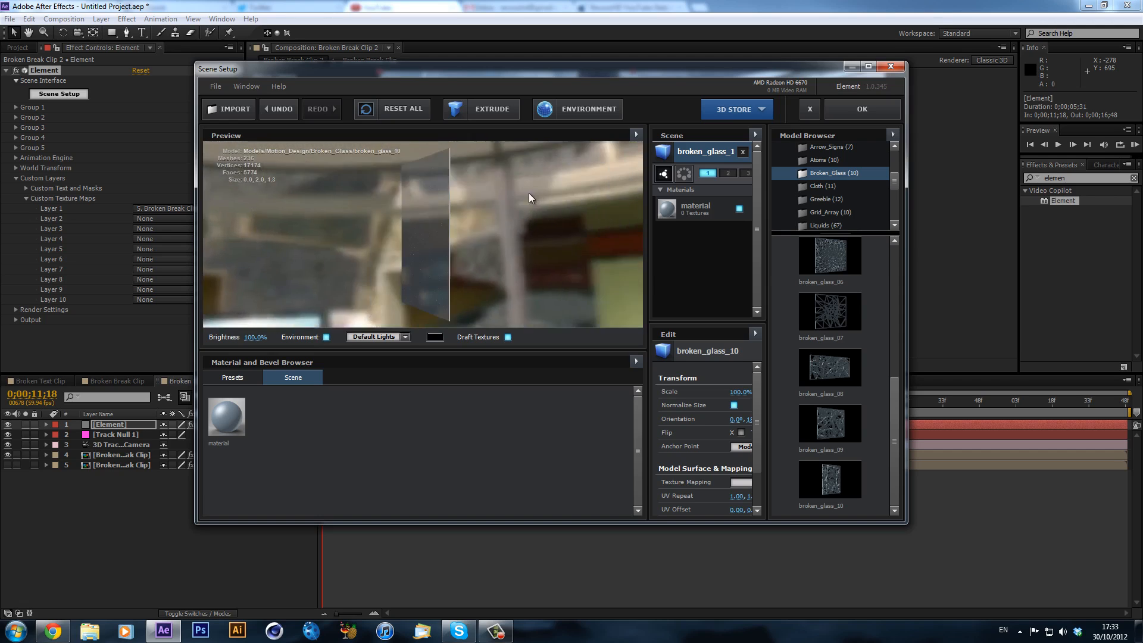
{"action": "left_click", "coordinate": [862, 108]}
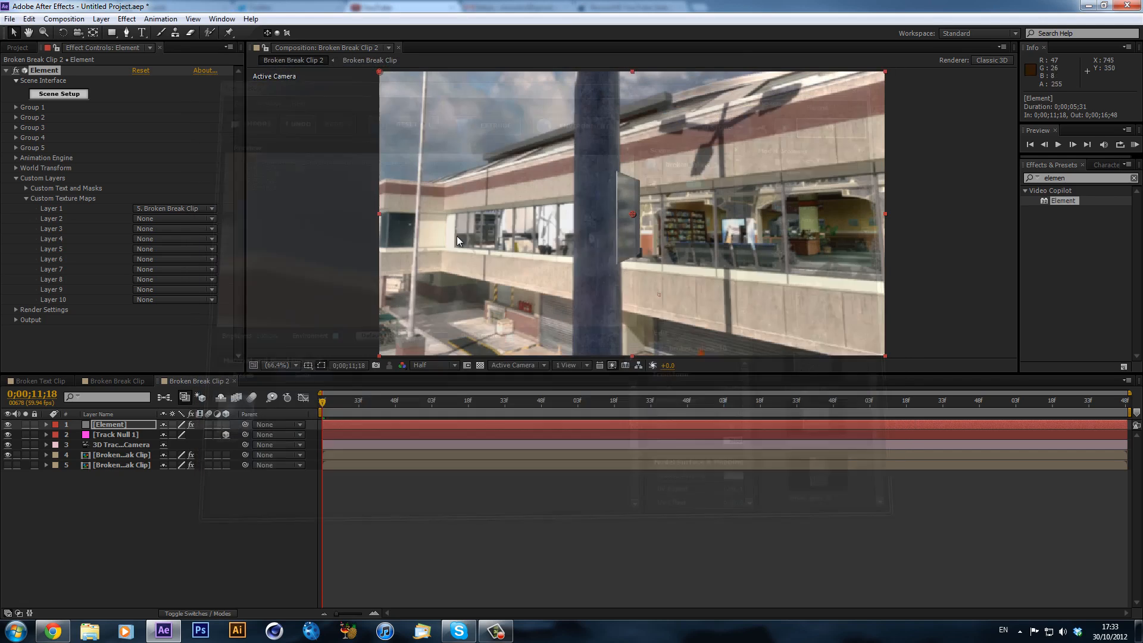
- Preview the shot and reveal Group 1 > Particle Replicator > Rotation settings
{"action": "left_click", "coordinate": [365, 401]}
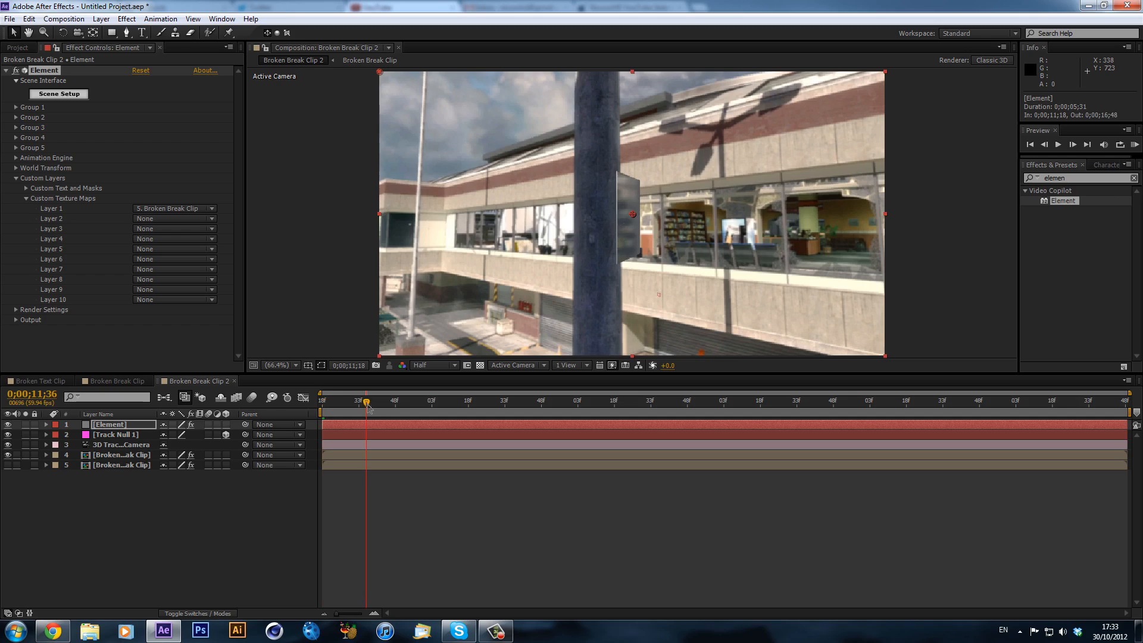
{"action": "left_click", "coordinate": [585, 400]}
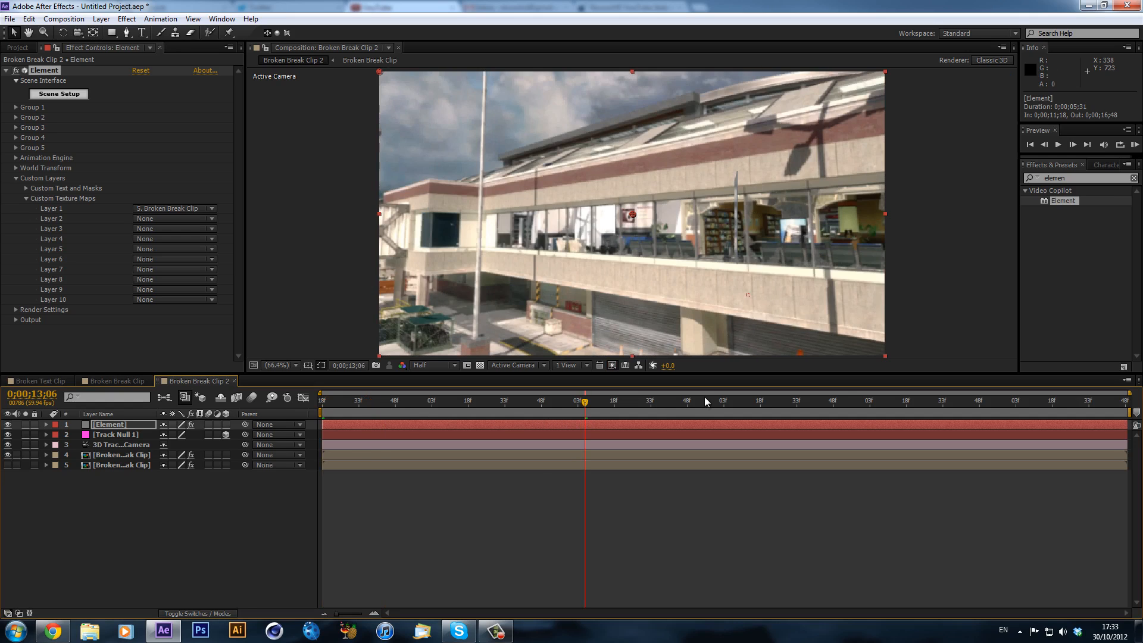
{"action": "left_click", "coordinate": [322, 400]}
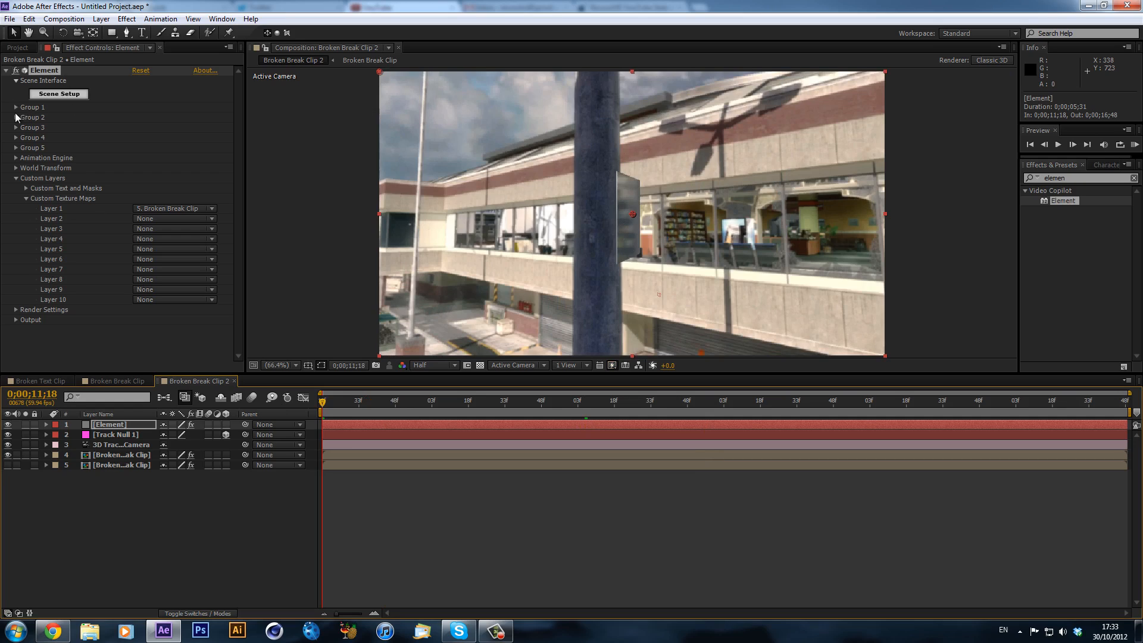
{"action": "left_click", "coordinate": [13, 107]}
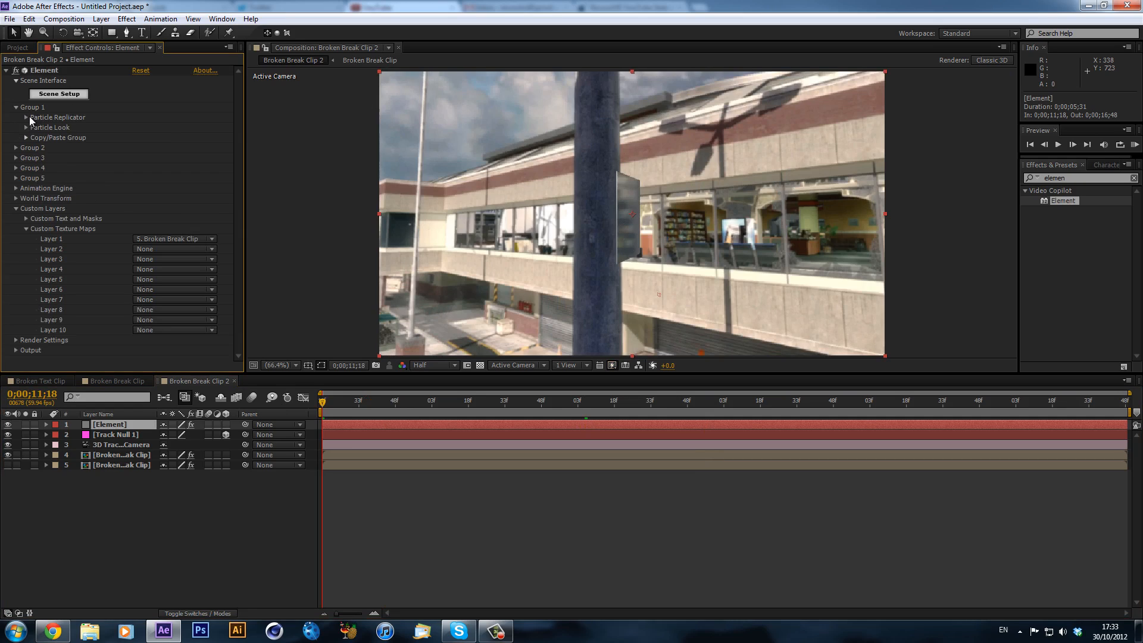
{"action": "left_click", "coordinate": [24, 117]}
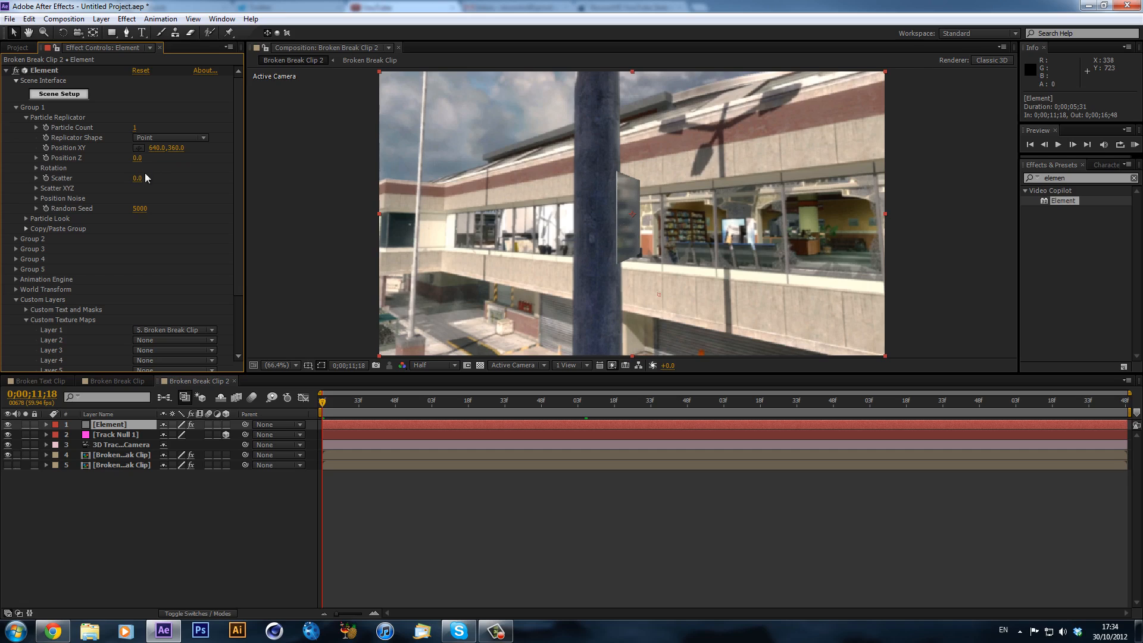
{"action": "left_click", "coordinate": [26, 168]}
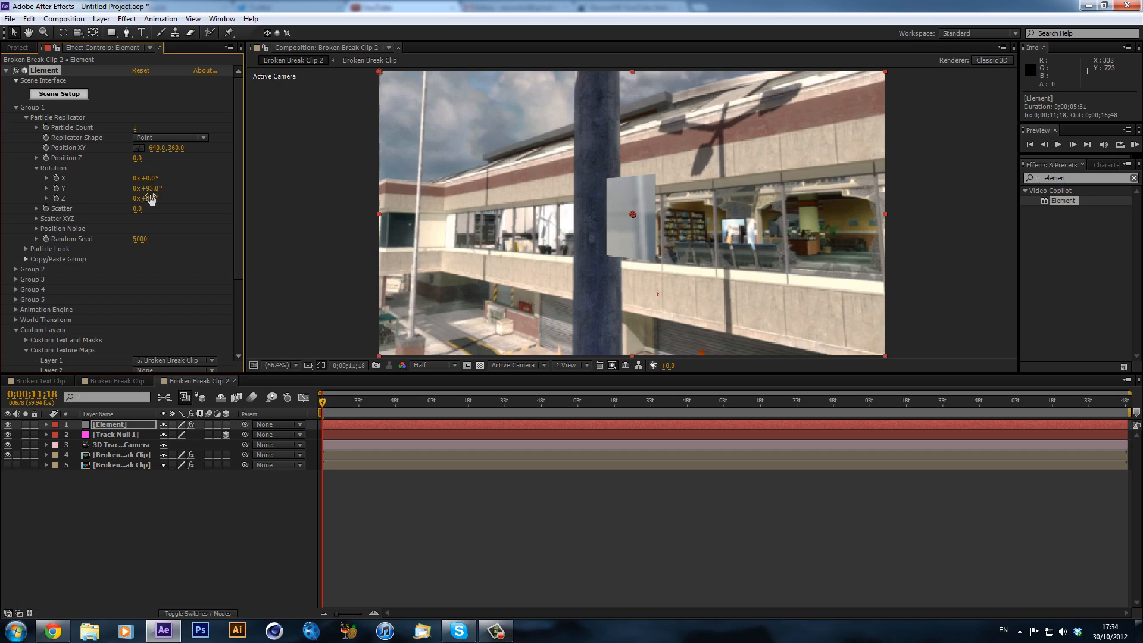
- Rotate the glass pane 90° around Y and move it lower in the frame
{"action": "left_click_drag", "start_coordinate": [145, 198], "coordinate": [146, 207]}
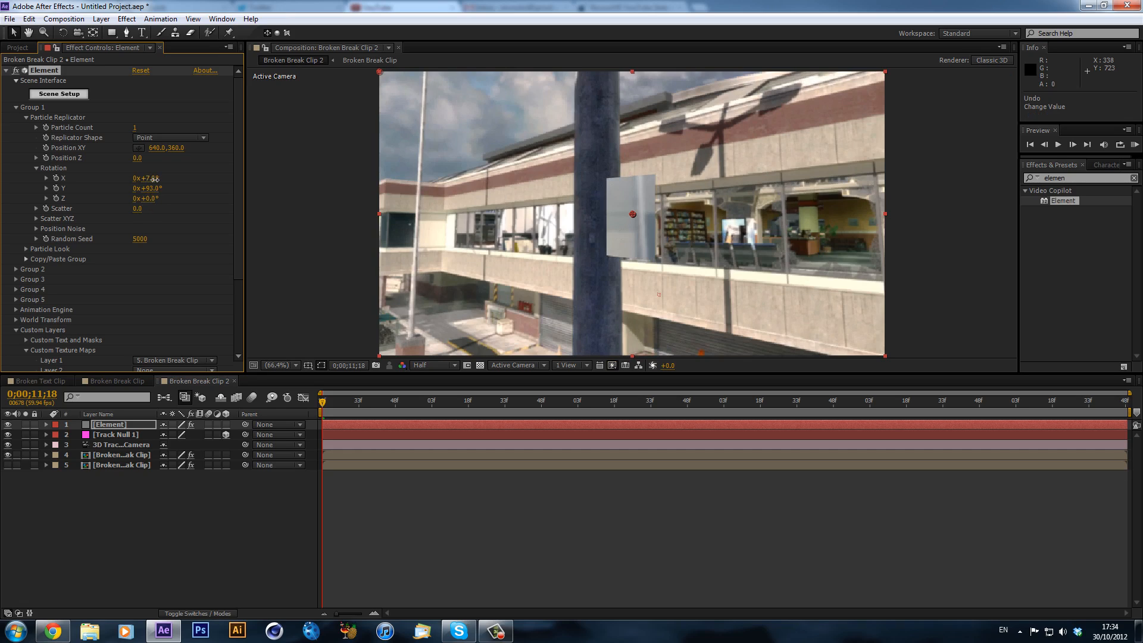
{"action": "left_click_drag", "start_coordinate": [145, 177], "coordinate": [164, 178]}
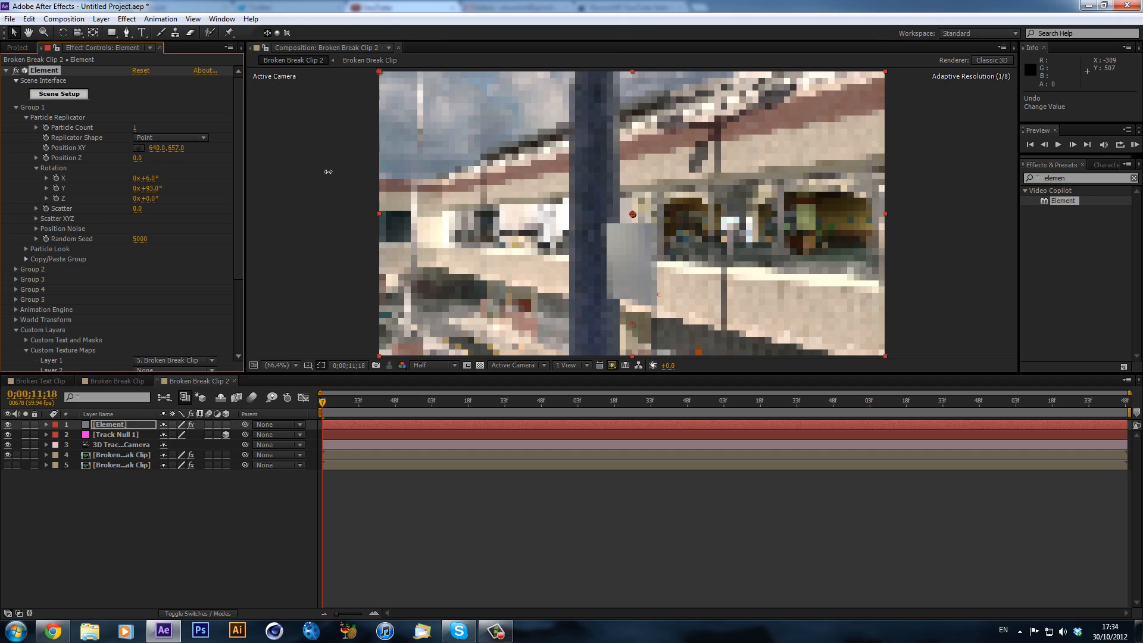
{"action": "left_click_drag", "start_coordinate": [167, 148], "coordinate": [154, 148]}
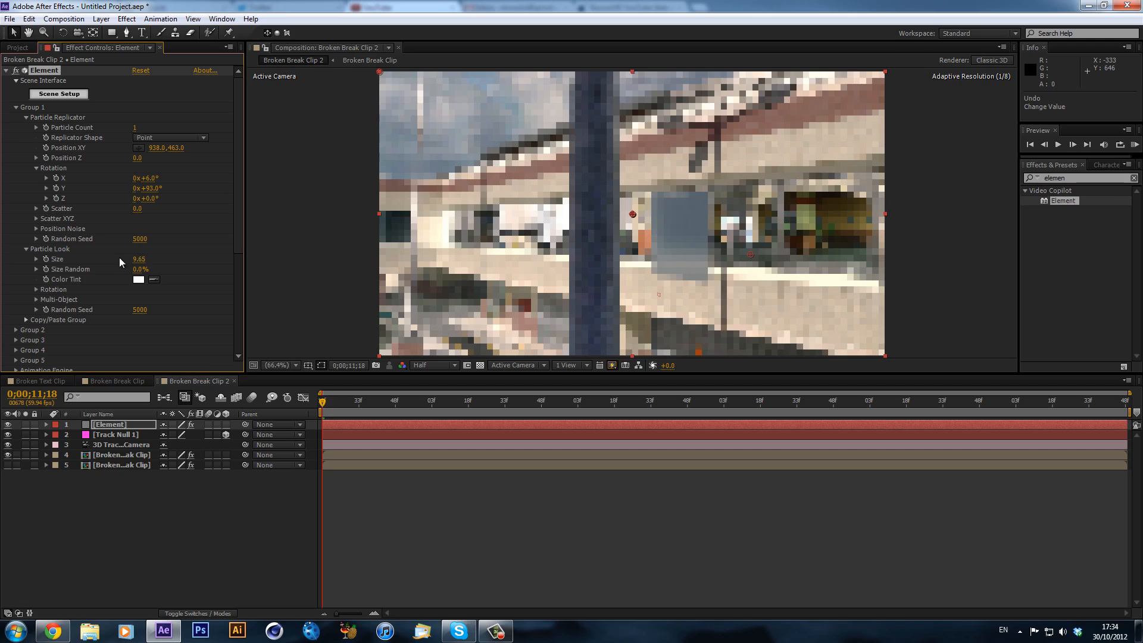
- Move the pane over the window right of the pole and set its Size to 8
{"action": "left_click_drag", "start_coordinate": [141, 258], "coordinate": [137, 264]}
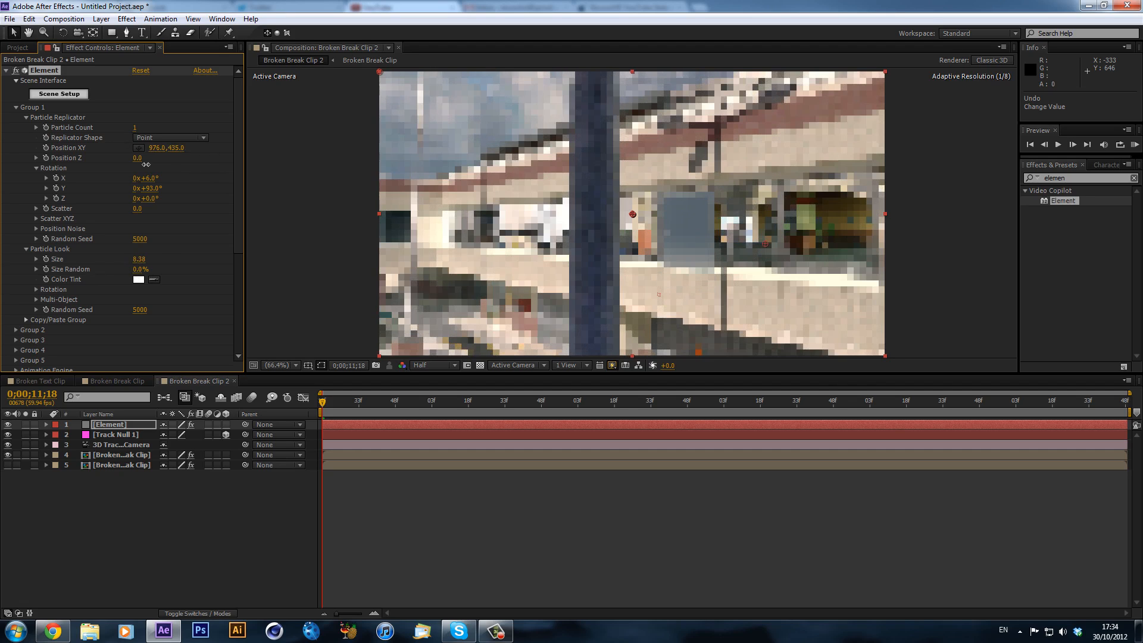
{"action": "left_click_drag", "start_coordinate": [166, 148], "coordinate": [166, 157]}
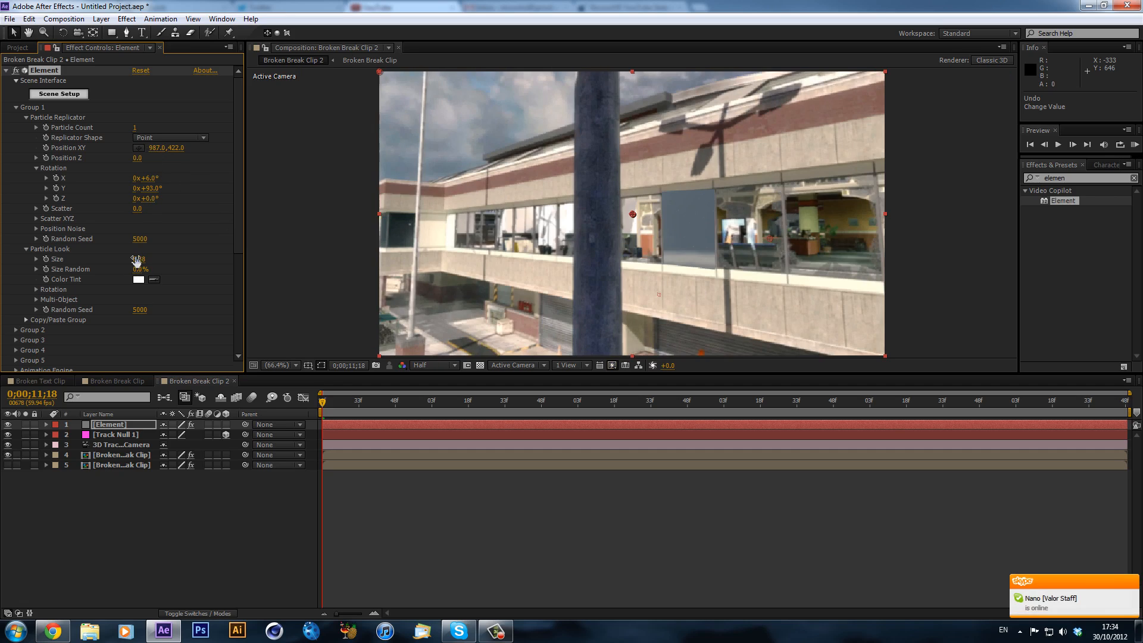
{"action": "double_click", "coordinate": [142, 259]}
{"action": "type", "text": "8"}
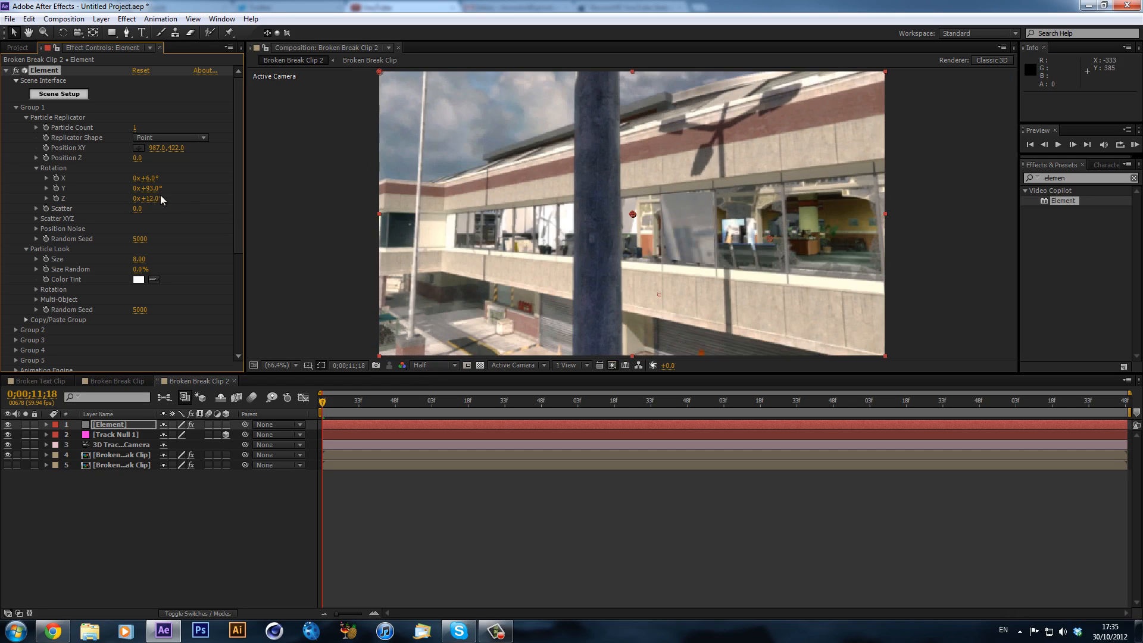
- Test a slight Z rotation on the pane, scrub the shot to check tracking, and return to the start frame
{"action": "left_click_drag", "start_coordinate": [150, 199], "coordinate": [150, 199]}
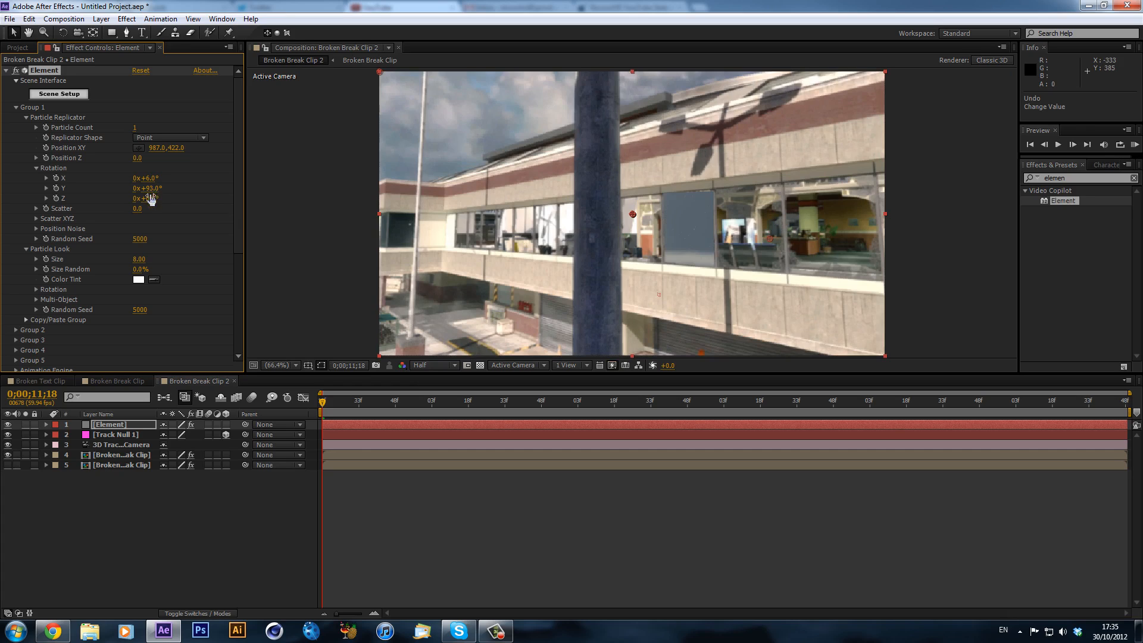
{"action": "left_click_drag", "start_coordinate": [146, 197], "coordinate": [155, 198]}
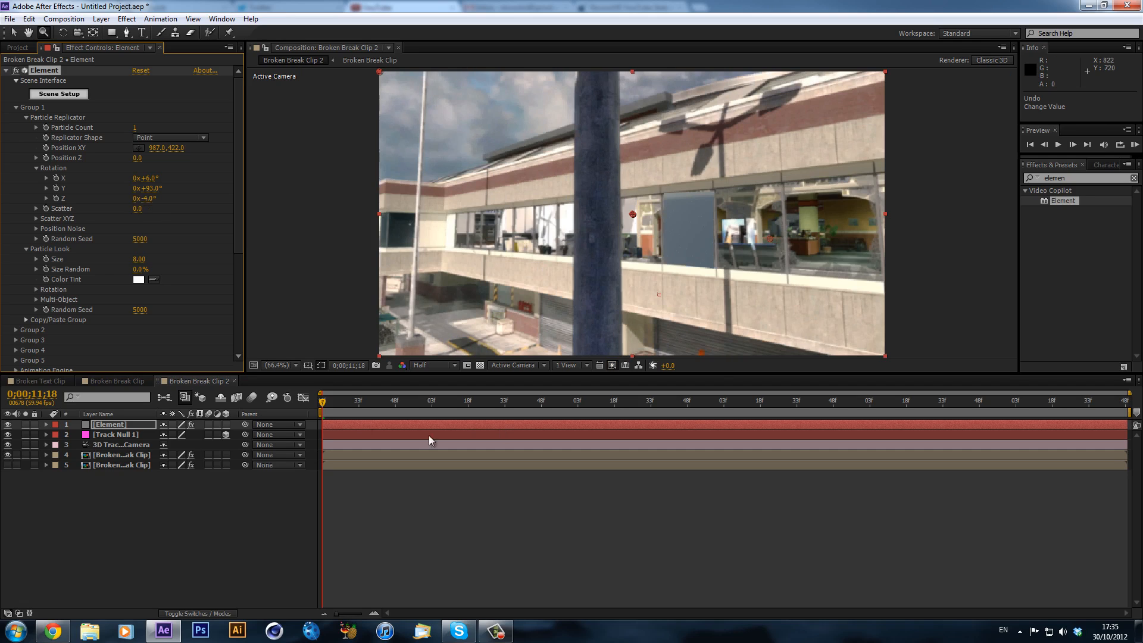
{"action": "left_click", "coordinate": [426, 400]}
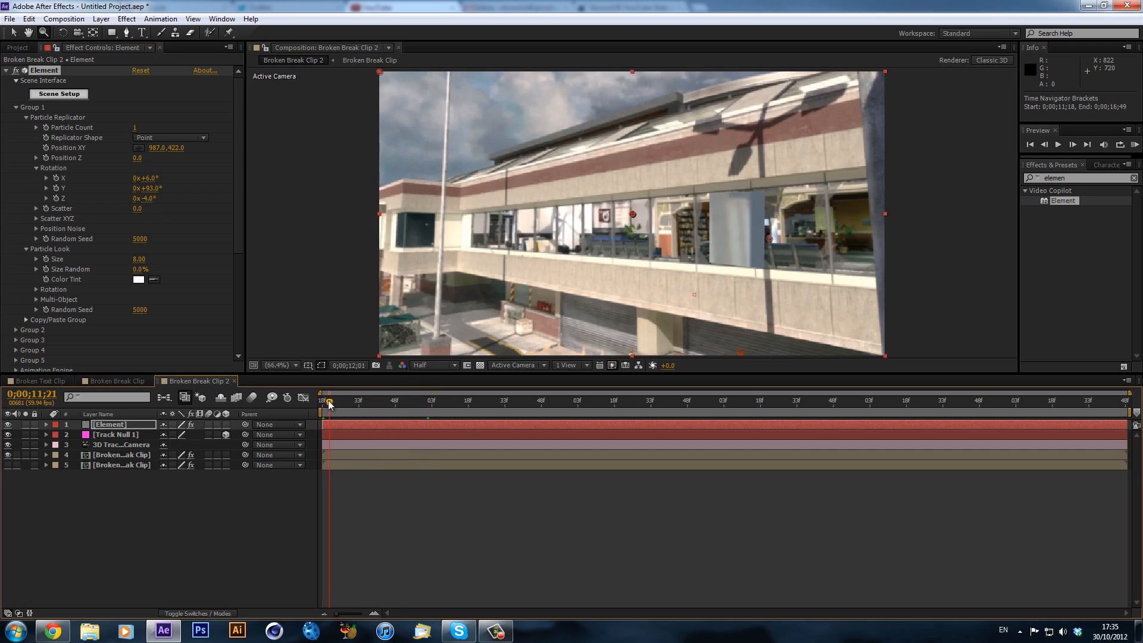
{"action": "left_click_drag", "start_coordinate": [329, 400], "coordinate": [421, 400]}
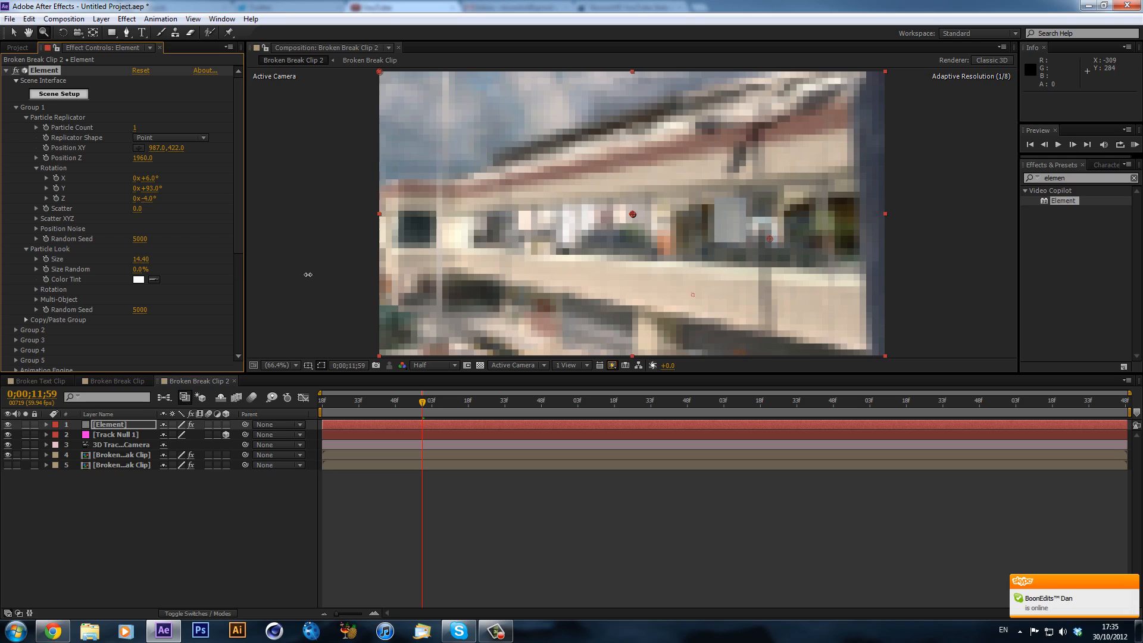
{"action": "left_click", "coordinate": [491, 400]}
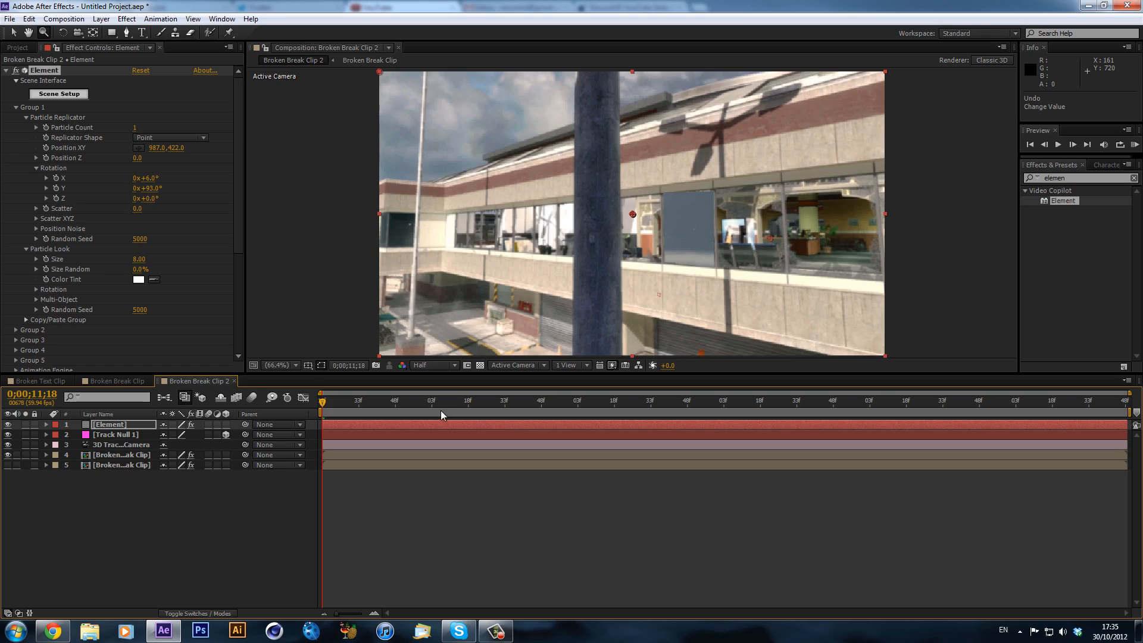
{"action": "double_click", "coordinate": [110, 424]}
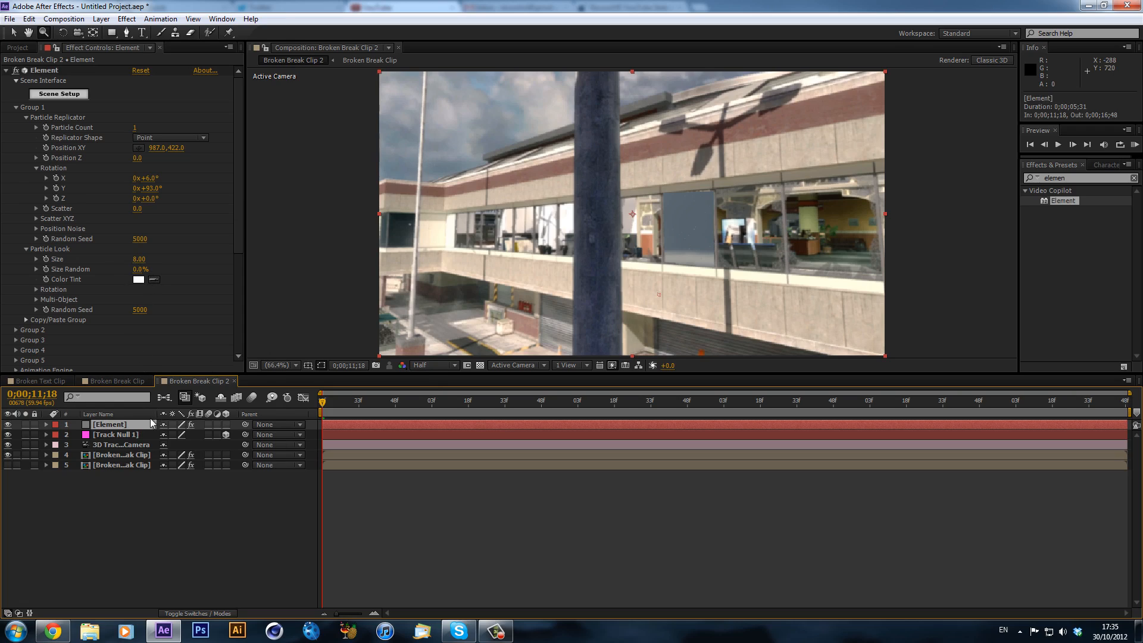
{"action": "mouse_move", "coordinate": [236, 397]}
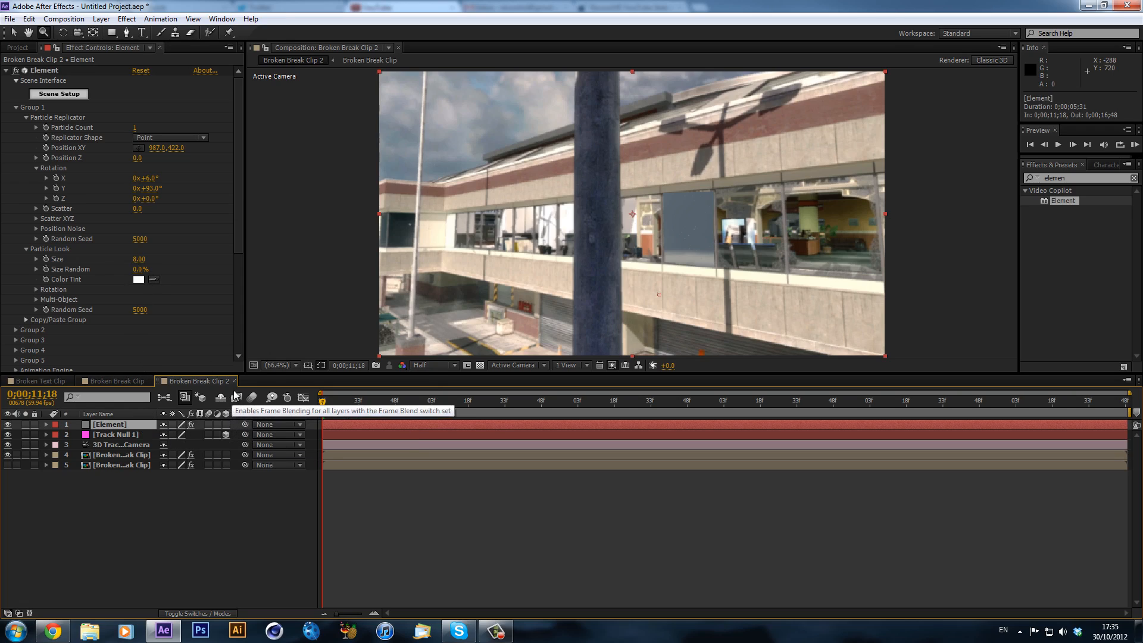
- Reveal the Element layer's Opacity property in the timeline
{"action": "left_click", "coordinate": [46, 423]}
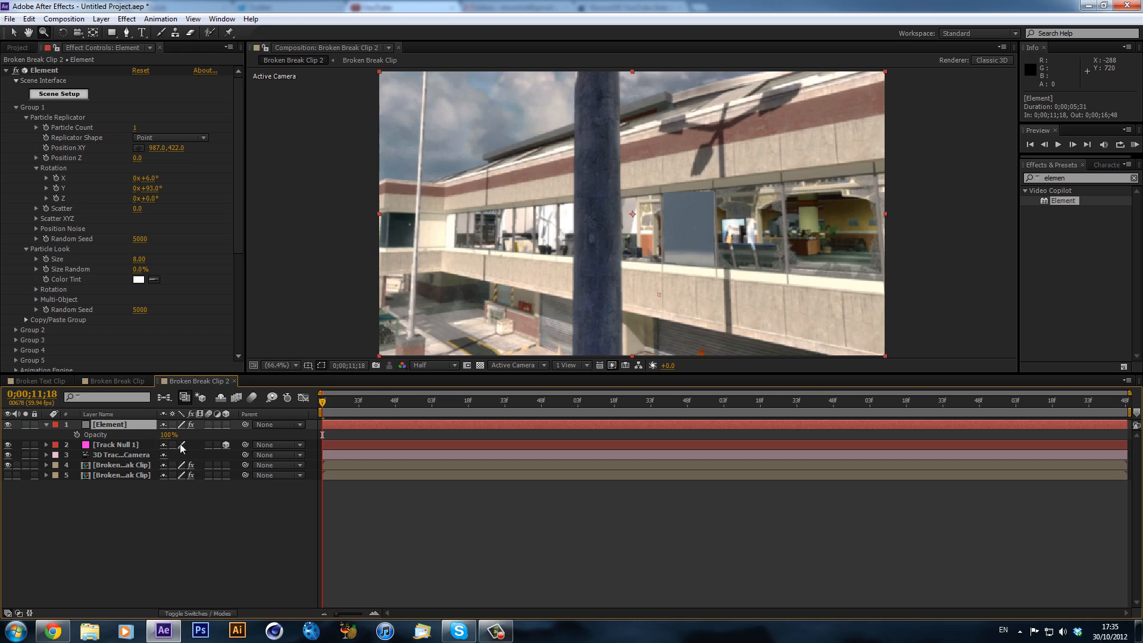
{"action": "left_click", "coordinate": [169, 435]}
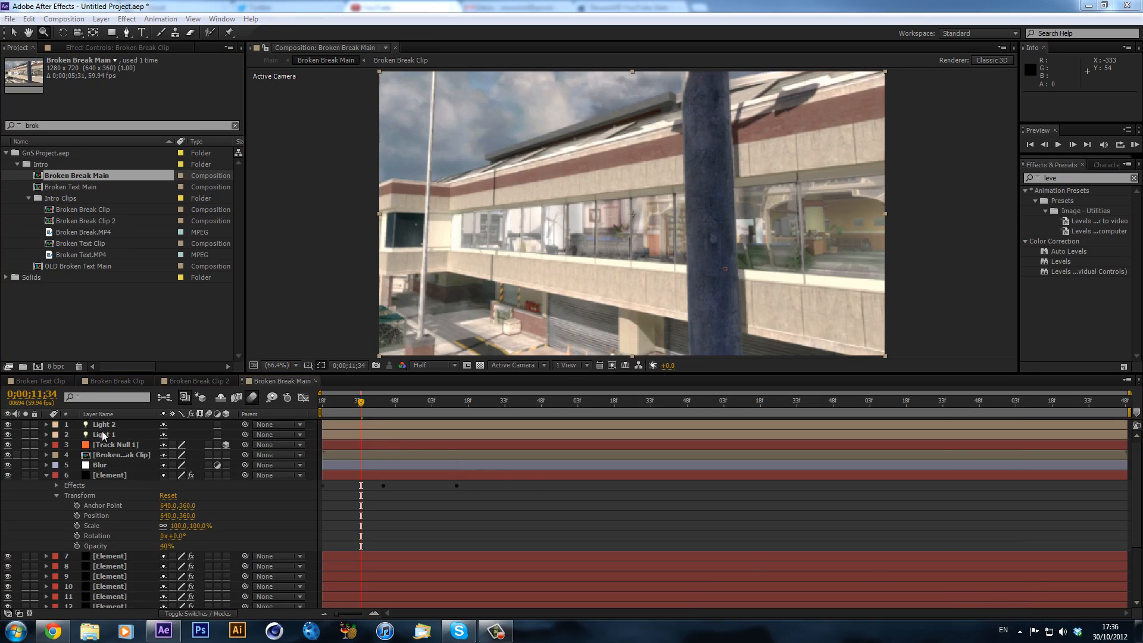
- Delete the Light, Track Null, Blur and surplus Element layers, keeping one Element layer with camera and footage
{"action": "left_click", "coordinate": [105, 435]}
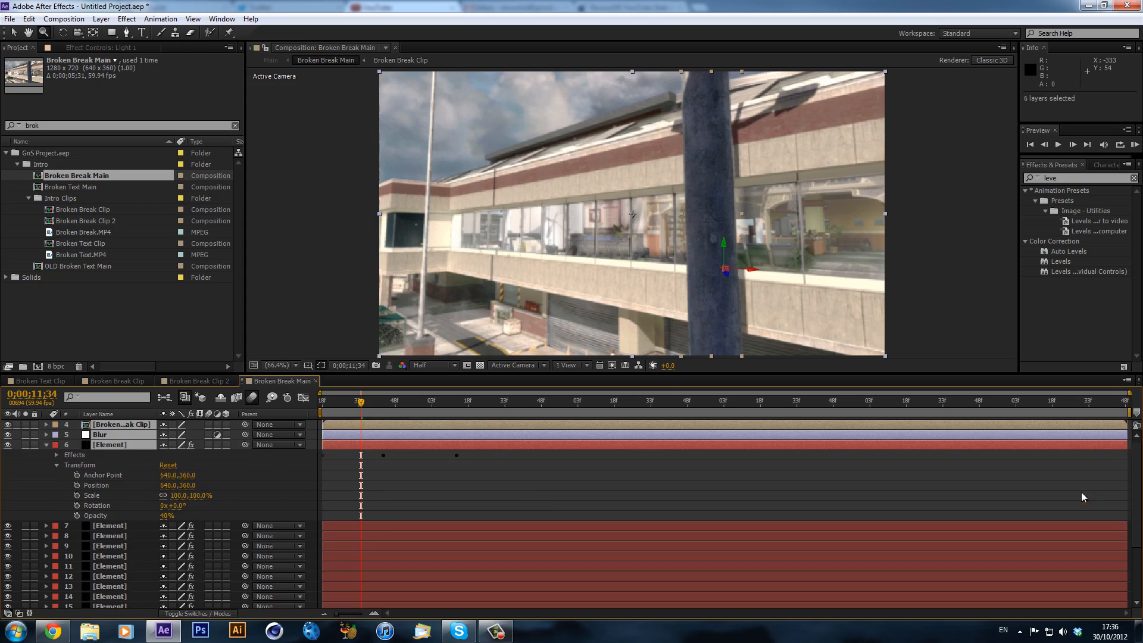
{"action": "scroll", "scroll_direction": "down", "scroll_amount": 3}
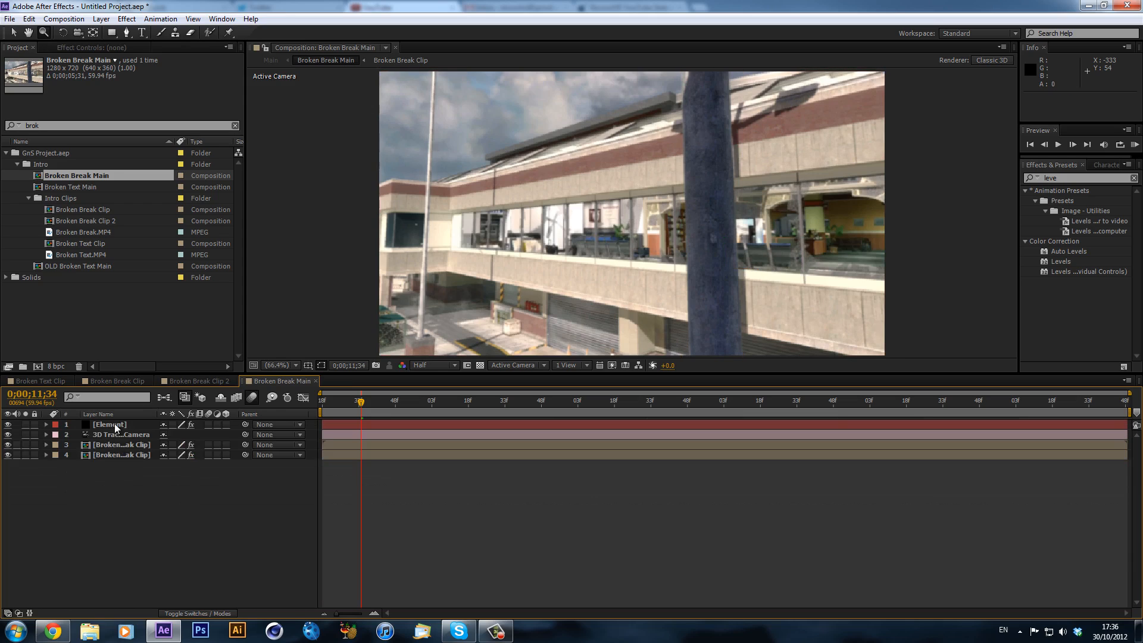
{"action": "left_click", "coordinate": [109, 423]}
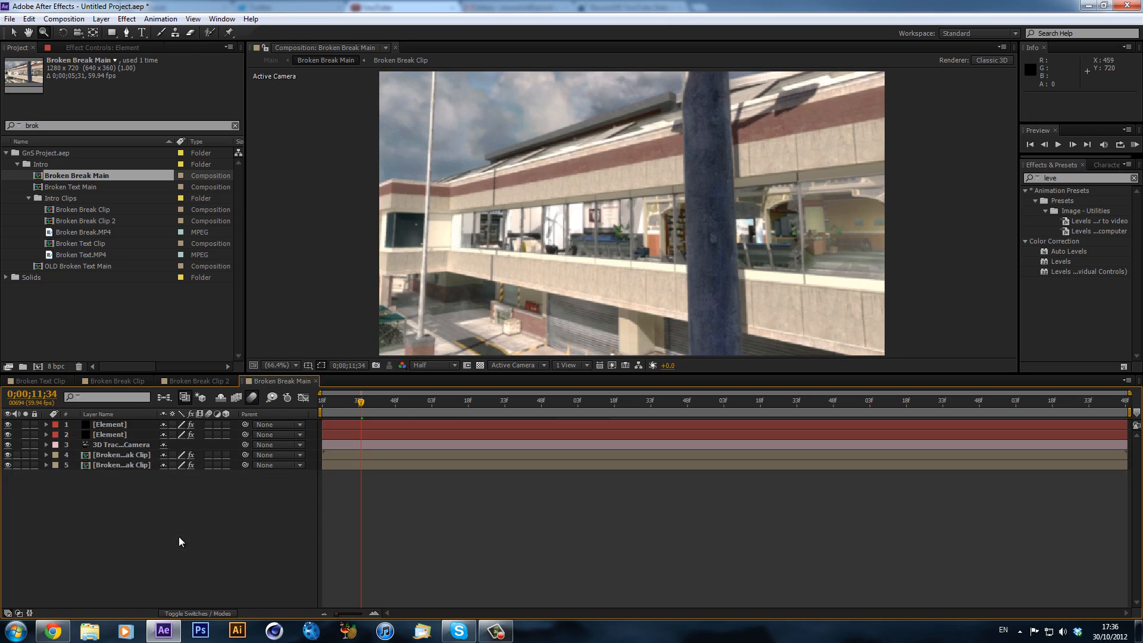
{"action": "mouse_move", "coordinate": [118, 125]}
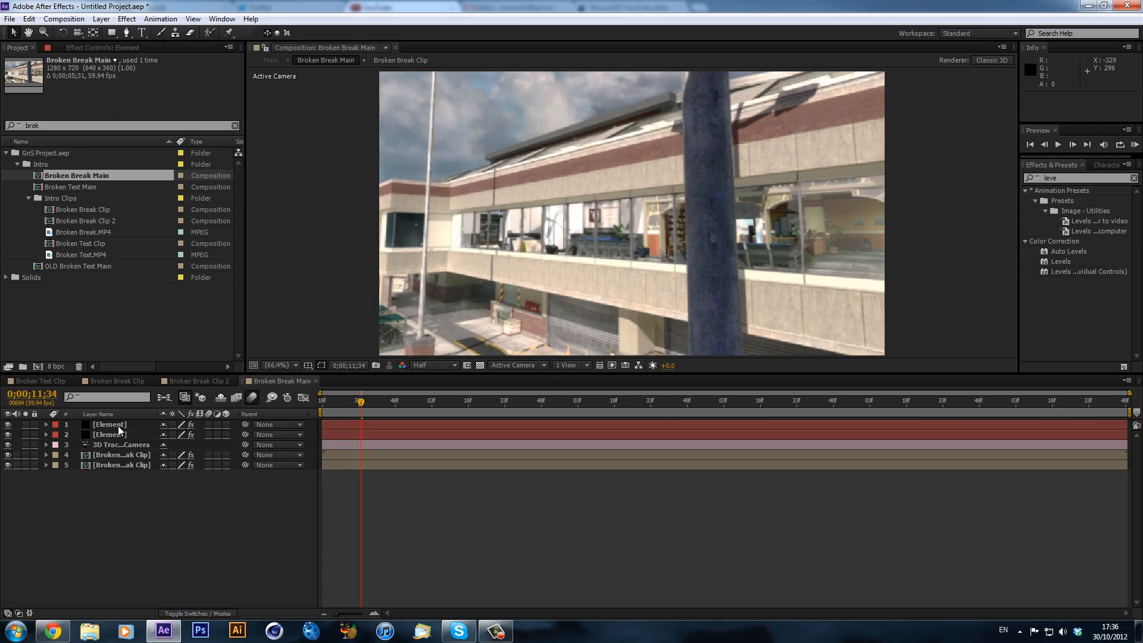
{"action": "left_click", "coordinate": [452, 401]}
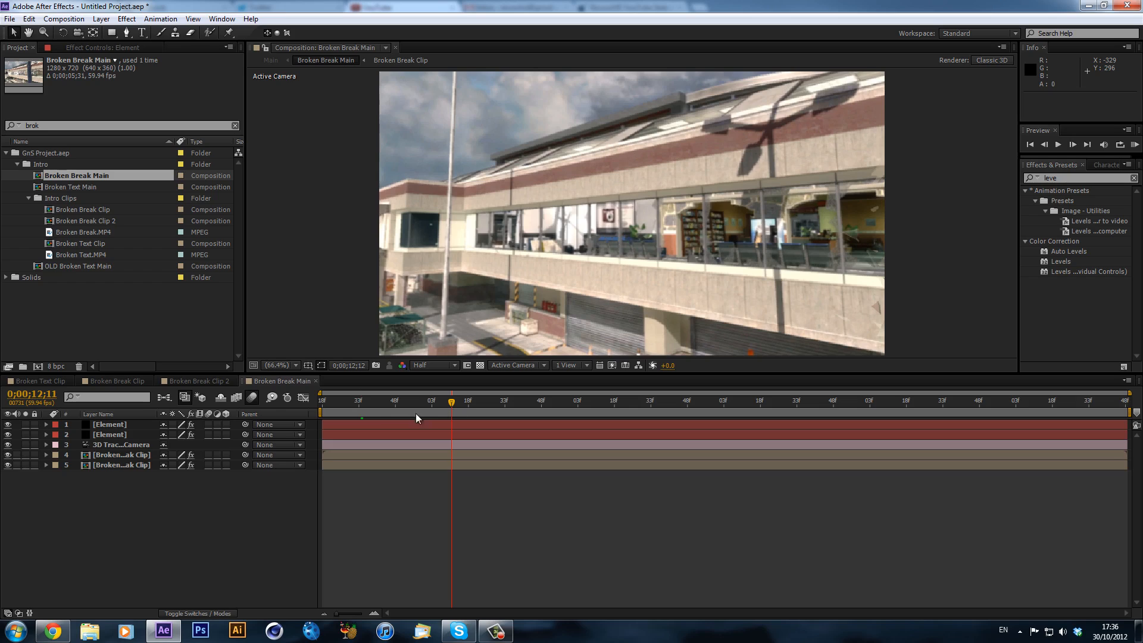
{"action": "left_click", "coordinate": [322, 400]}
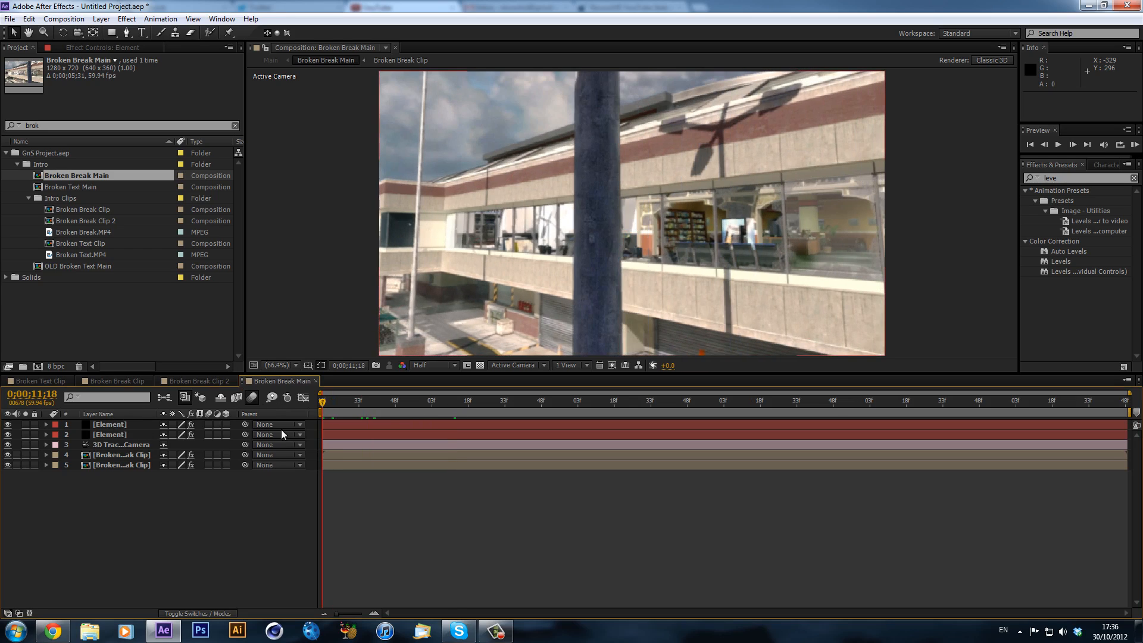
{"action": "left_click", "coordinate": [48, 424]}
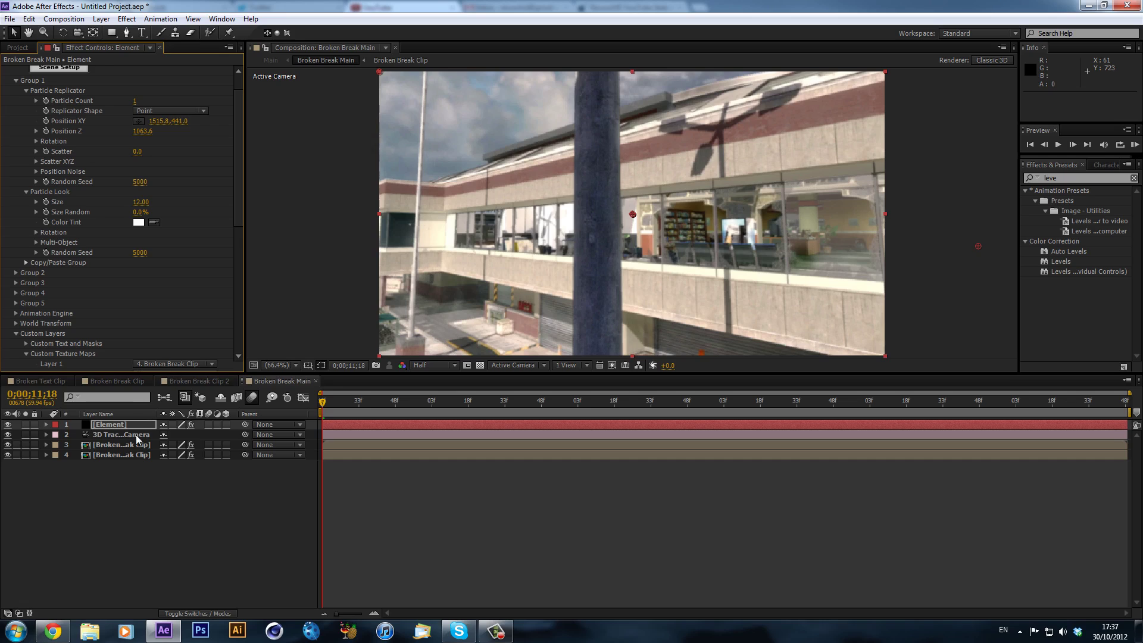
{"action": "left_click", "coordinate": [122, 444]}
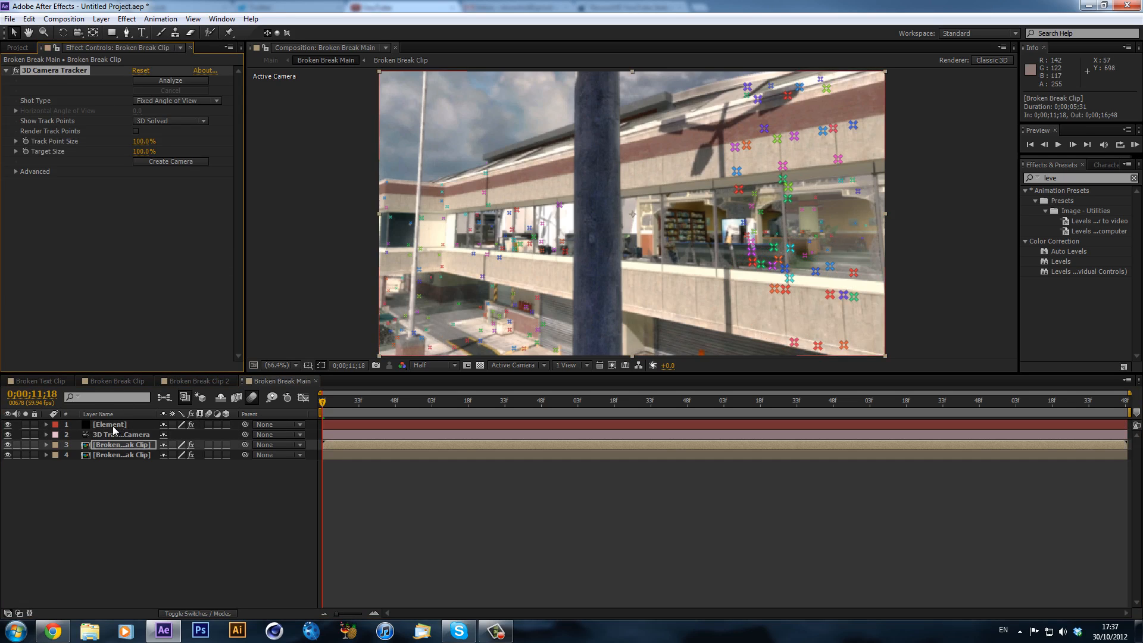
{"action": "left_click", "coordinate": [110, 424]}
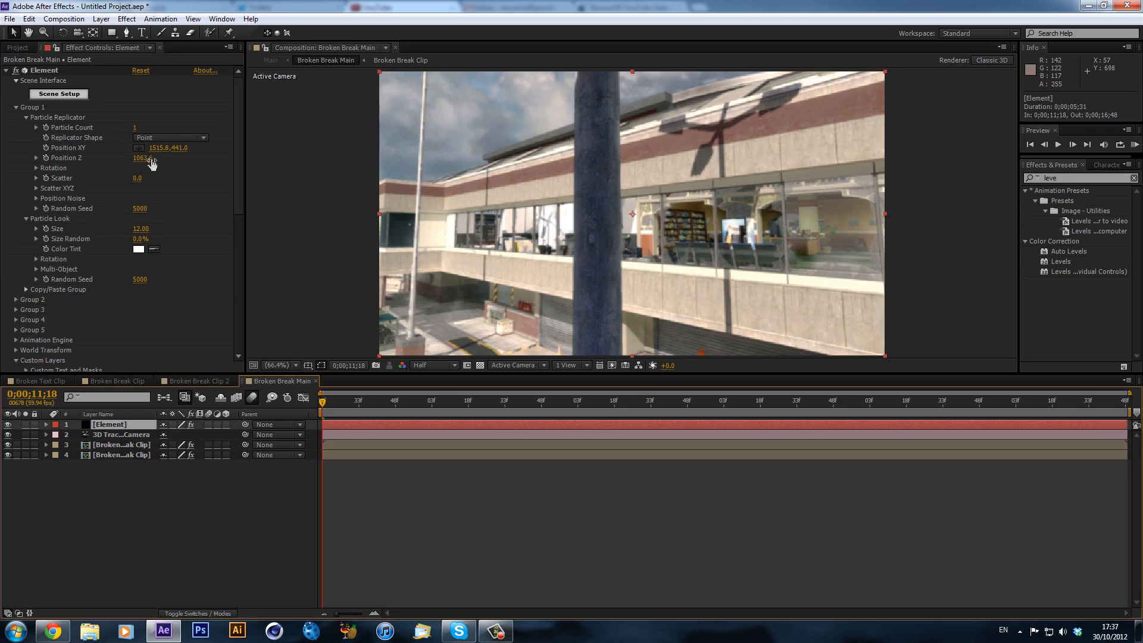
{"action": "left_click", "coordinate": [366, 402]}
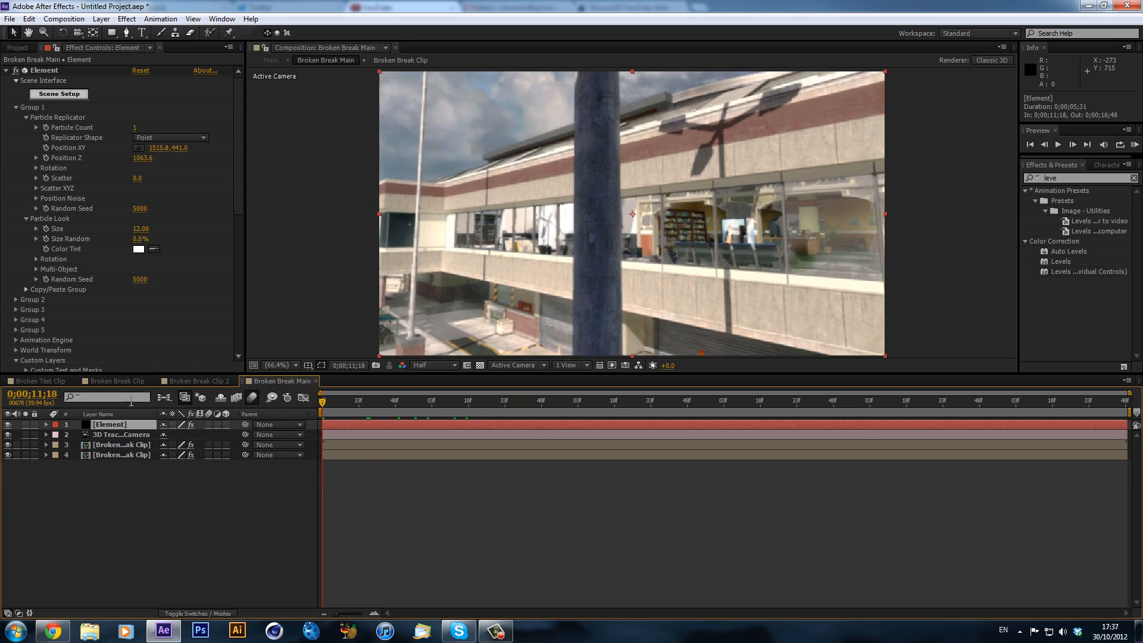
{"action": "left_click", "coordinate": [388, 400]}
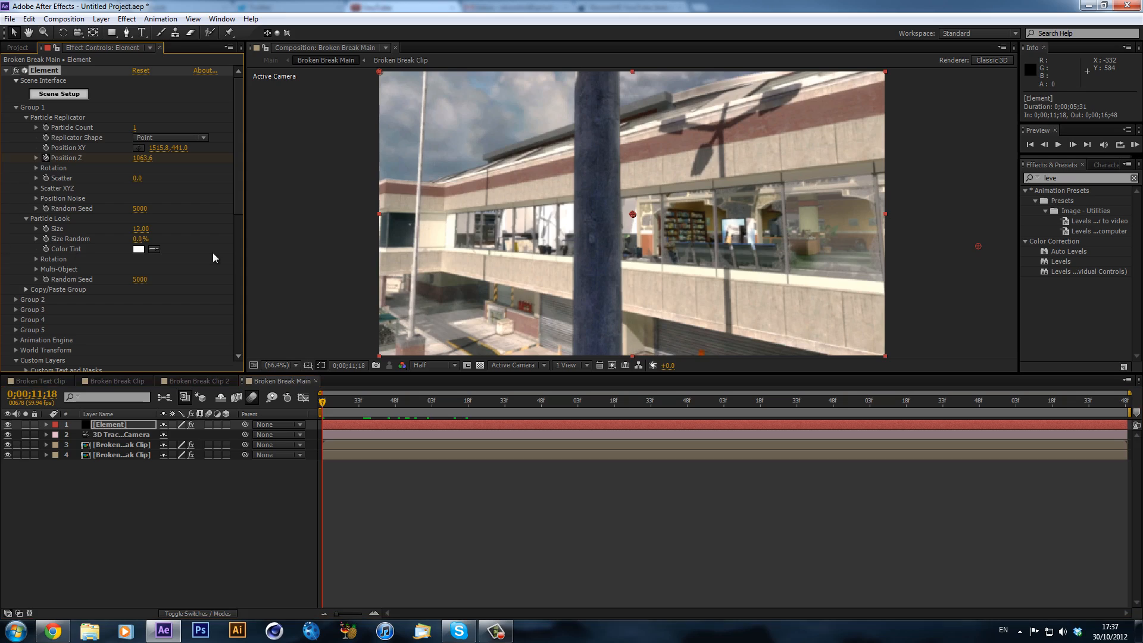
{"action": "mouse_move", "coordinate": [50, 148]}
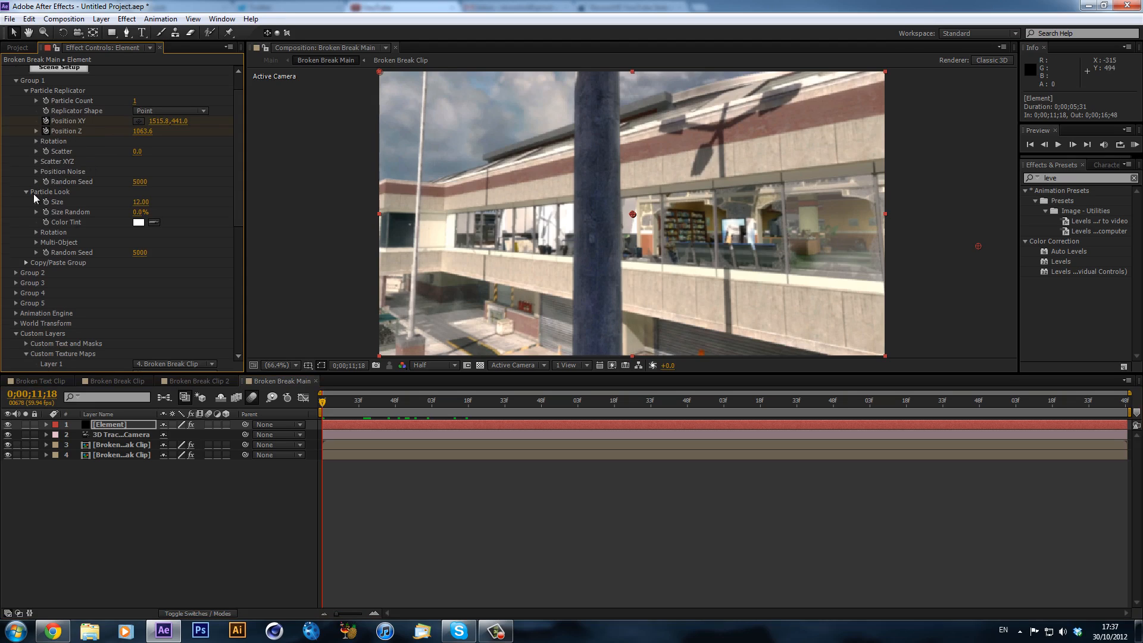
{"action": "mouse_move", "coordinate": [52, 205]}
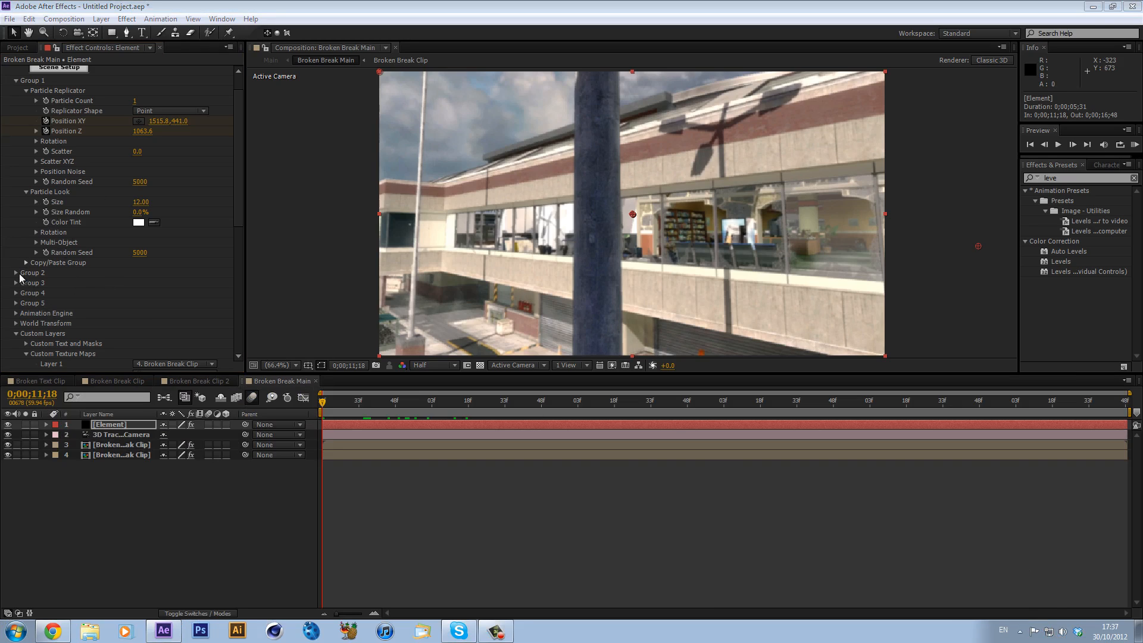
- Expand Group 1's Multi-Object and Position Noise settings after checking the glass model in Scene Setup
{"action": "left_click", "coordinate": [27, 242]}
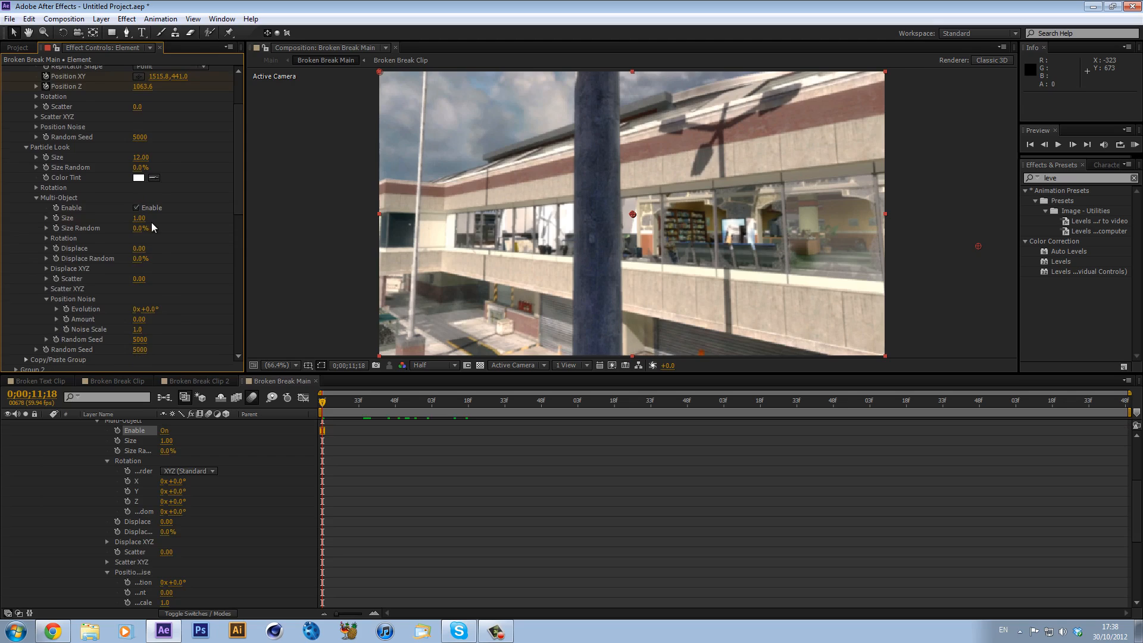
{"action": "scroll", "scroll_direction": "down", "scroll_amount": 3}
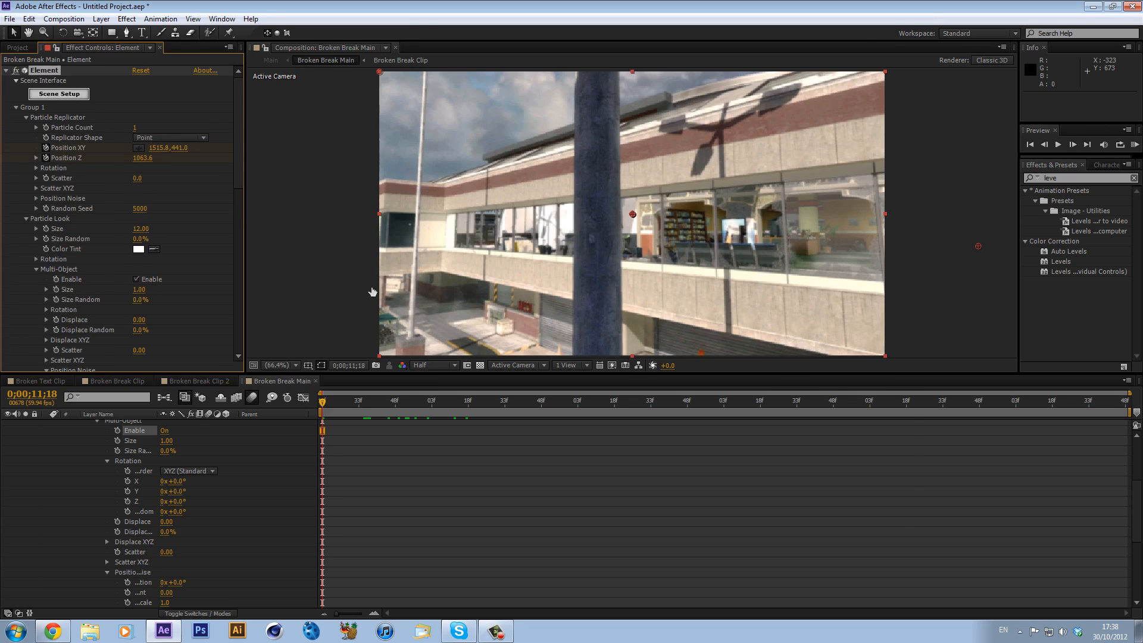
{"action": "left_click", "coordinate": [59, 93]}
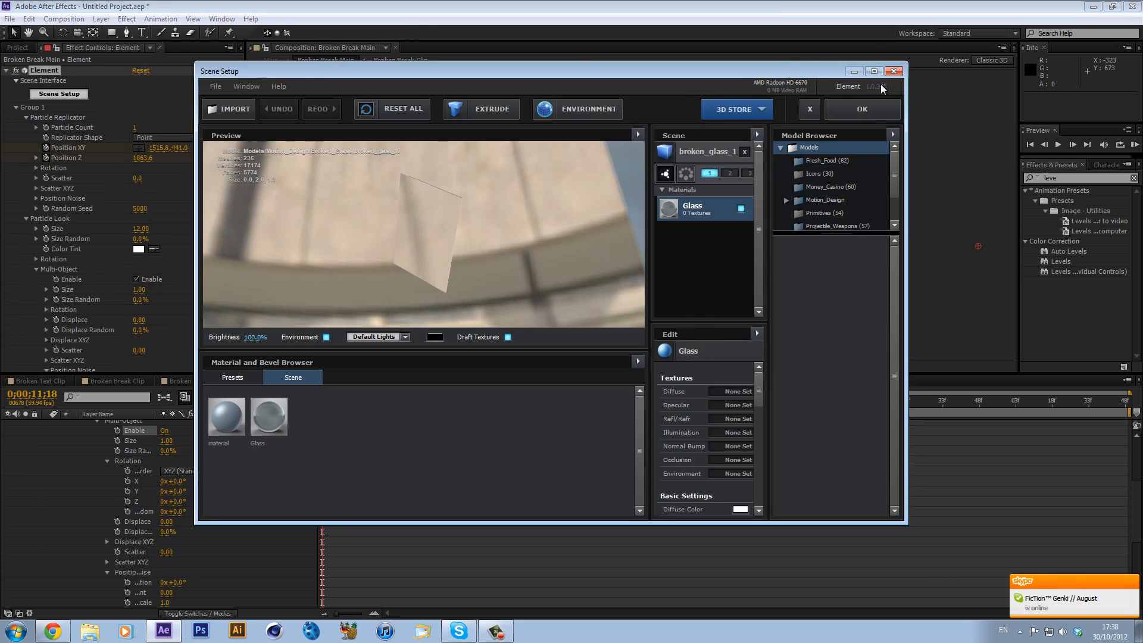
{"action": "left_click", "coordinate": [862, 108]}
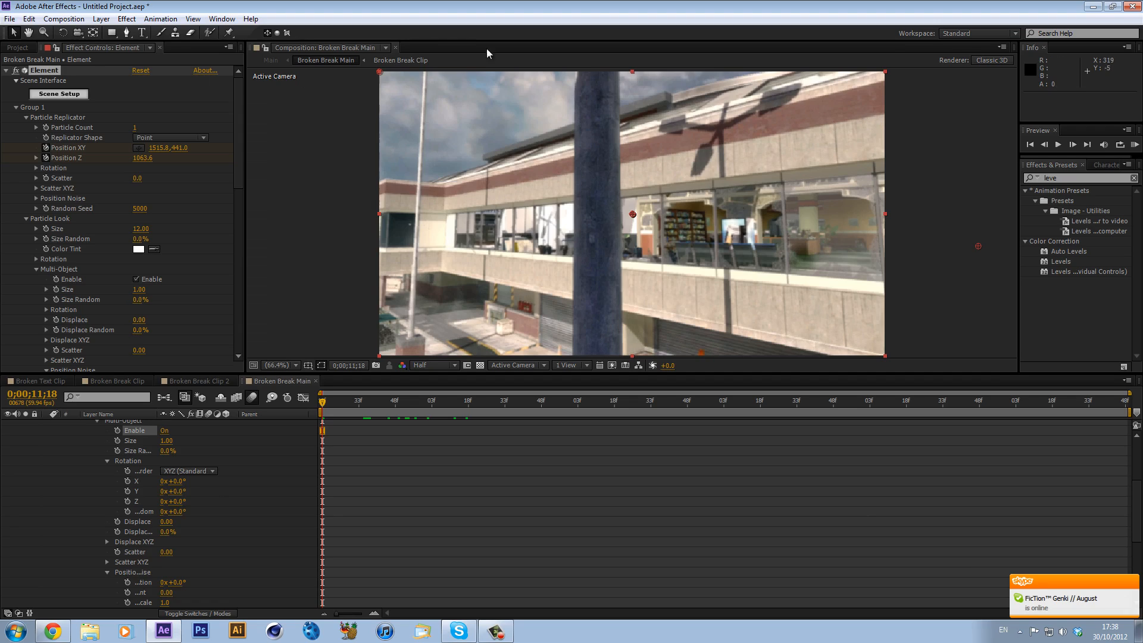
{"action": "left_click", "coordinate": [495, 630]}
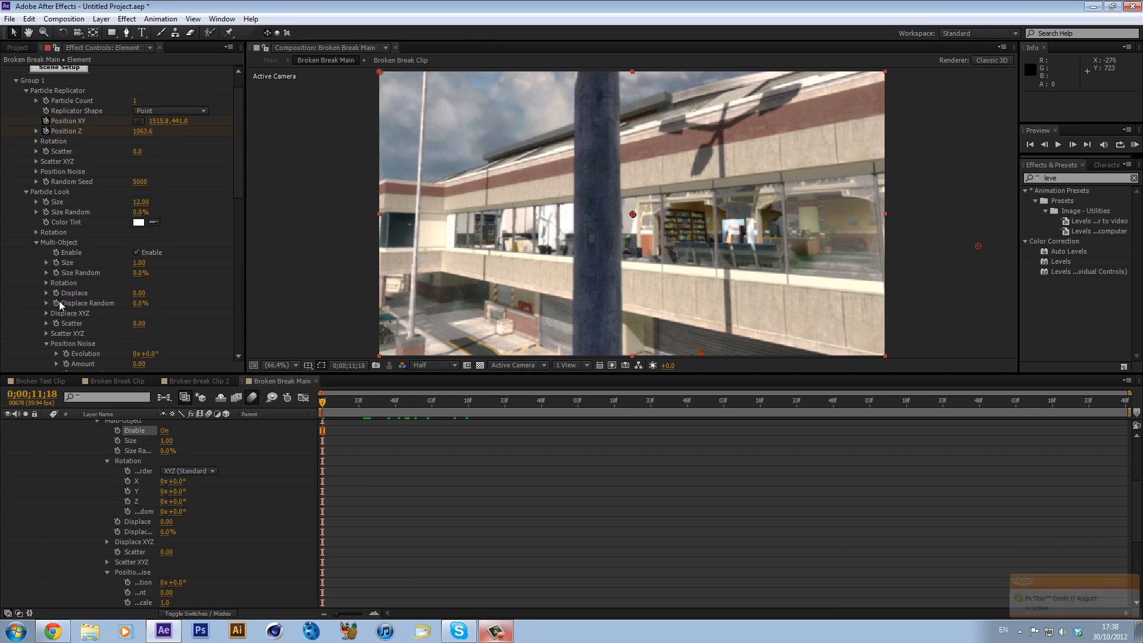
{"action": "scroll", "scroll_direction": "down", "scroll_amount": 3}
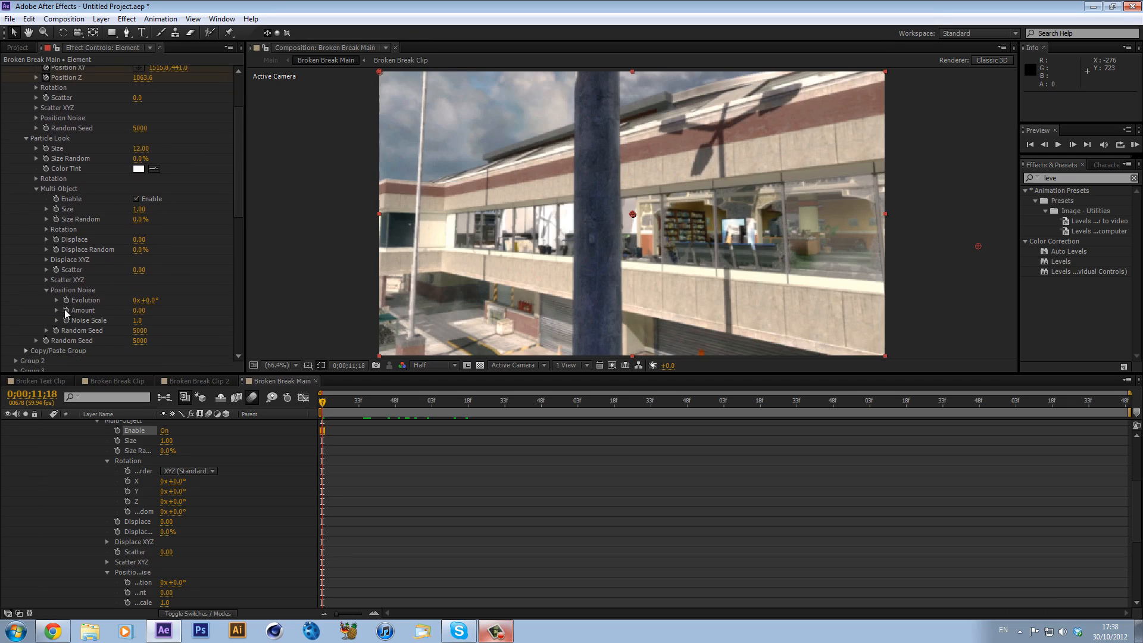
{"action": "mouse_move", "coordinate": [53, 270]}
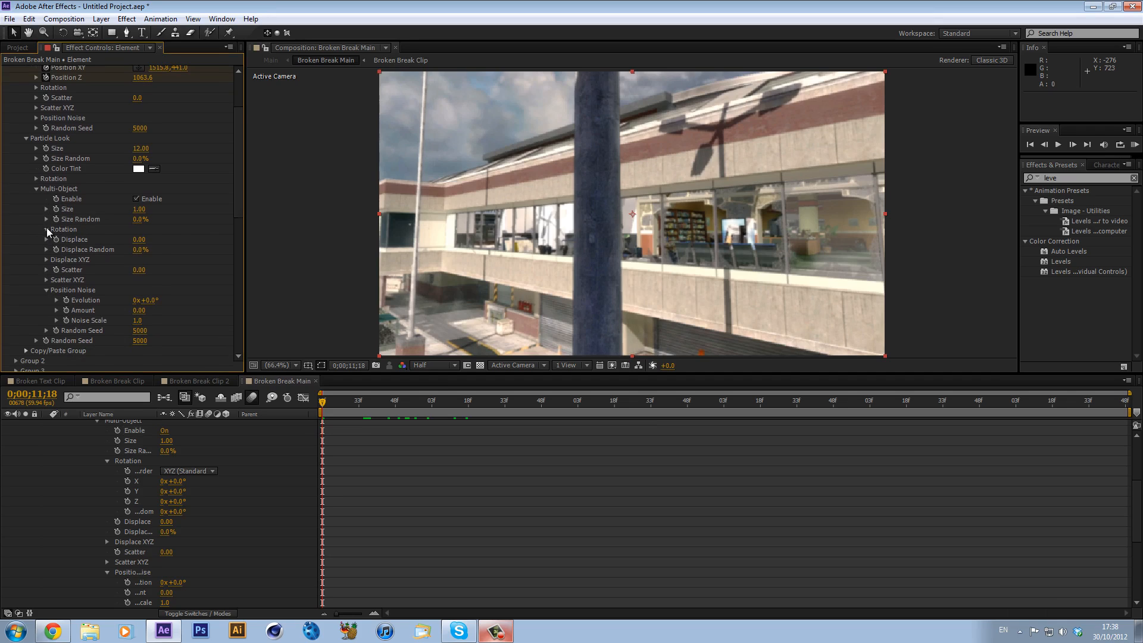
- Reveal Multi-Object Rotation and keyframe the glass pane's Position XY/Z
{"action": "left_click", "coordinate": [47, 230]}
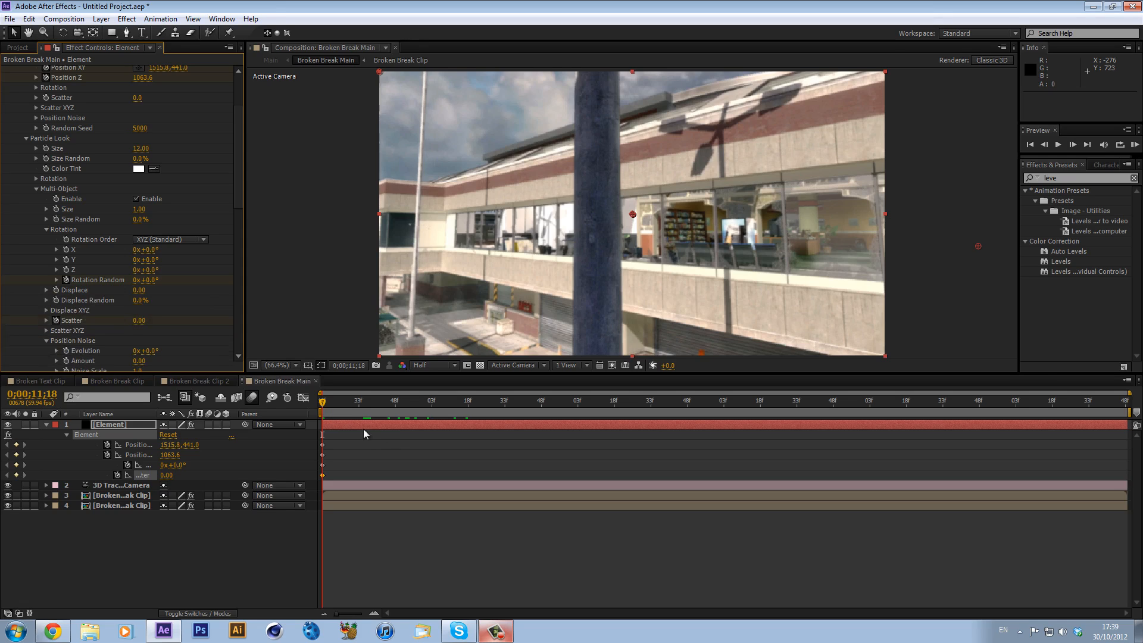
{"action": "left_click", "coordinate": [353, 400]}
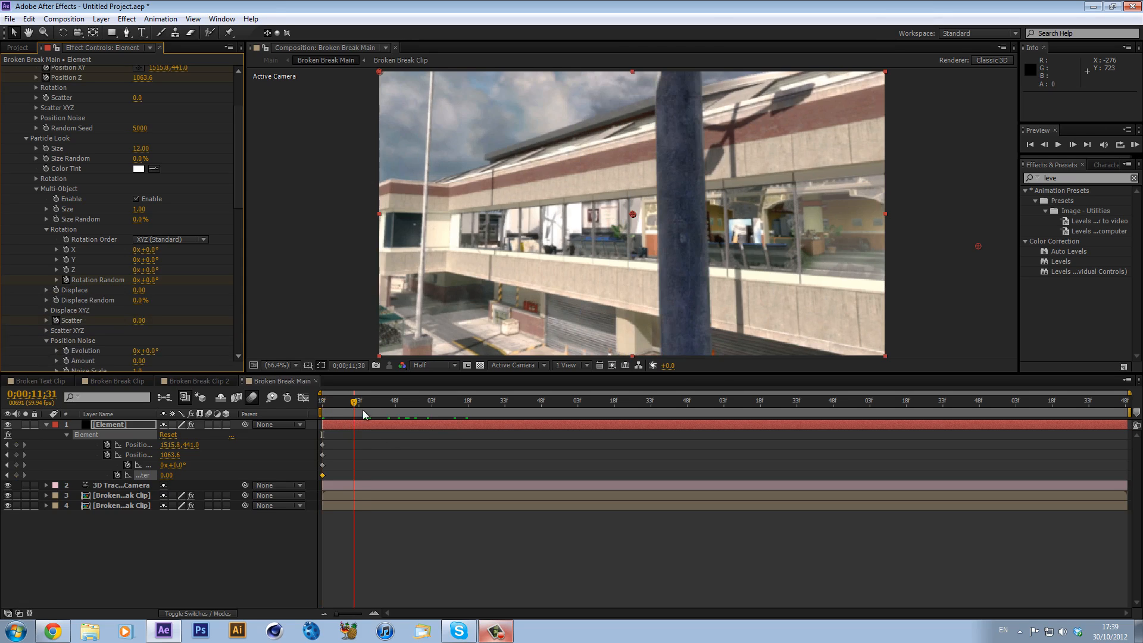
{"action": "left_click_drag", "start_coordinate": [357, 400], "coordinate": [540, 400]}
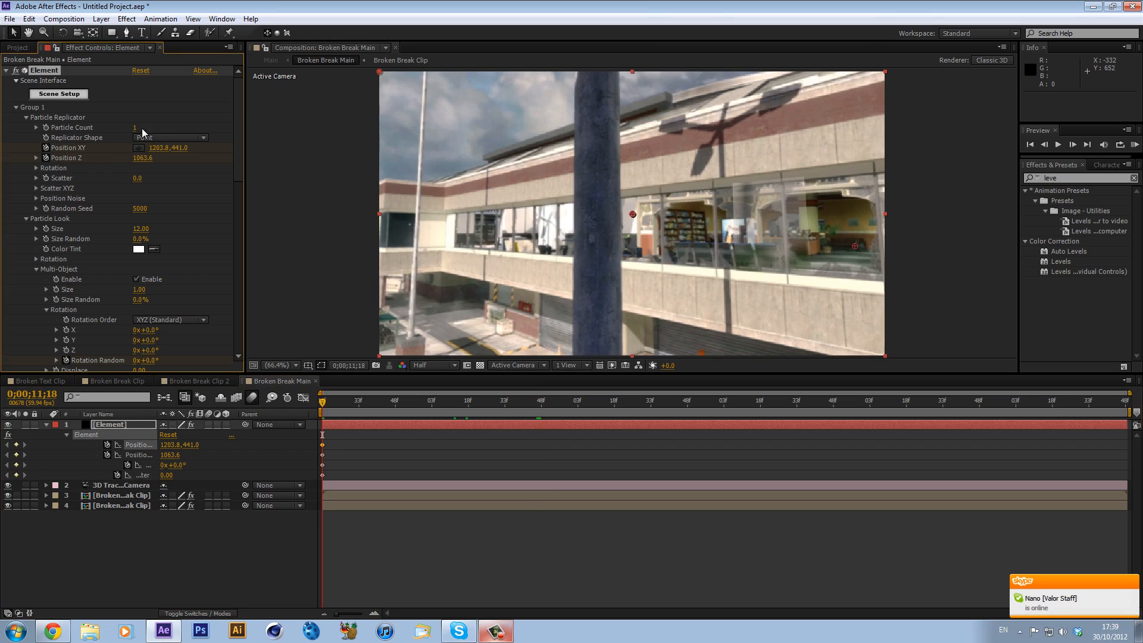
- At 12:29 raise Rotation Random to 298° and Scatter to 23.71, then return to 11:18
{"action": "left_click_drag", "start_coordinate": [168, 148], "coordinate": [166, 148]}
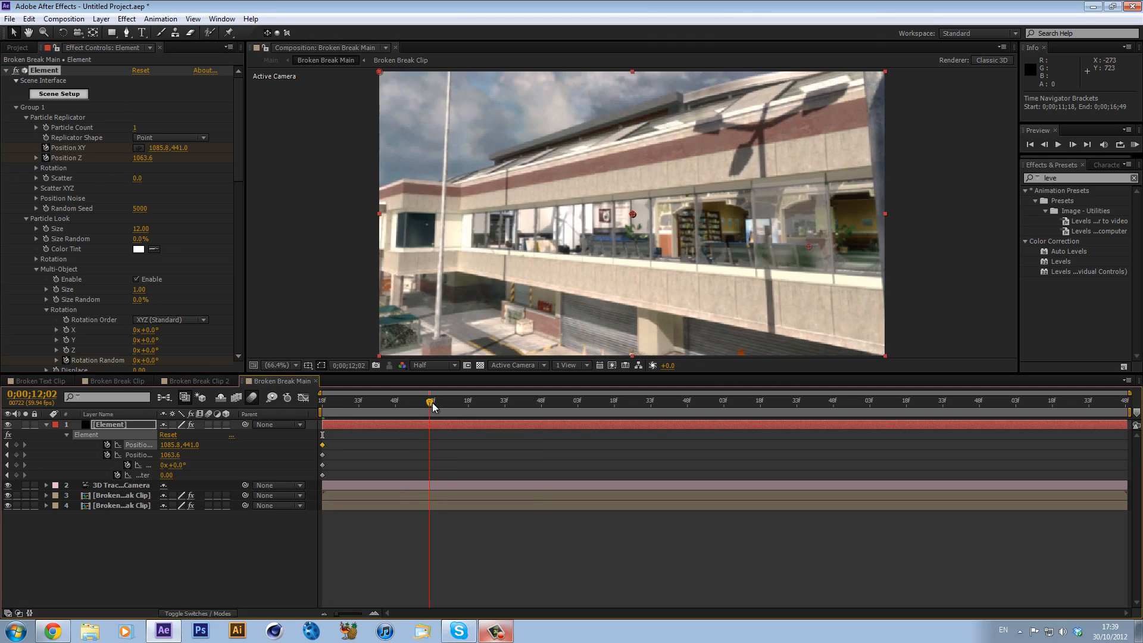
{"action": "left_click_drag", "start_coordinate": [431, 401], "coordinate": [495, 401]}
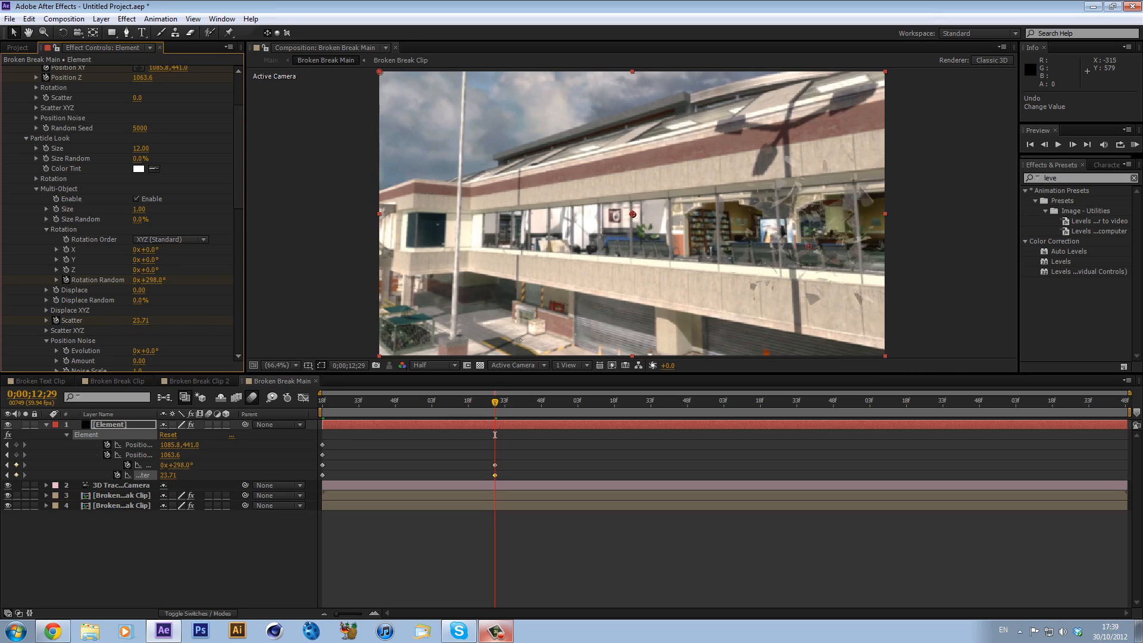
{"action": "left_click_drag", "start_coordinate": [141, 320], "coordinate": [131, 324]}
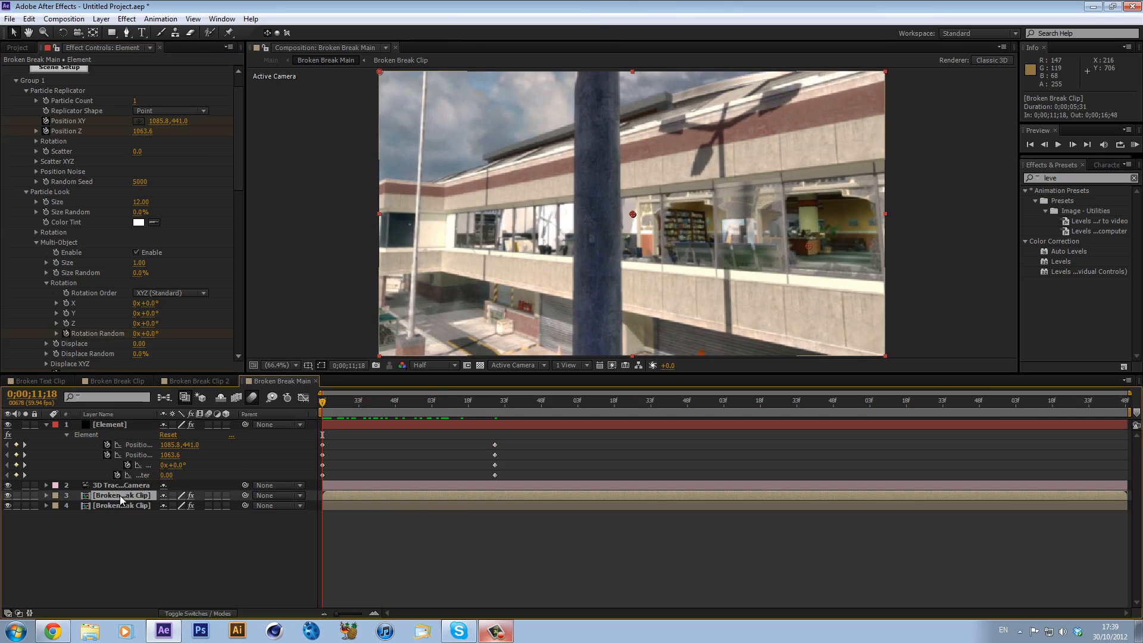
- Slide the glass pane's Position XY in the Particle Replicator so it sits in its window
{"action": "left_click", "coordinate": [121, 495]}
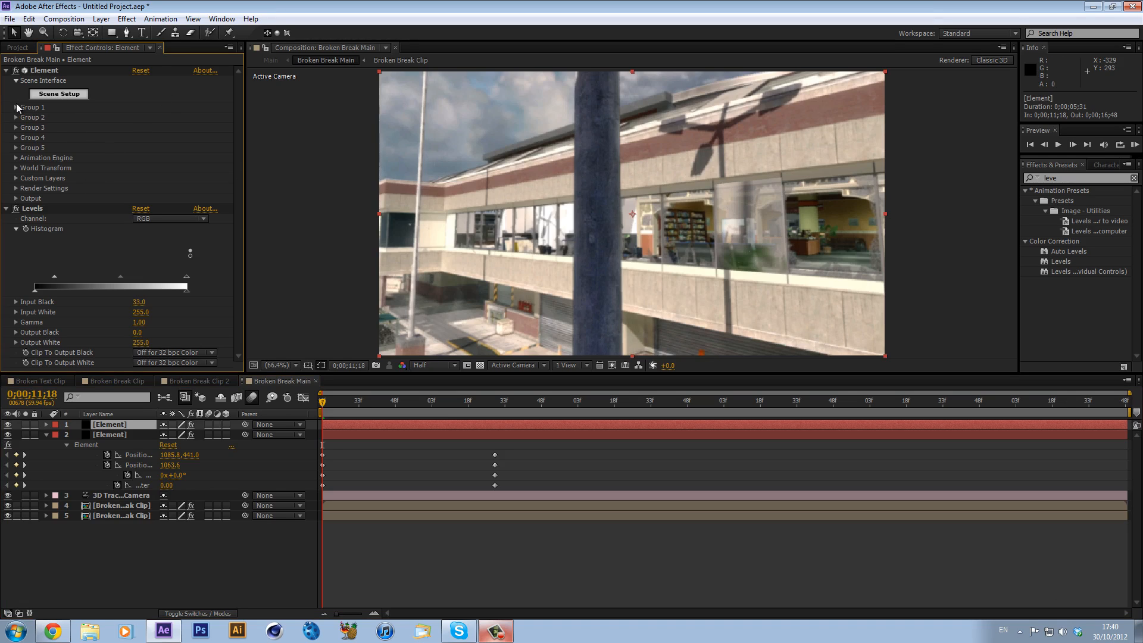
{"action": "left_click", "coordinate": [14, 107]}
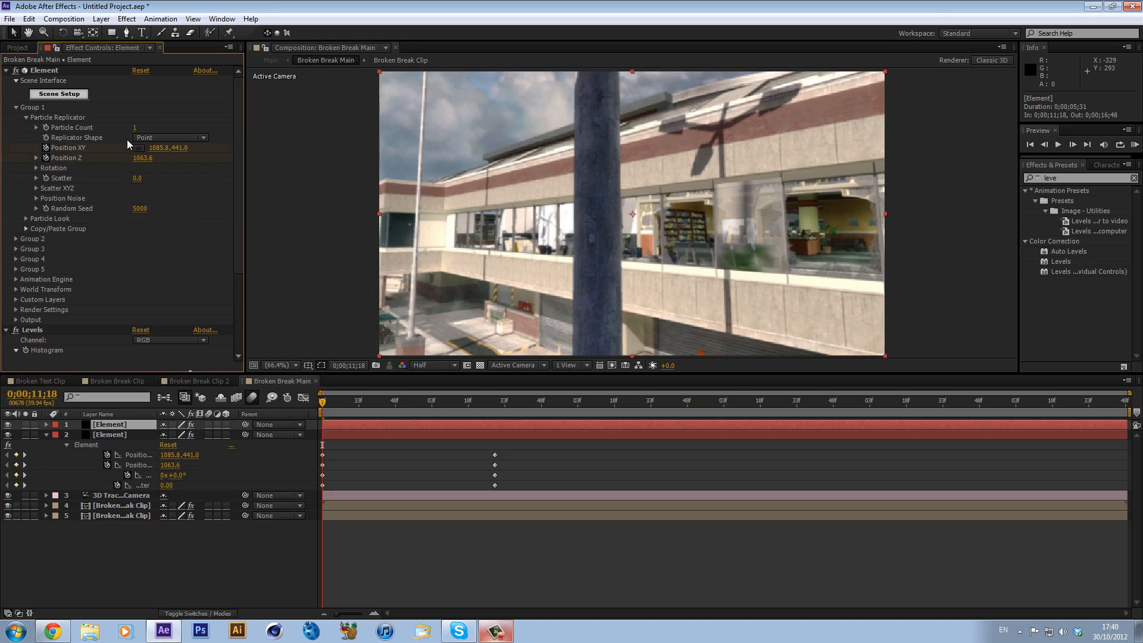
{"action": "left_click_drag", "start_coordinate": [168, 147], "coordinate": [167, 147]}
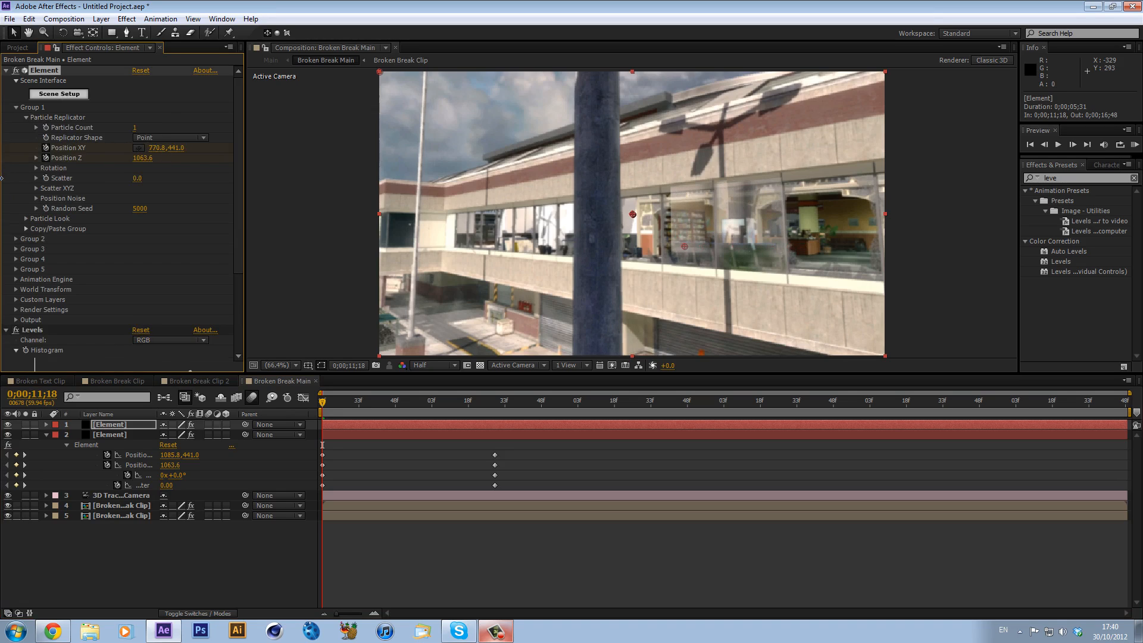
{"action": "left_click_drag", "start_coordinate": [165, 148], "coordinate": [157, 147]}
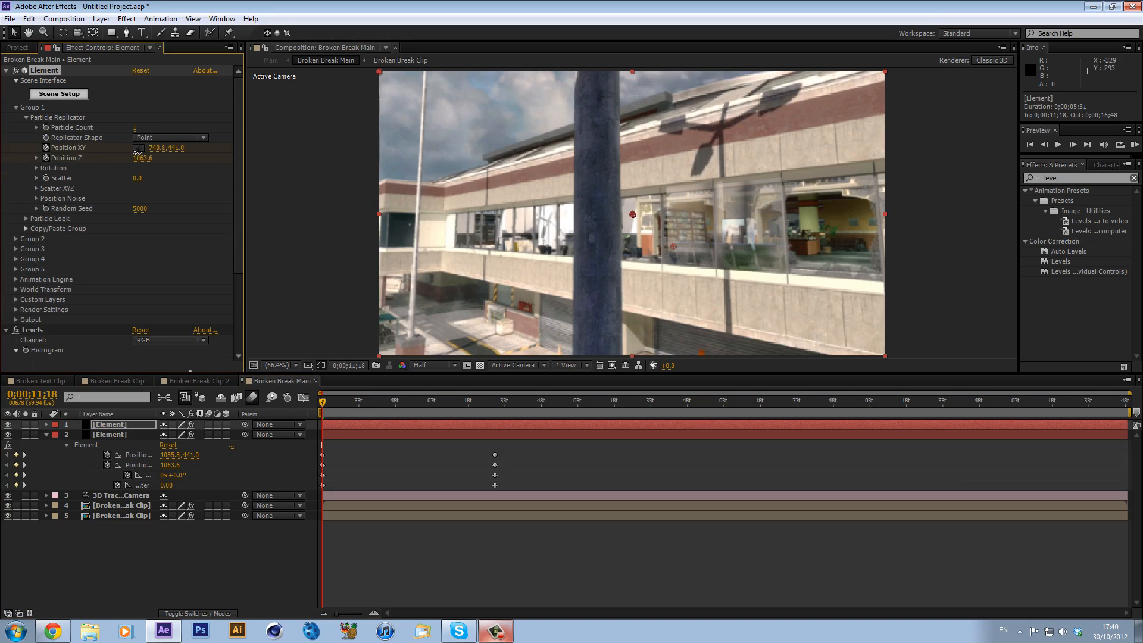
{"action": "left_click_drag", "start_coordinate": [165, 148], "coordinate": [148, 147]}
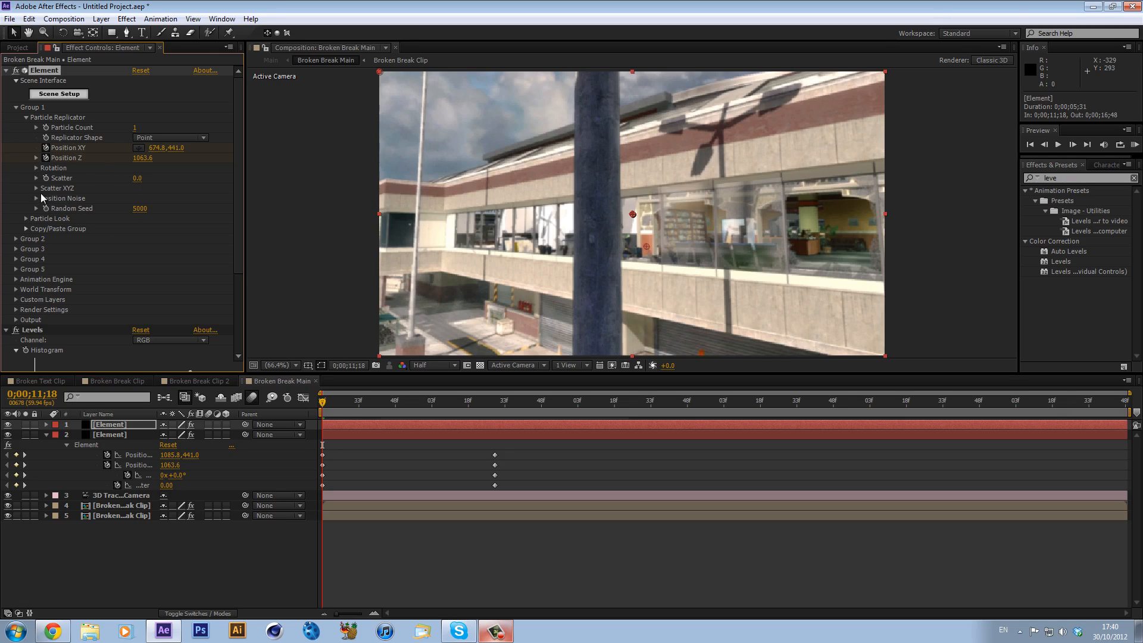
{"action": "scroll", "scroll_direction": "down", "scroll_amount": 3}
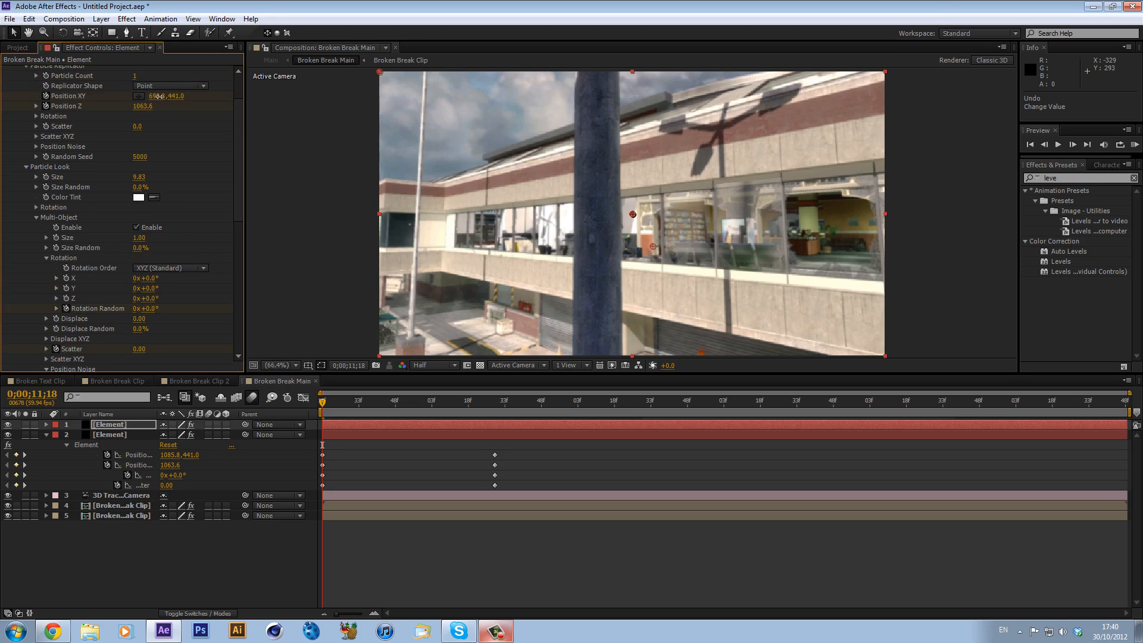
- At the later keyframe set position 925.8,441, depth 793.6 and scatter 18.61, then preview the shatter
{"action": "left_click", "coordinate": [495, 400]}
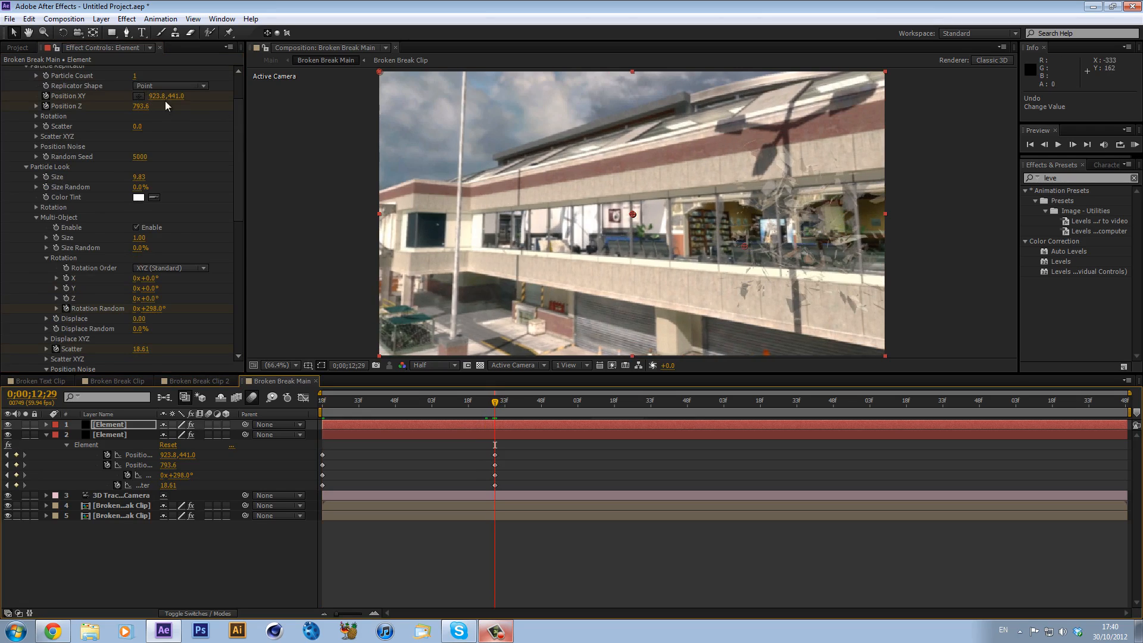
{"action": "left_click_drag", "start_coordinate": [166, 96], "coordinate": [154, 95]}
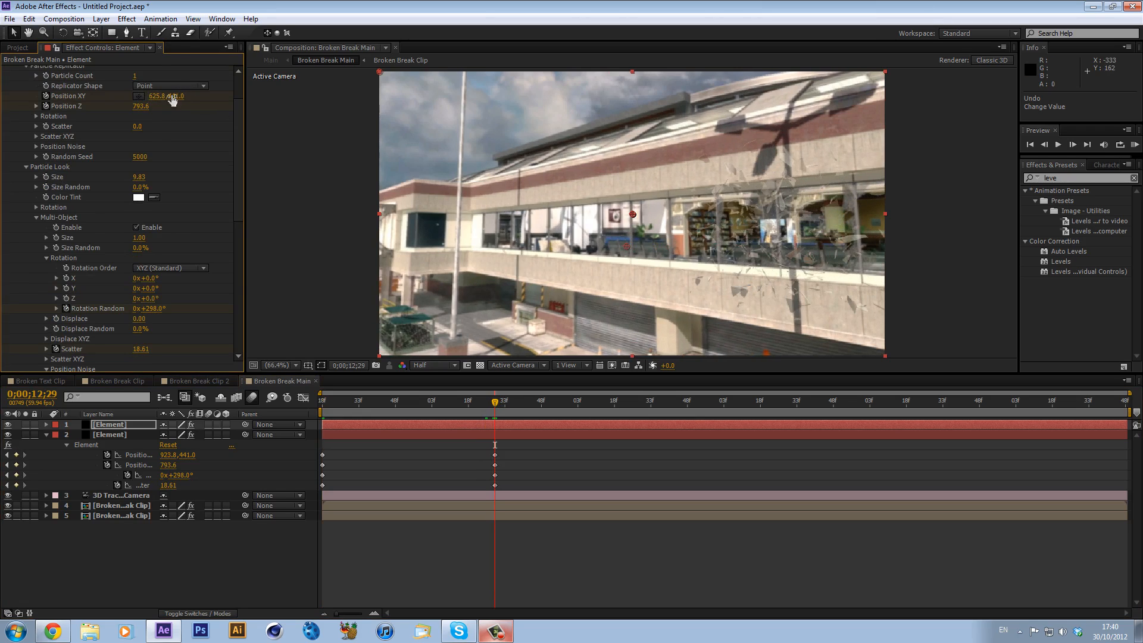
{"action": "left_click_drag", "start_coordinate": [167, 95], "coordinate": [110, 96]}
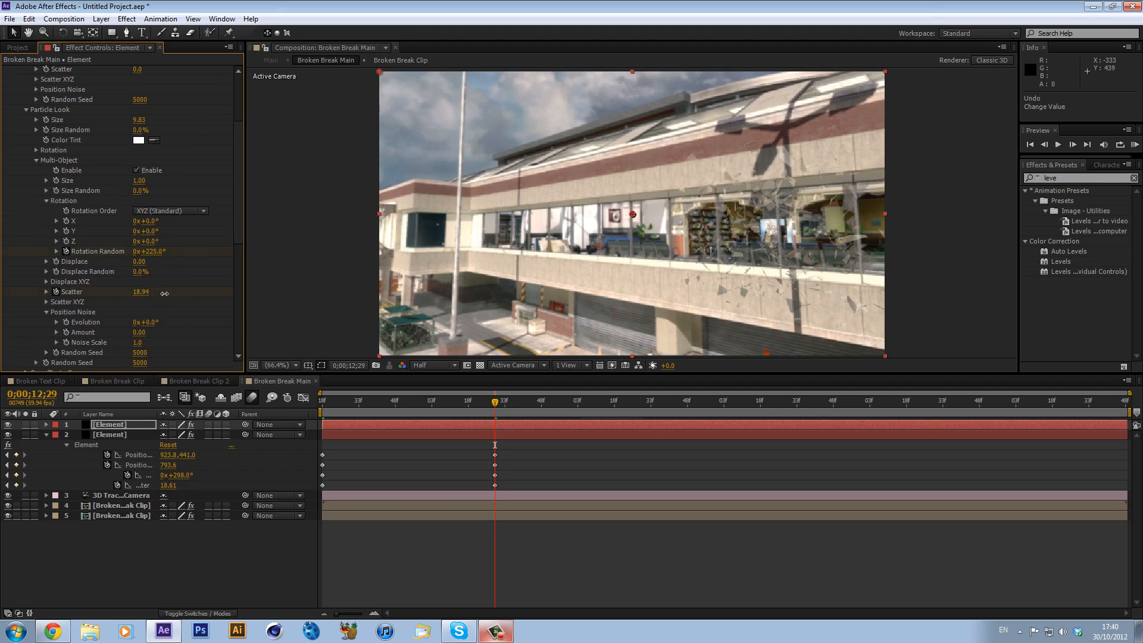
{"action": "left_click", "coordinate": [370, 402]}
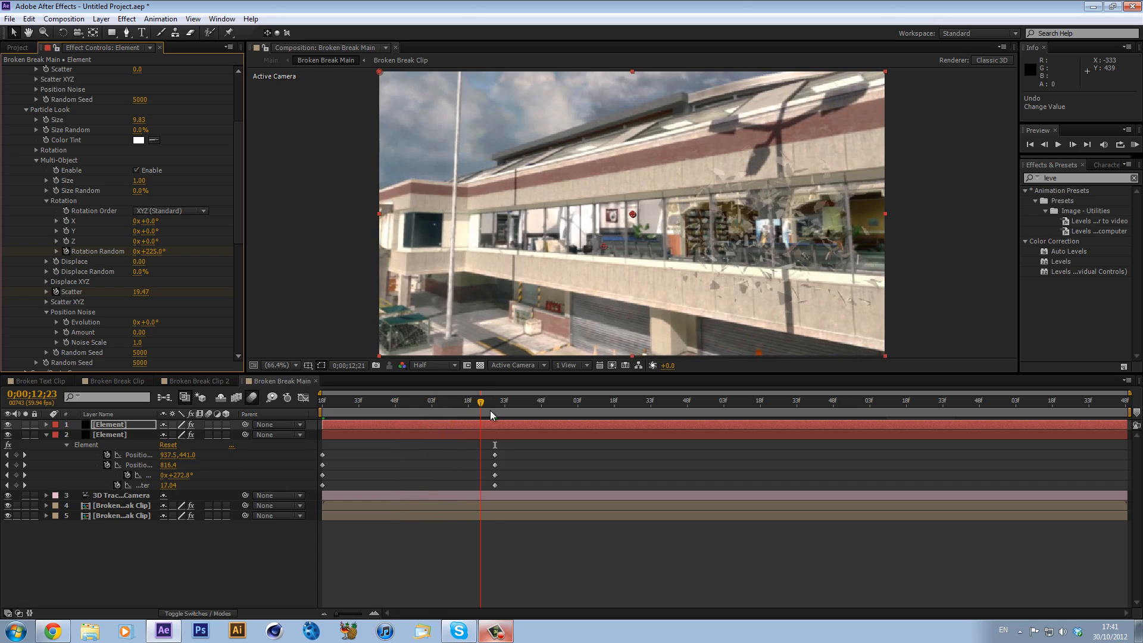
{"action": "left_click", "coordinate": [434, 400]}
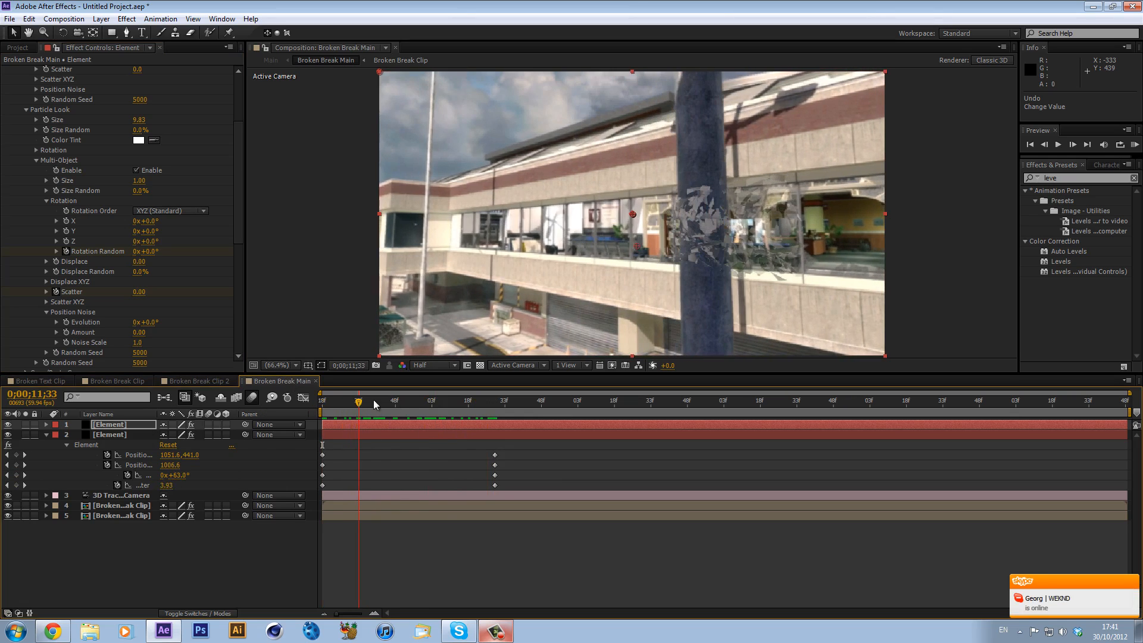
- Duplicate the Broken Break Clip layer, move it to the top and check the shatter timing
{"action": "left_click", "coordinate": [119, 516]}
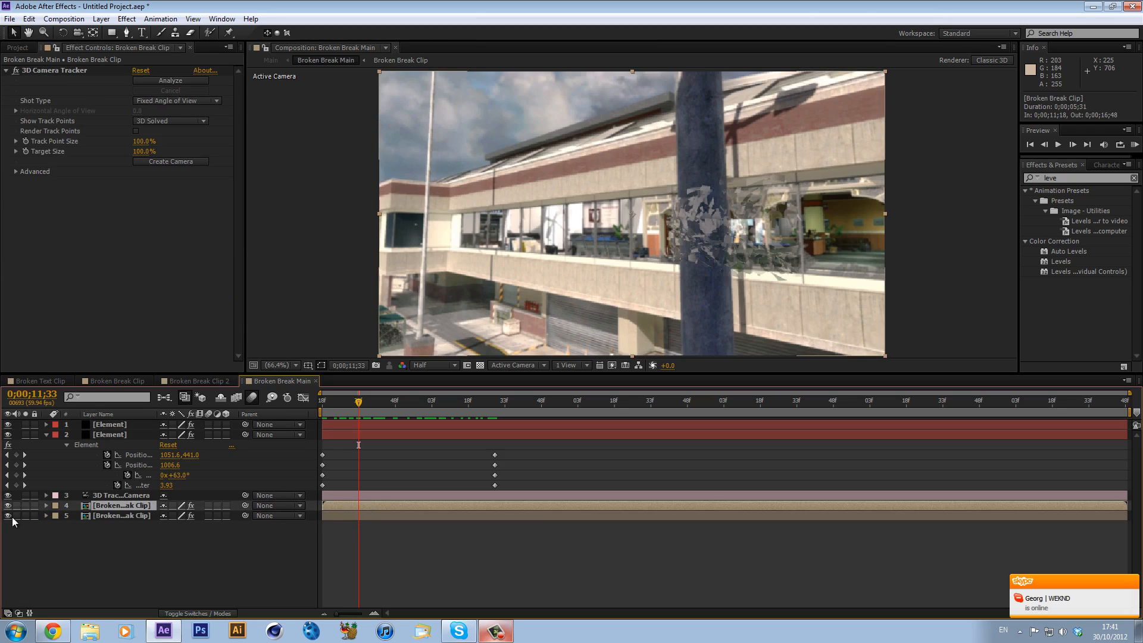
{"action": "left_click", "coordinate": [119, 516]}
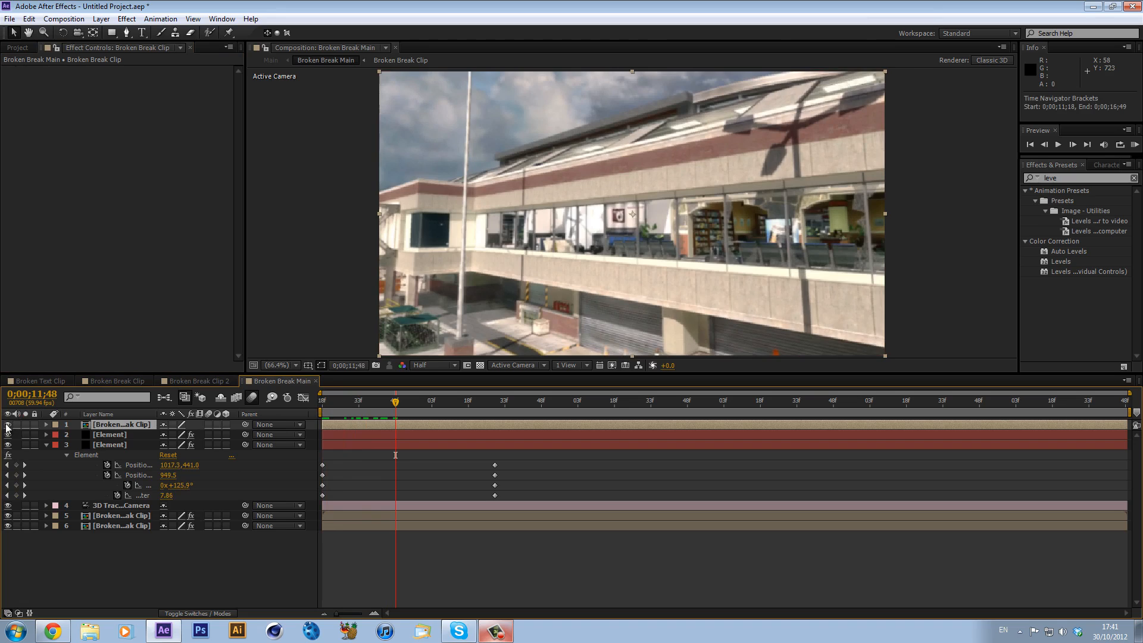
{"action": "left_click", "coordinate": [439, 412]}
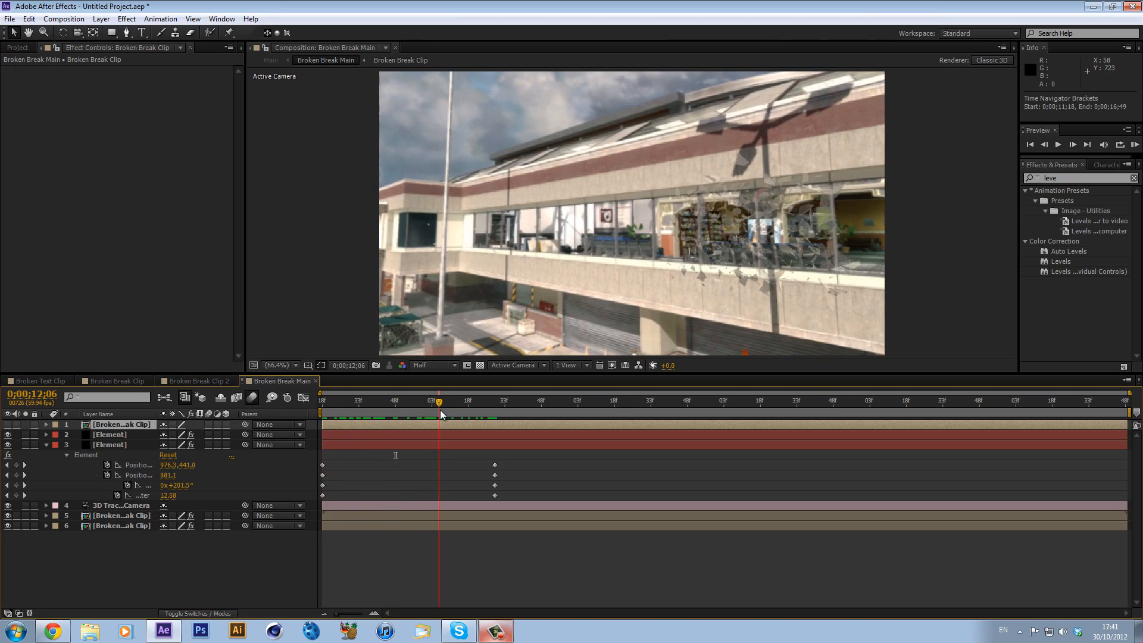
{"action": "left_click", "coordinate": [344, 400]}
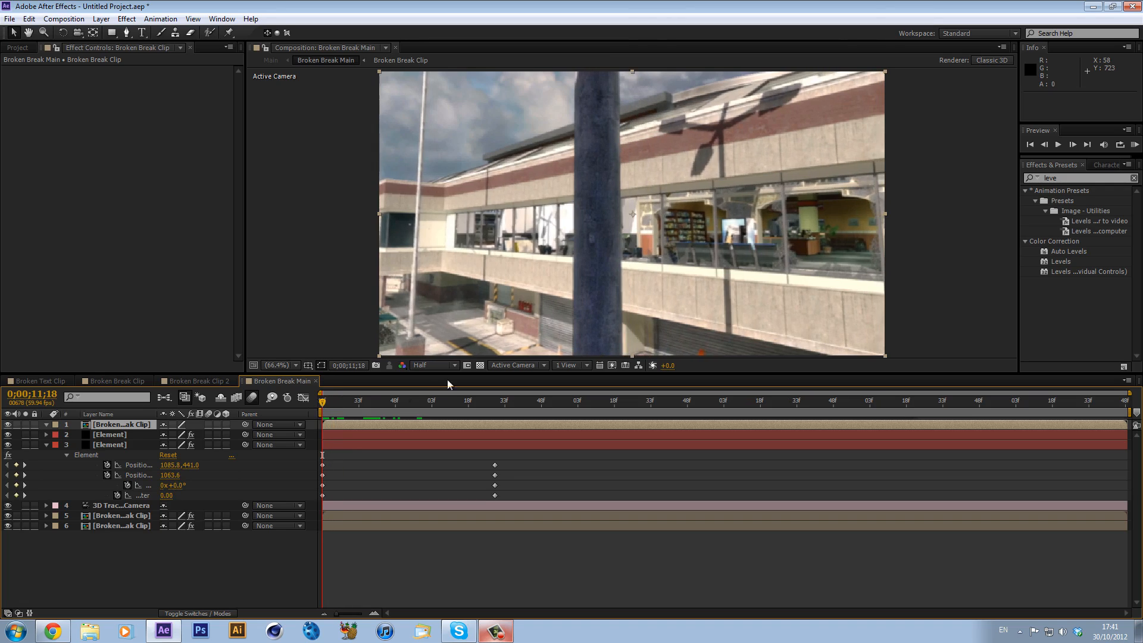
- Draw a Pen tool mask around the pole so it stays in front of the glass
{"action": "left_click", "coordinate": [403, 401]}
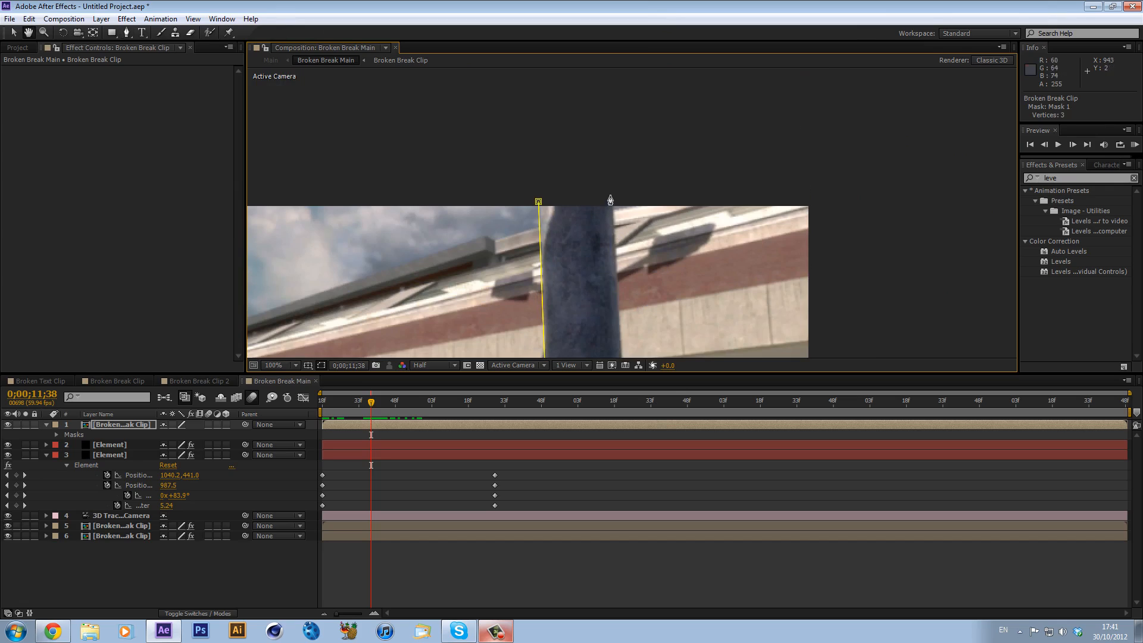
{"action": "left_click", "coordinate": [611, 189]}
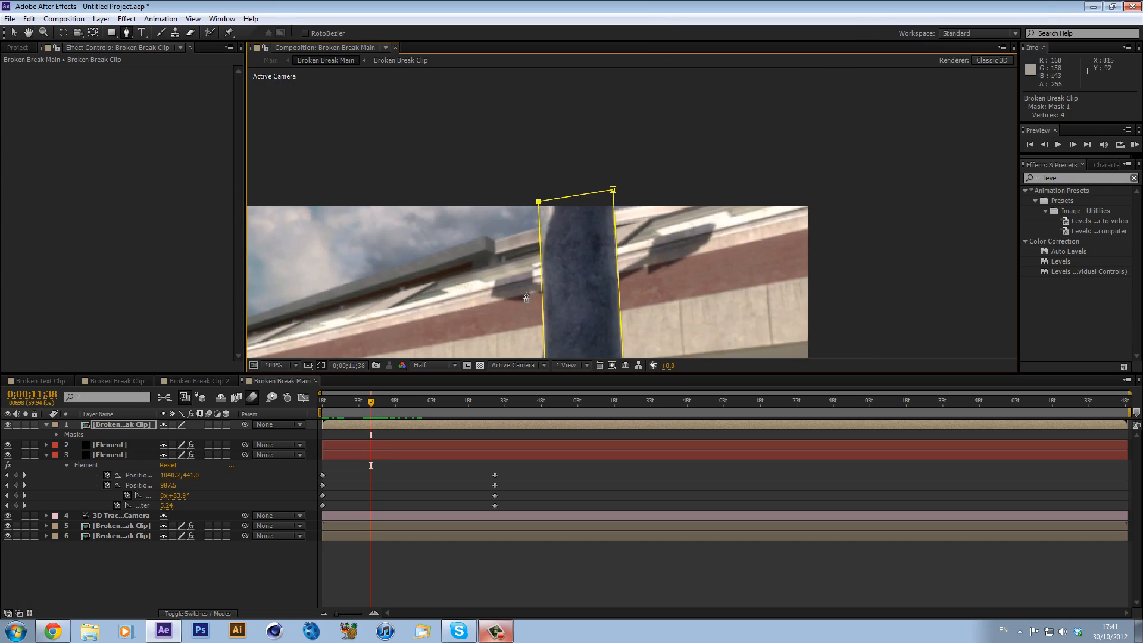
{"action": "left_click", "coordinate": [281, 365]}
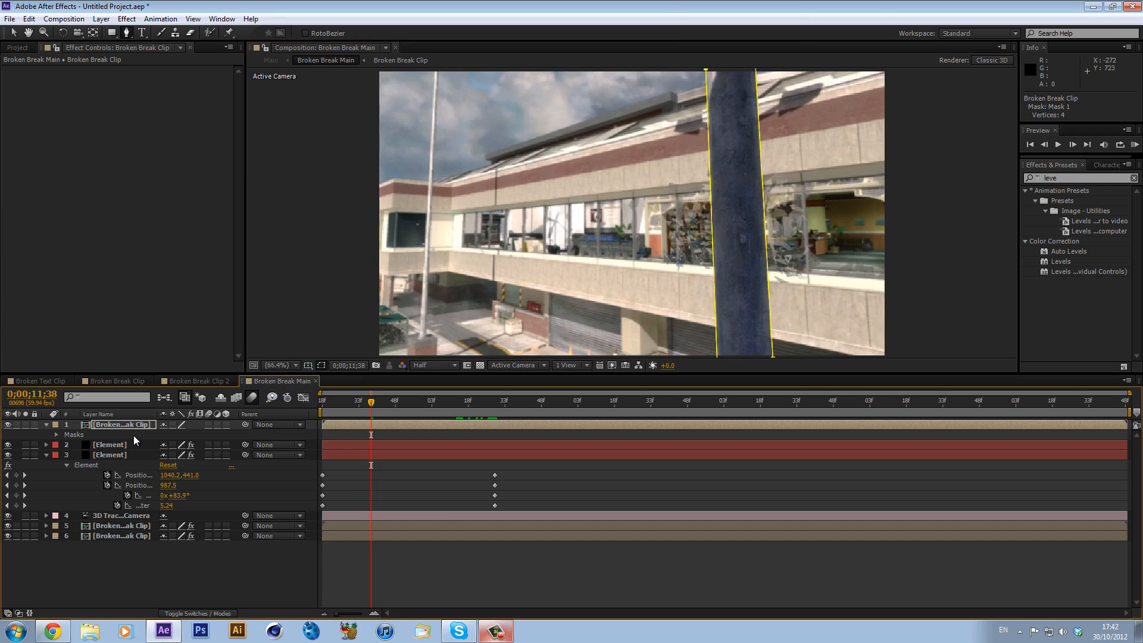
{"action": "left_click", "coordinate": [47, 434]}
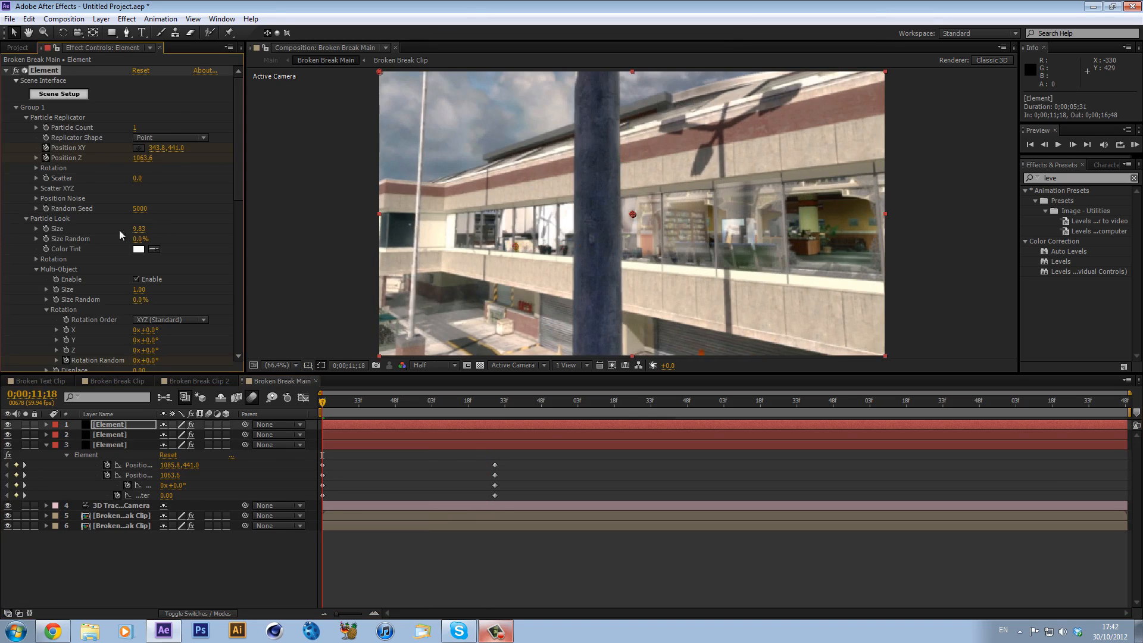
- Reposition the third glass pane, Easy Ease its keyframes and trim the work area around the shatter from 11;18
{"action": "left_click_drag", "start_coordinate": [139, 229], "coordinate": [134, 229]}
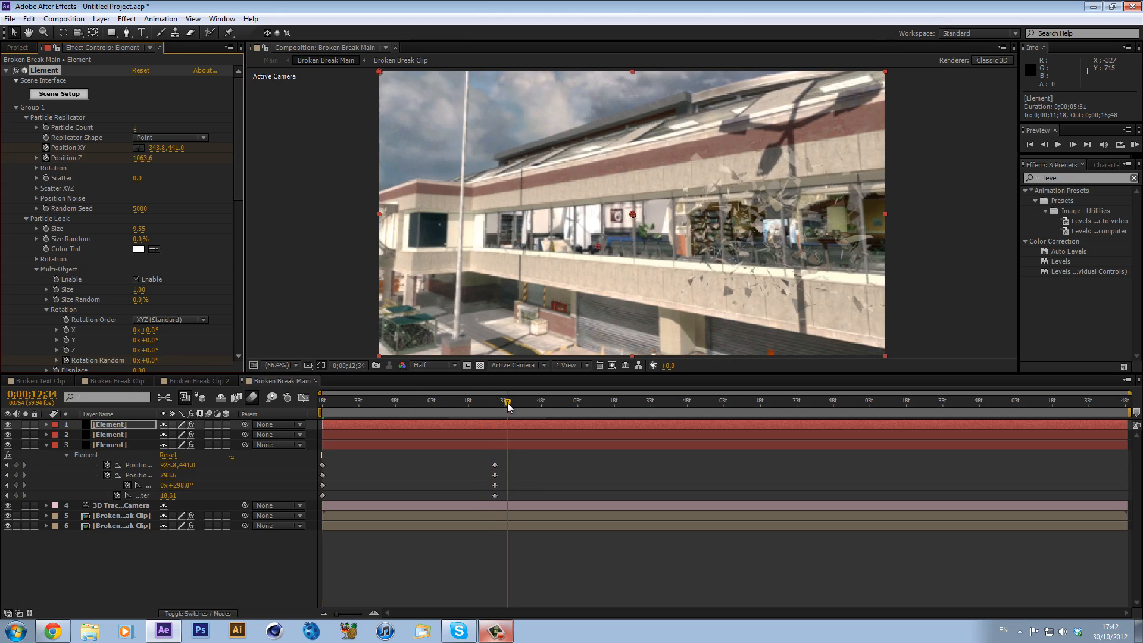
{"action": "left_click", "coordinate": [495, 400]}
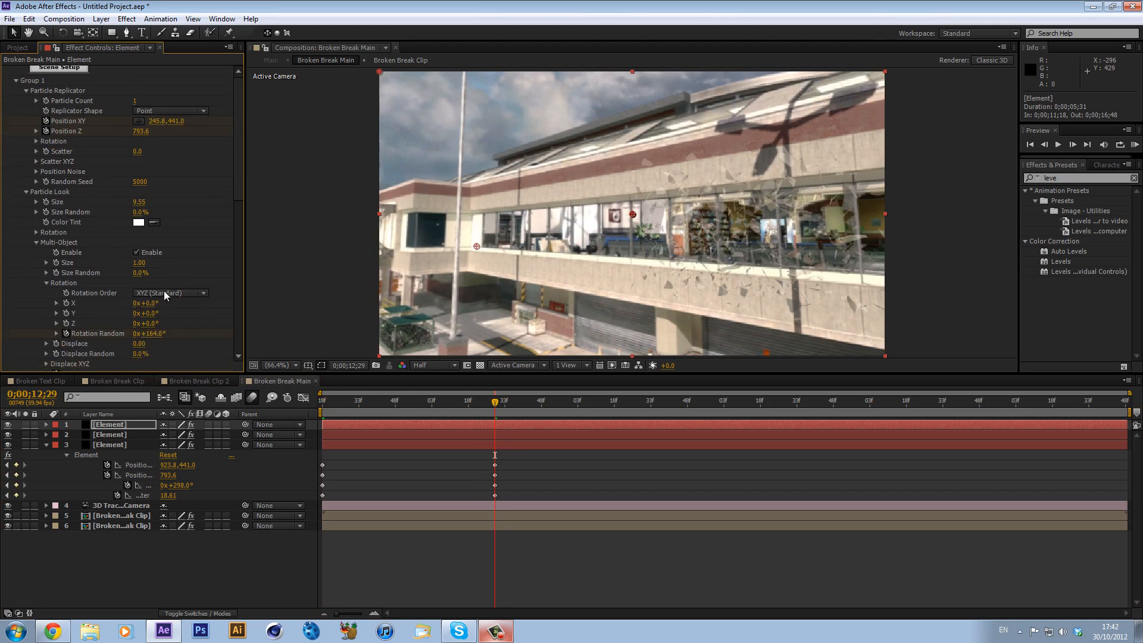
{"action": "scroll", "scroll_direction": "down", "scroll_amount": 3}
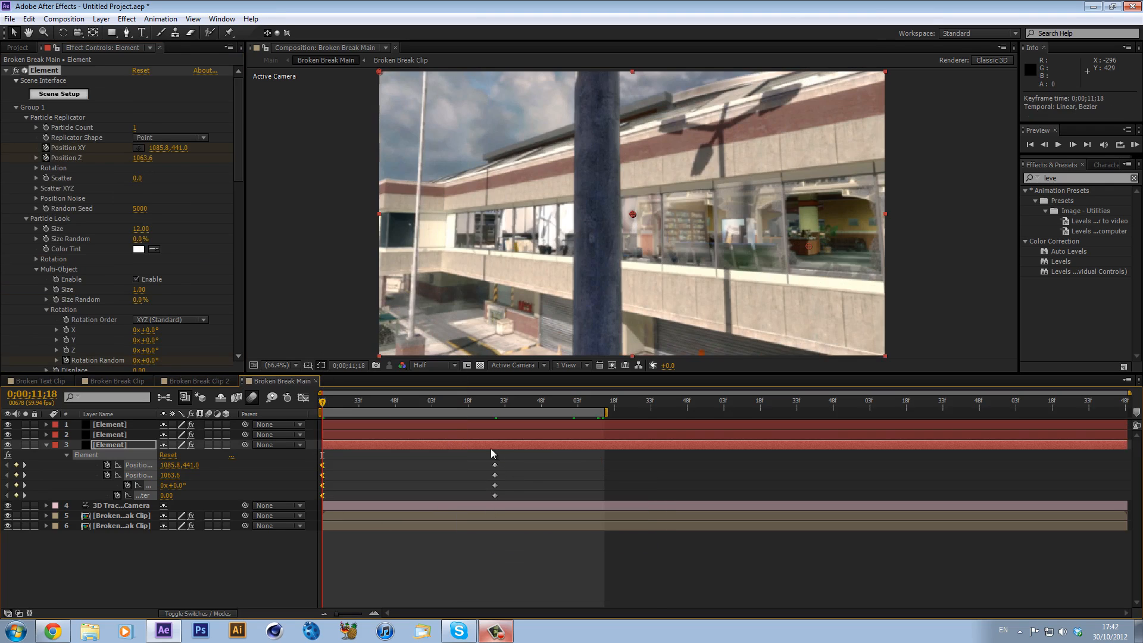
{"action": "right_click", "coordinate": [496, 496]}
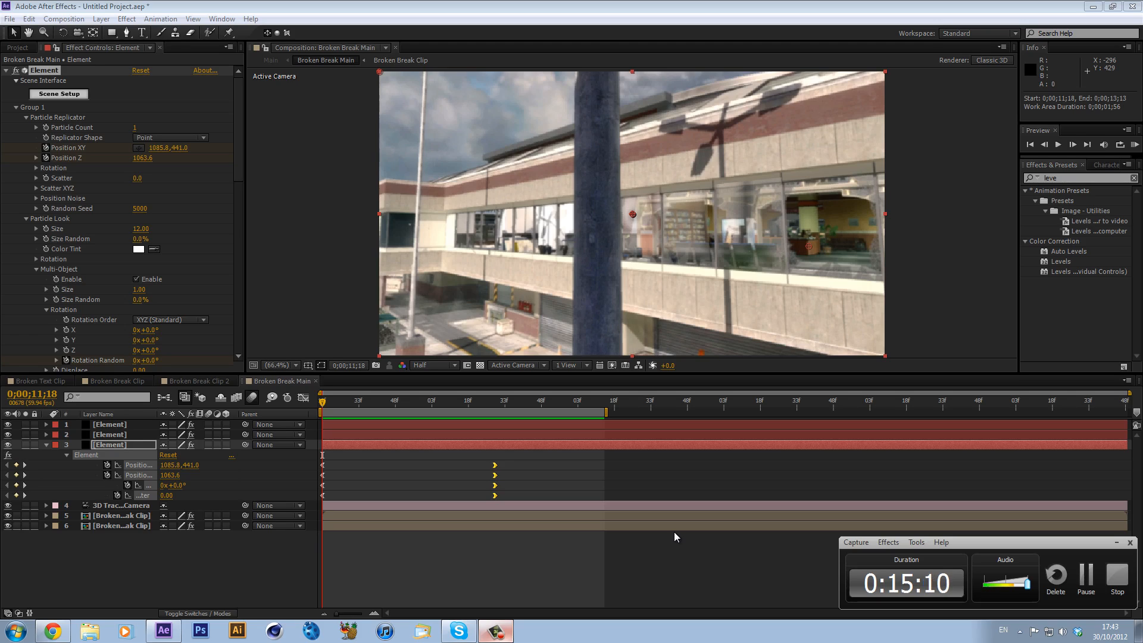
{"action": "mouse_move", "coordinate": [554, 536]}
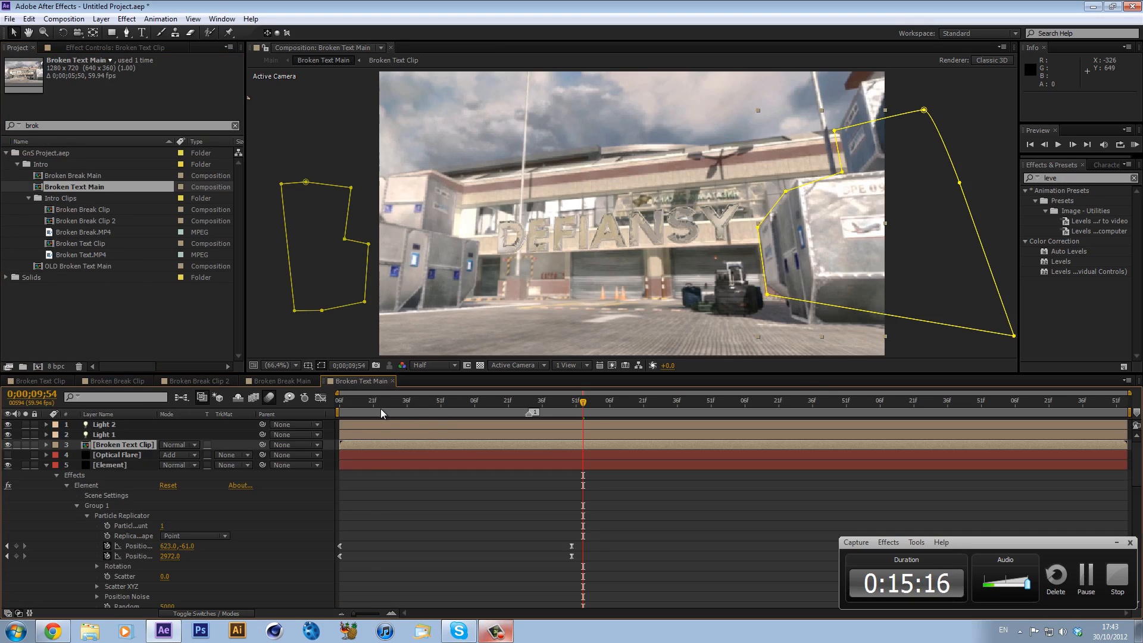
- Open Broken Text Main and move time back in the DEFIANSY building shot
{"action": "left_click", "coordinate": [372, 400]}
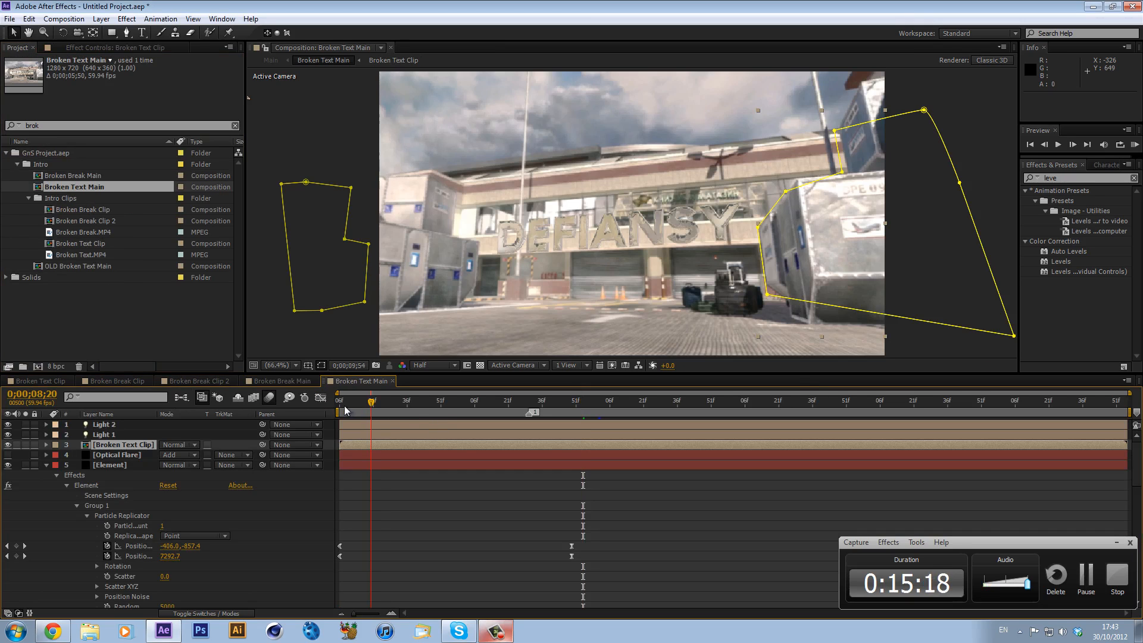
{"action": "mouse_move", "coordinate": [350, 407]}
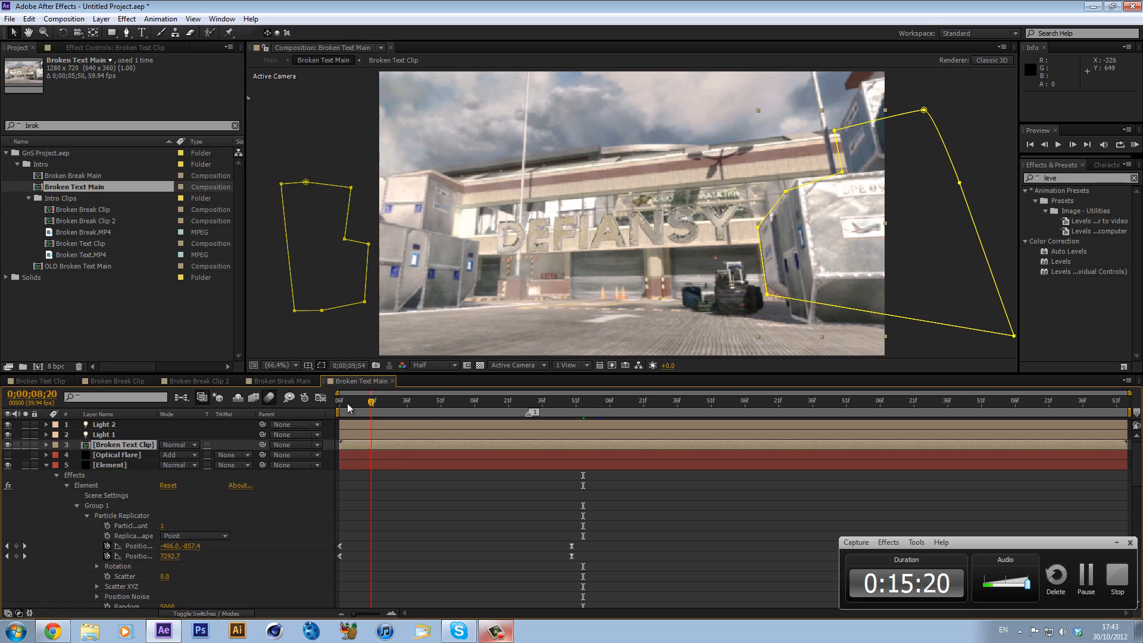